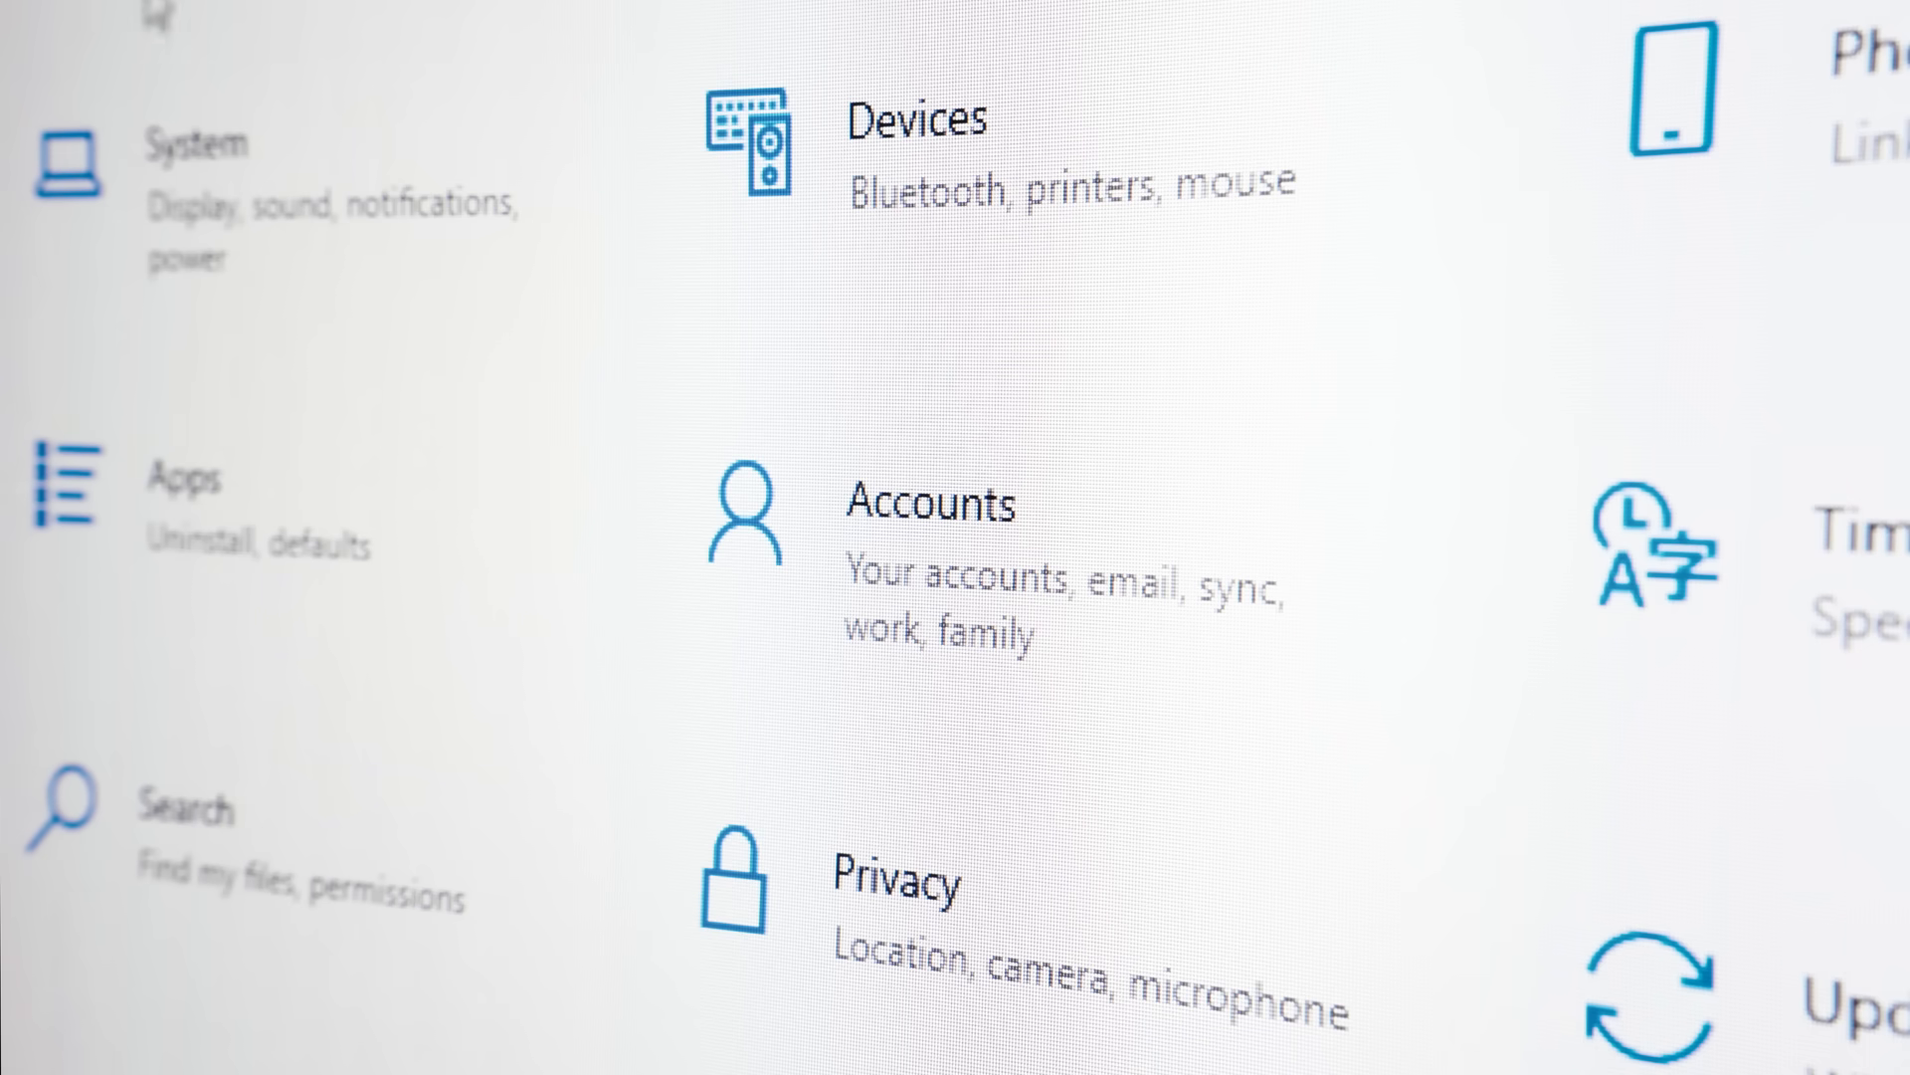
mouse_move(201, 792)
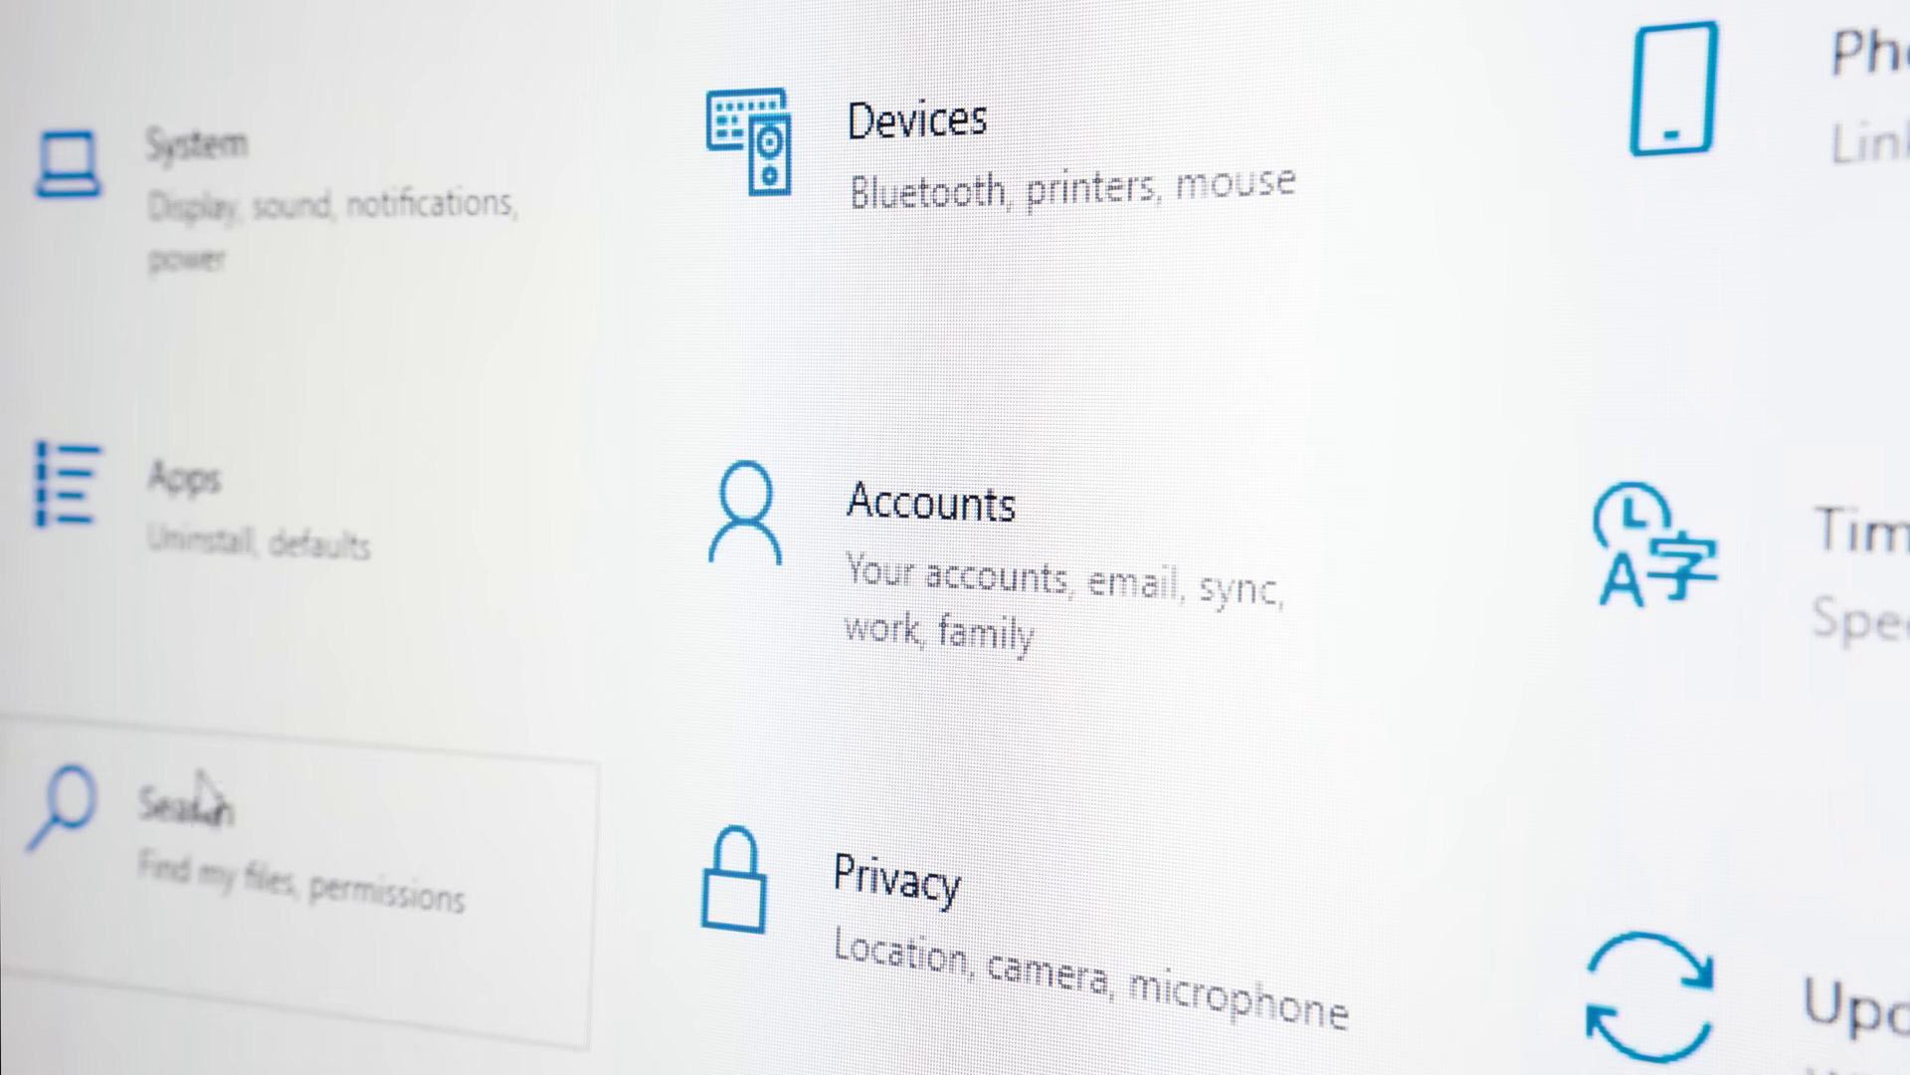
mouse_move(926, 975)
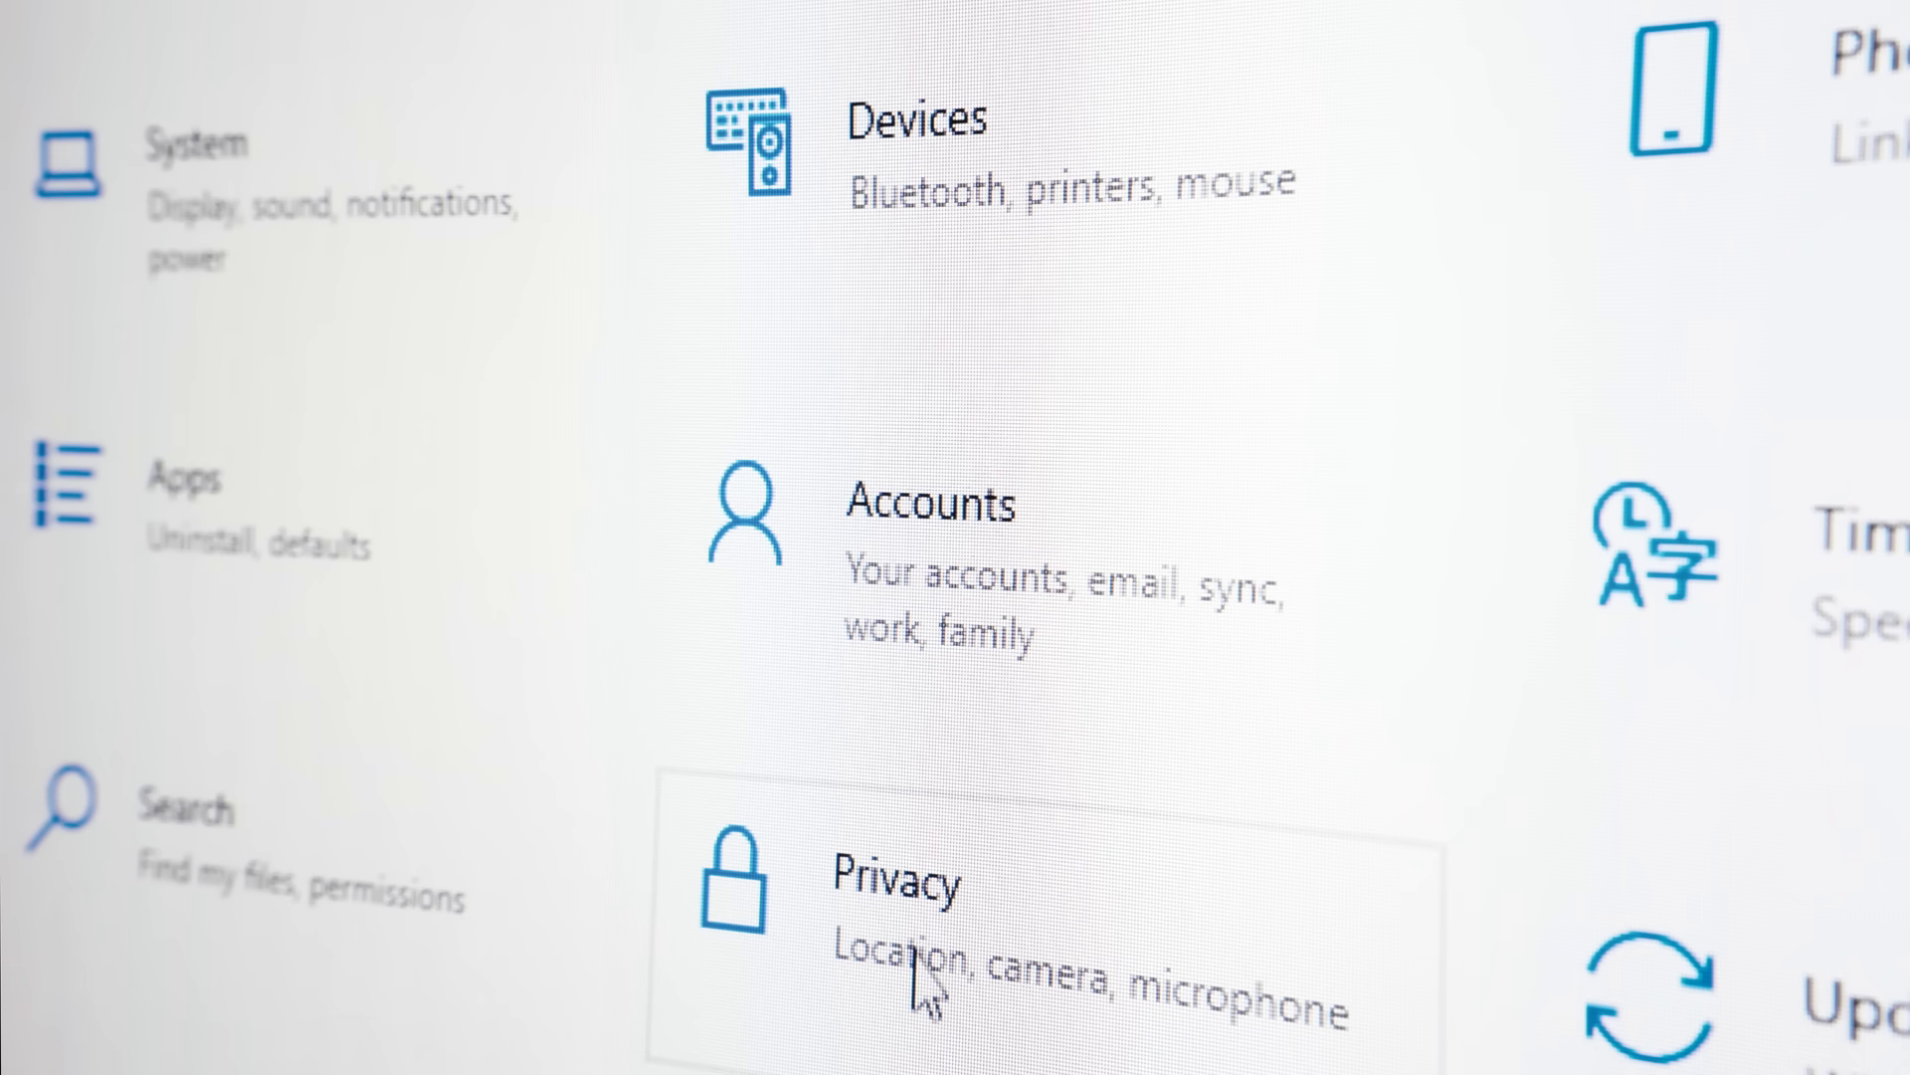
mouse_move(926, 158)
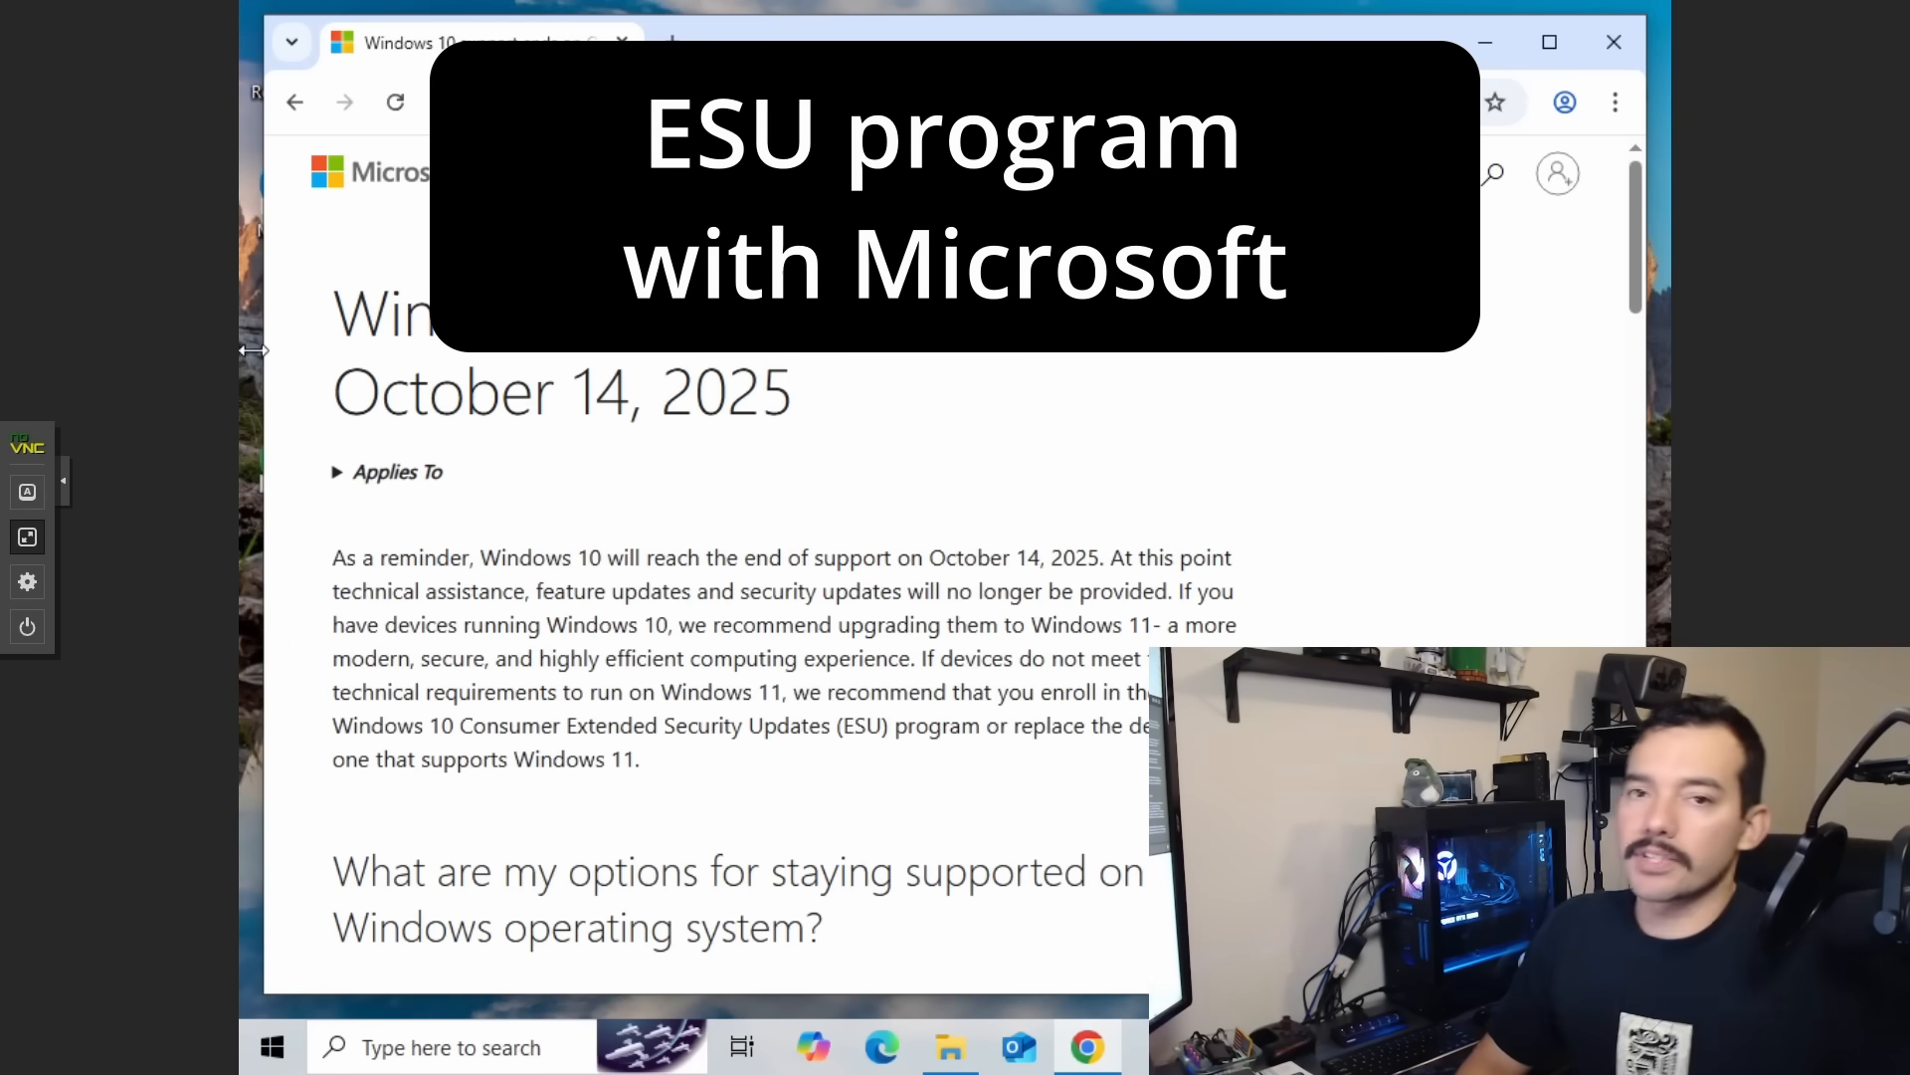
mouse_move(1594, 378)
text(check)
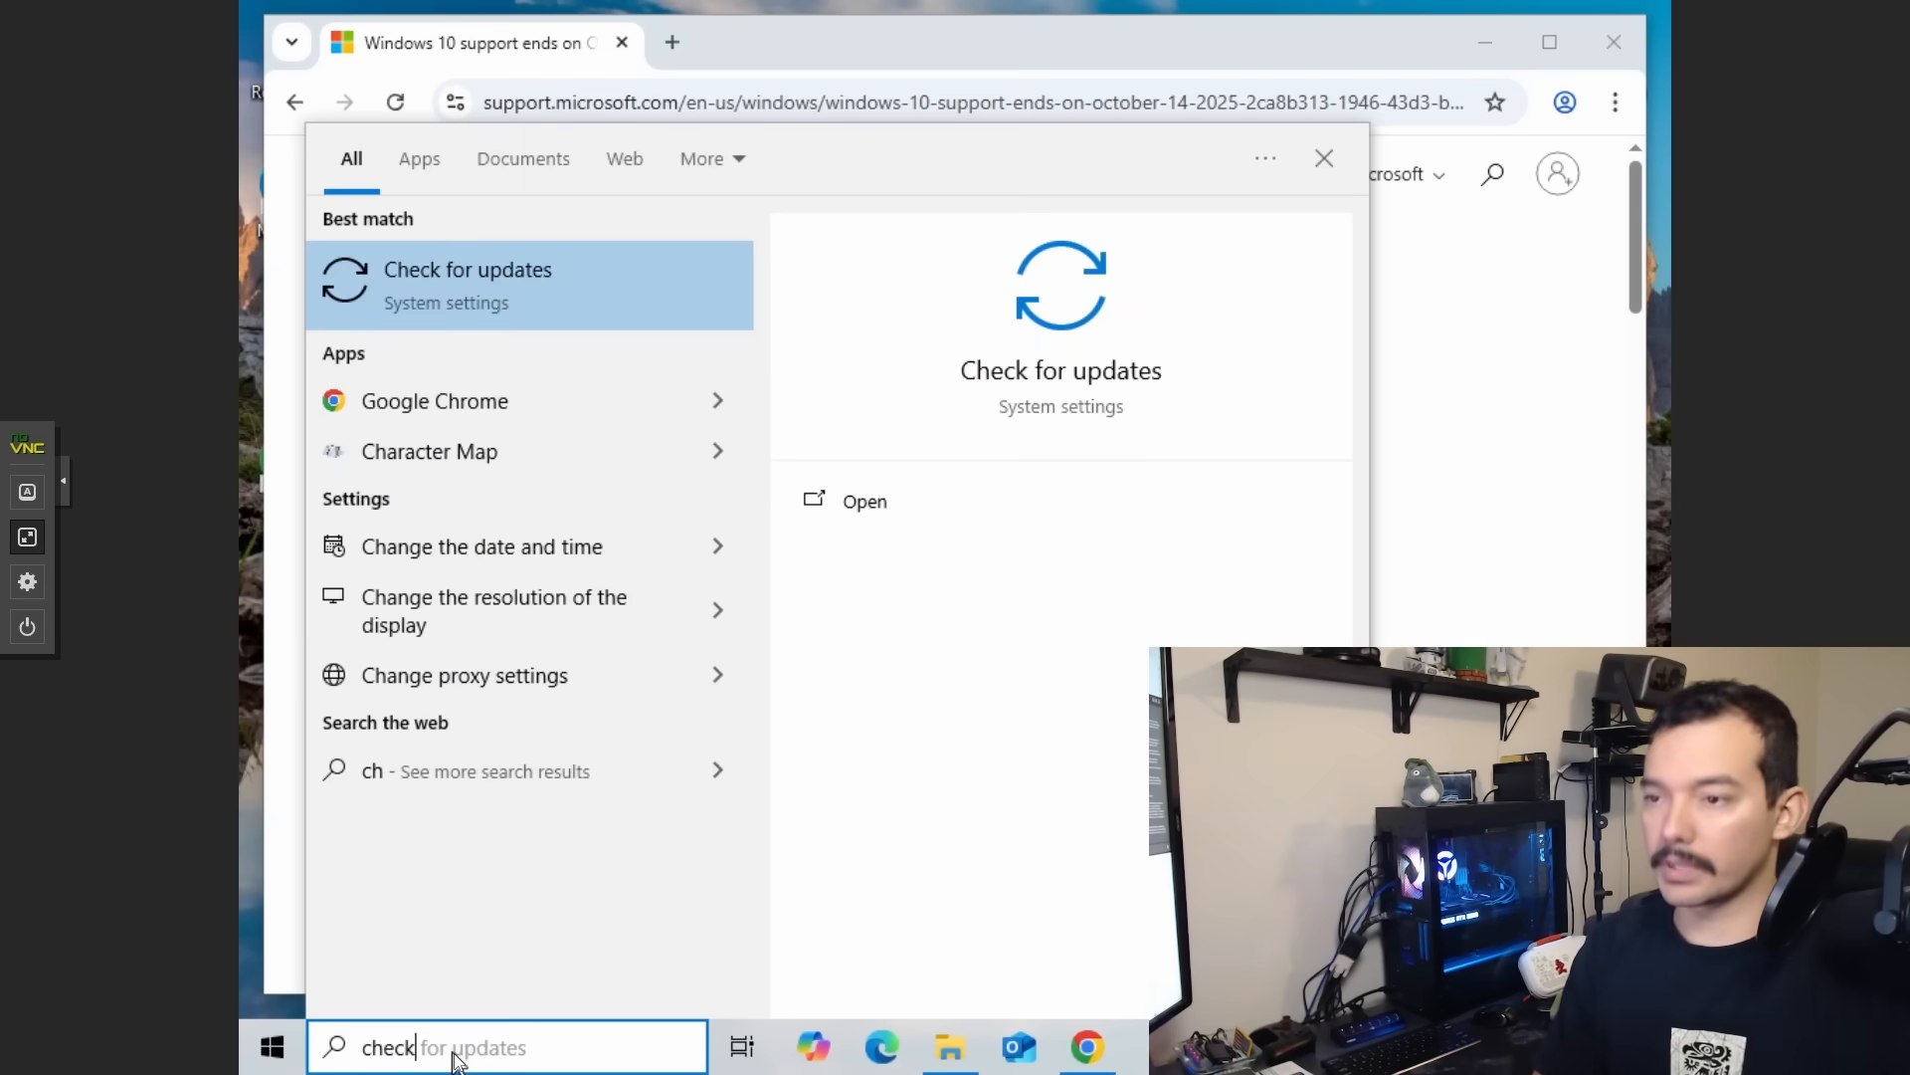
Open Windows Update settings from the Check for updates search result.
click(468, 283)
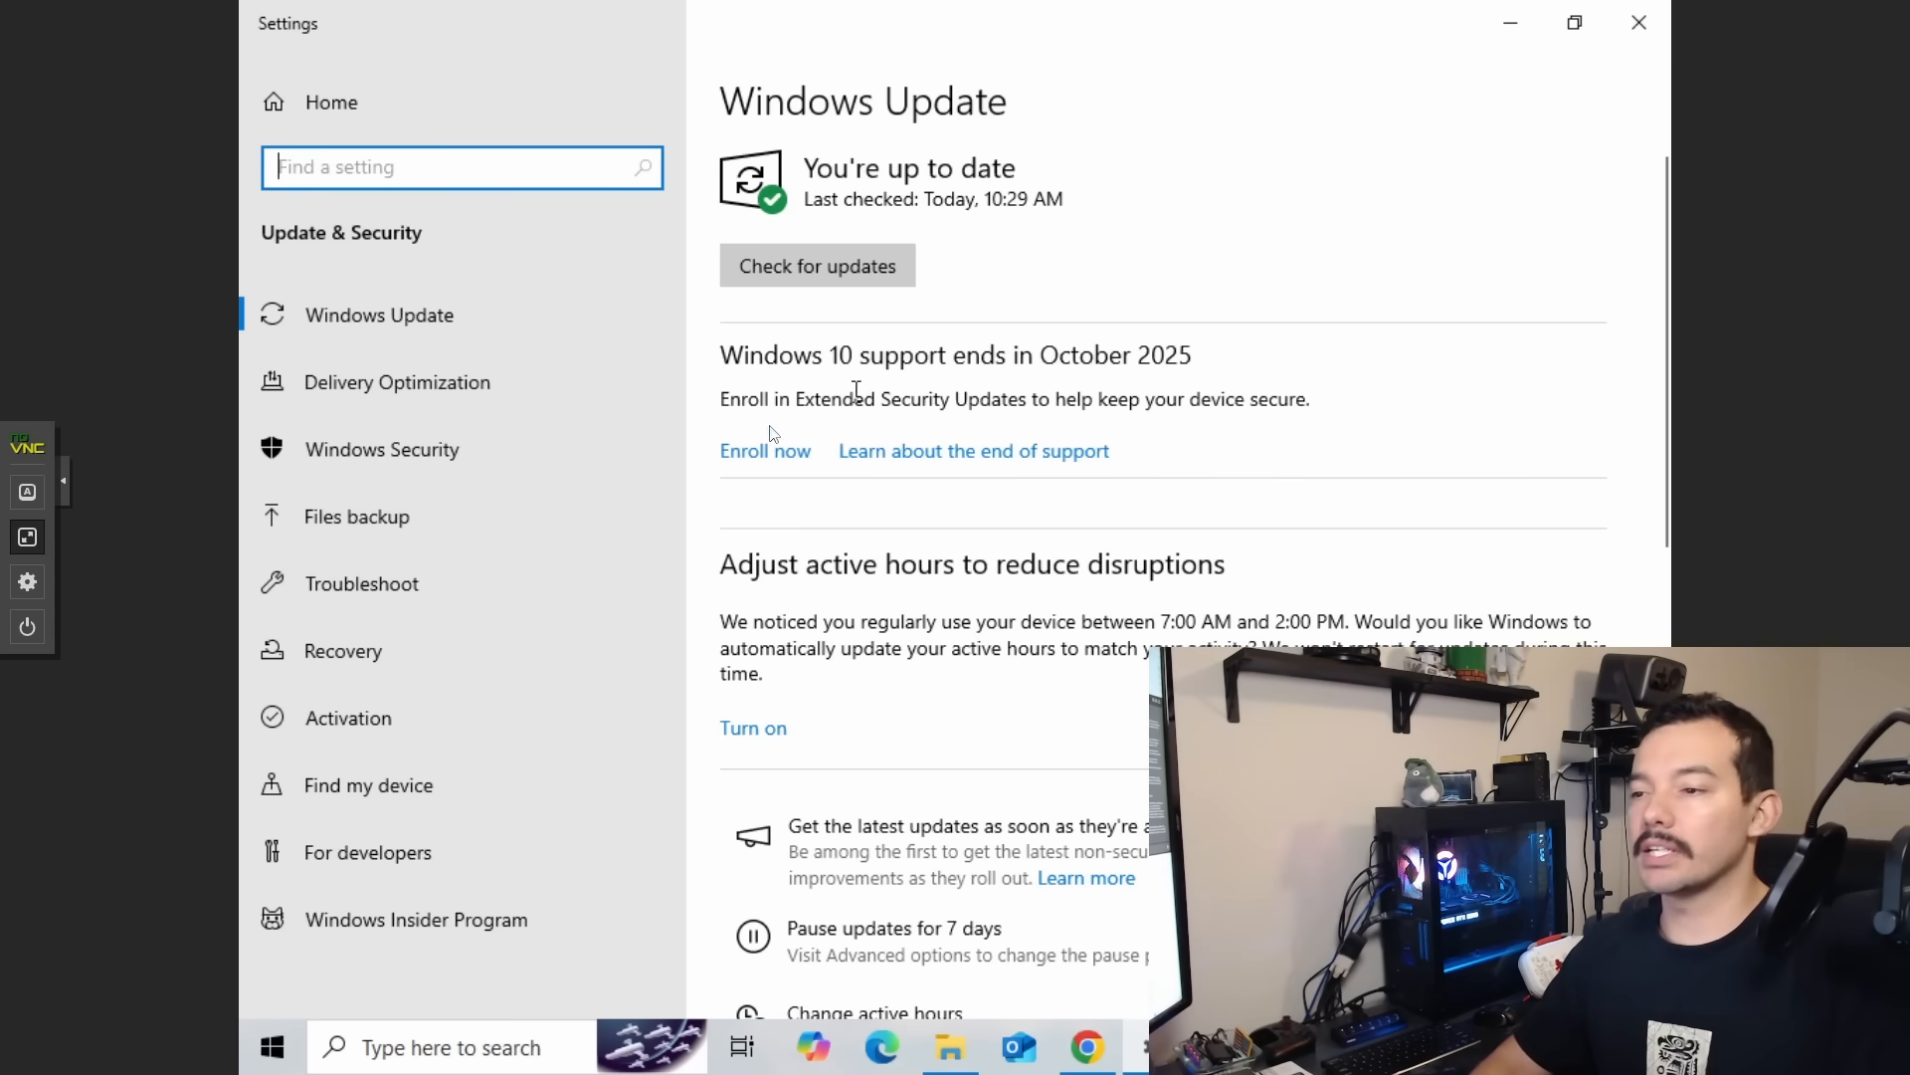
Start Extended Security Updates enrollment with Enroll now under Windows 10 support ends.
click(764, 450)
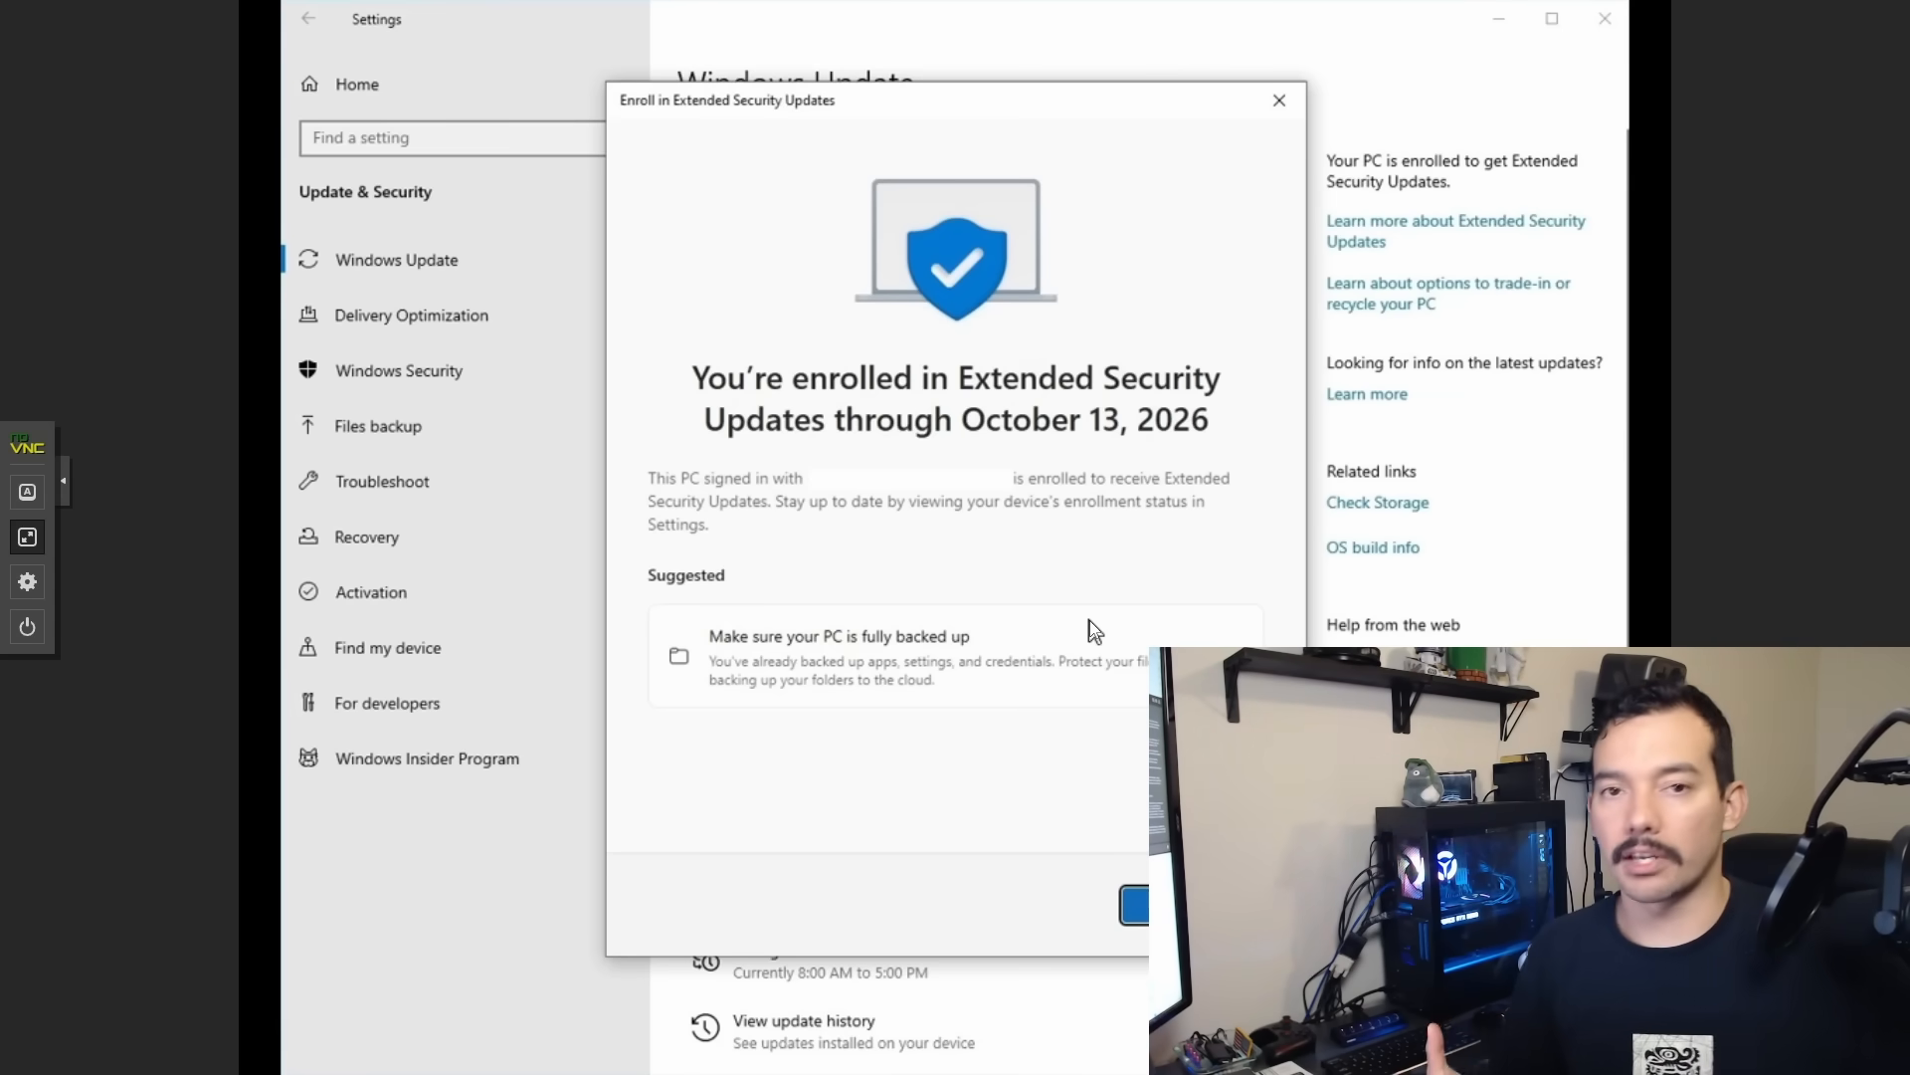
Dismiss the Extended Security Updates enrollment confirmation dialog.
click(1280, 100)
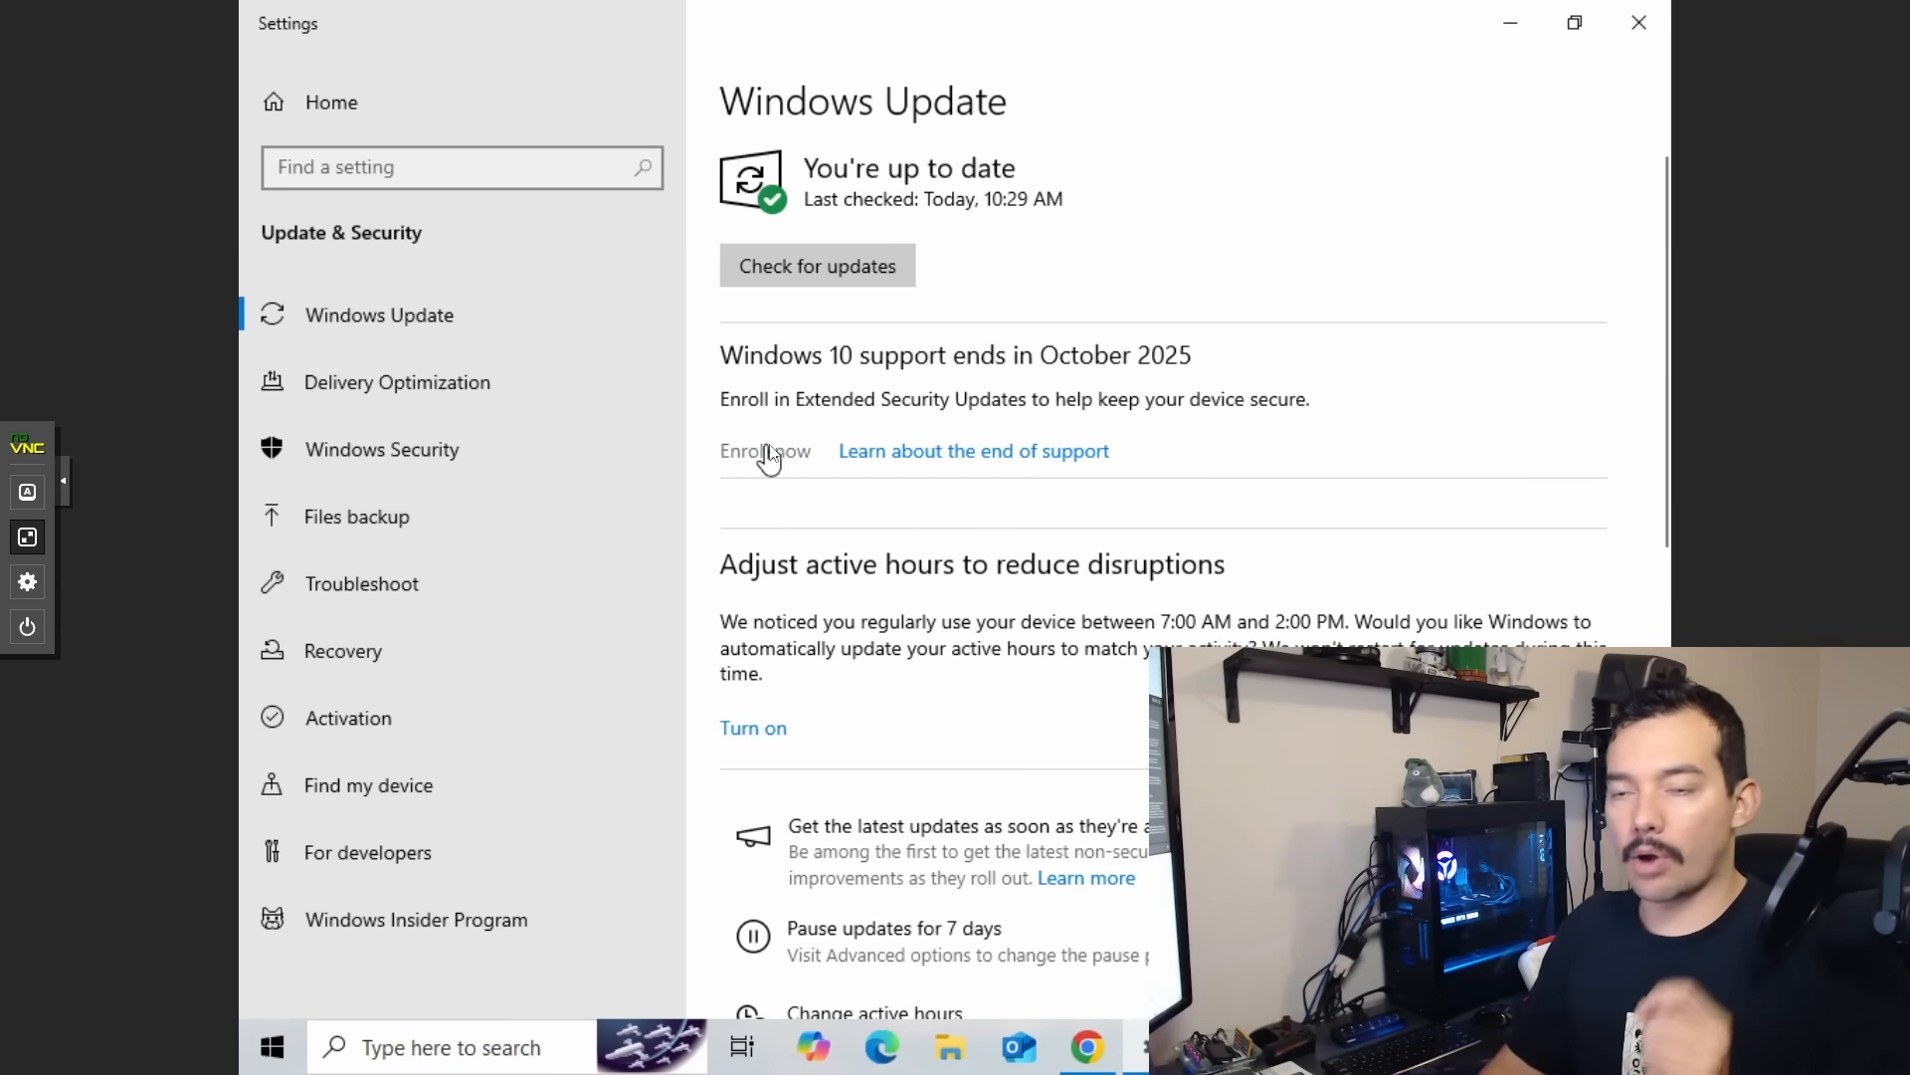
mouse_move(1465, 205)
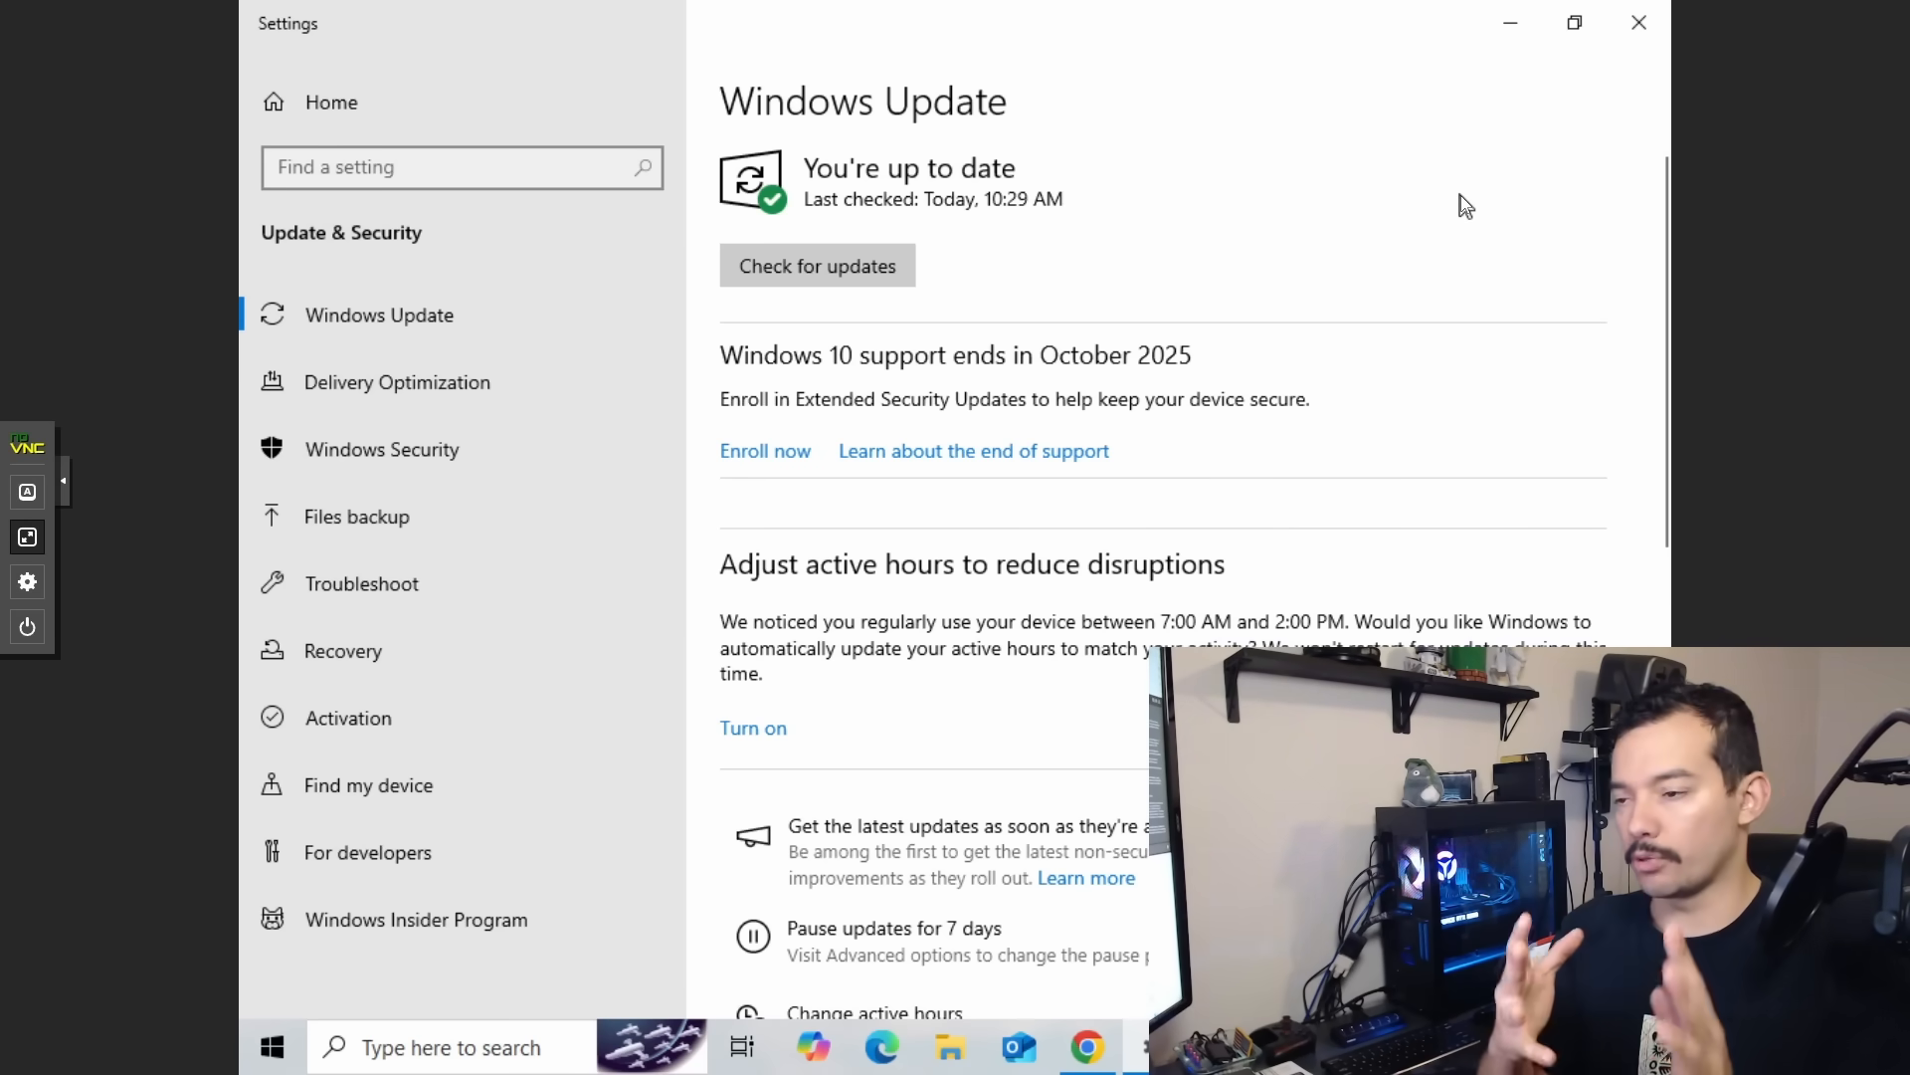
mouse_move(765, 451)
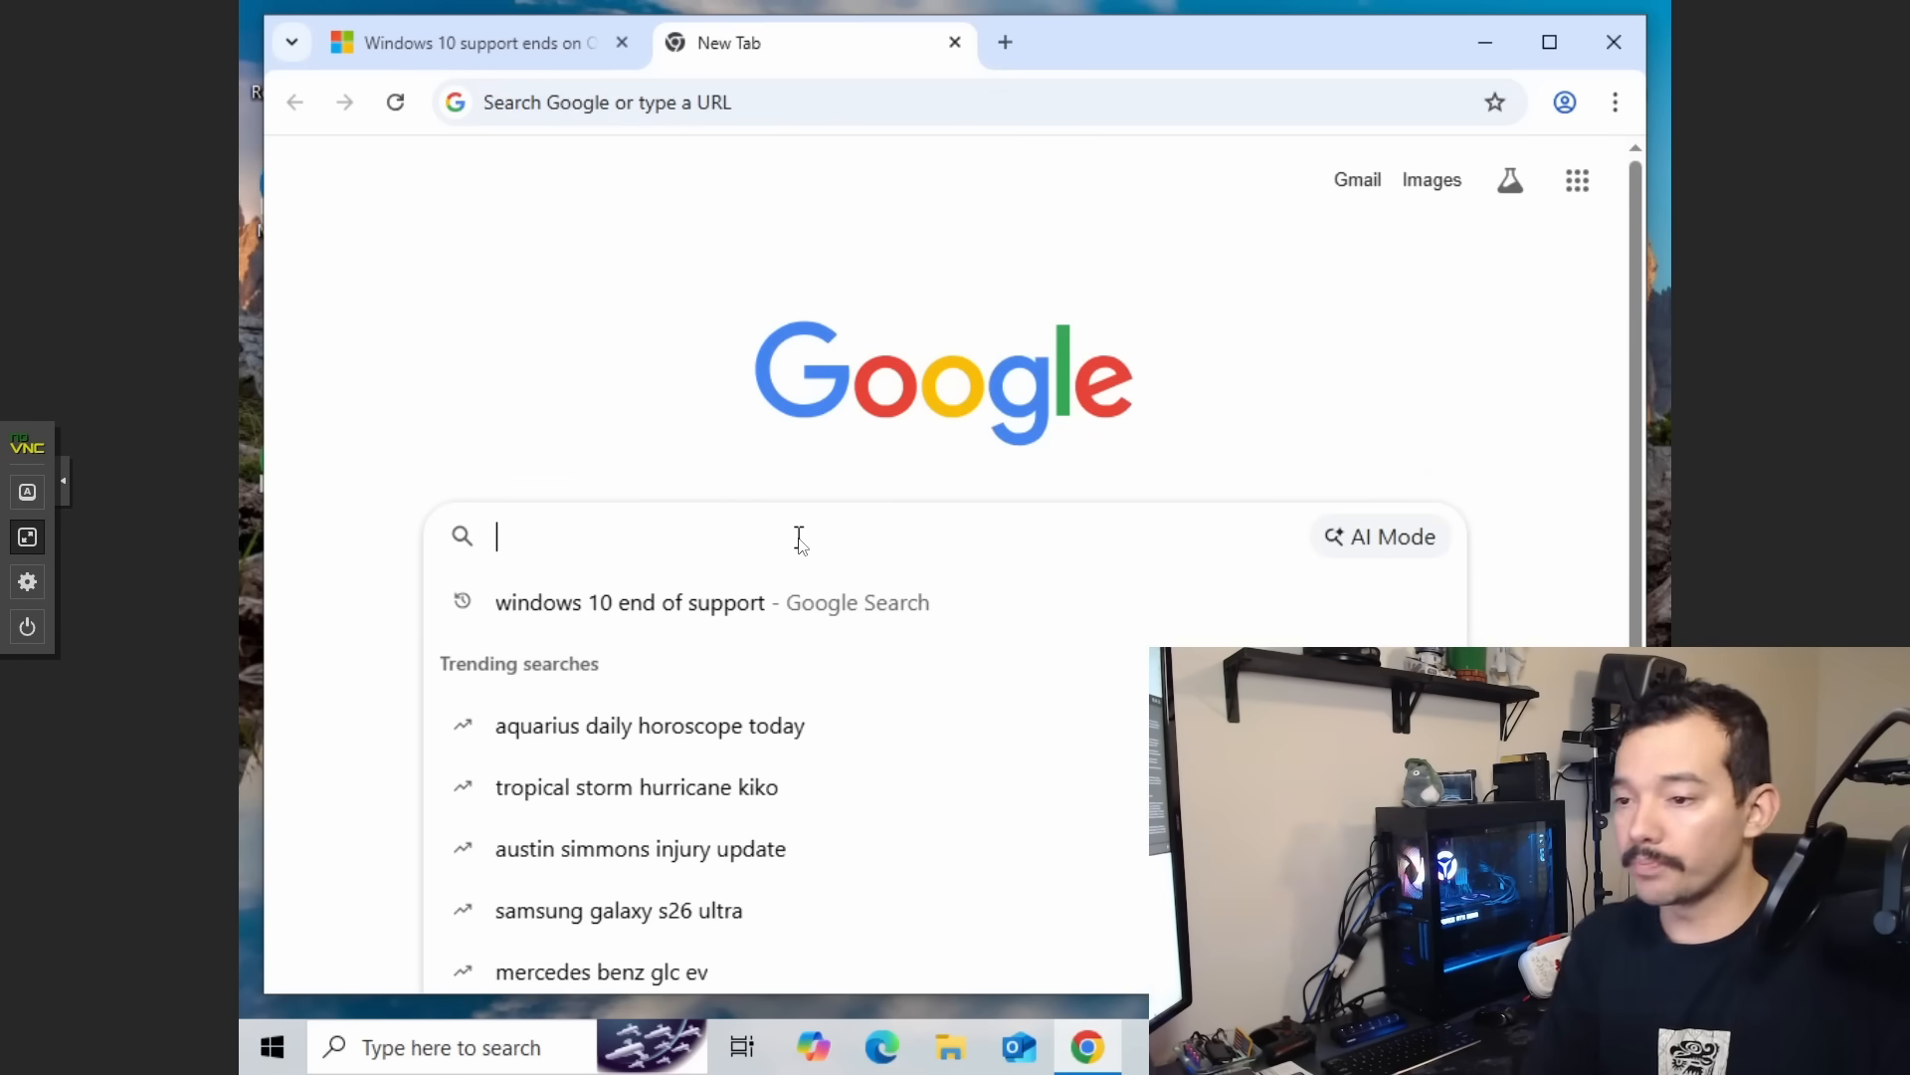
Search the web for '0patch' in the new tab.
text(0patch.com)
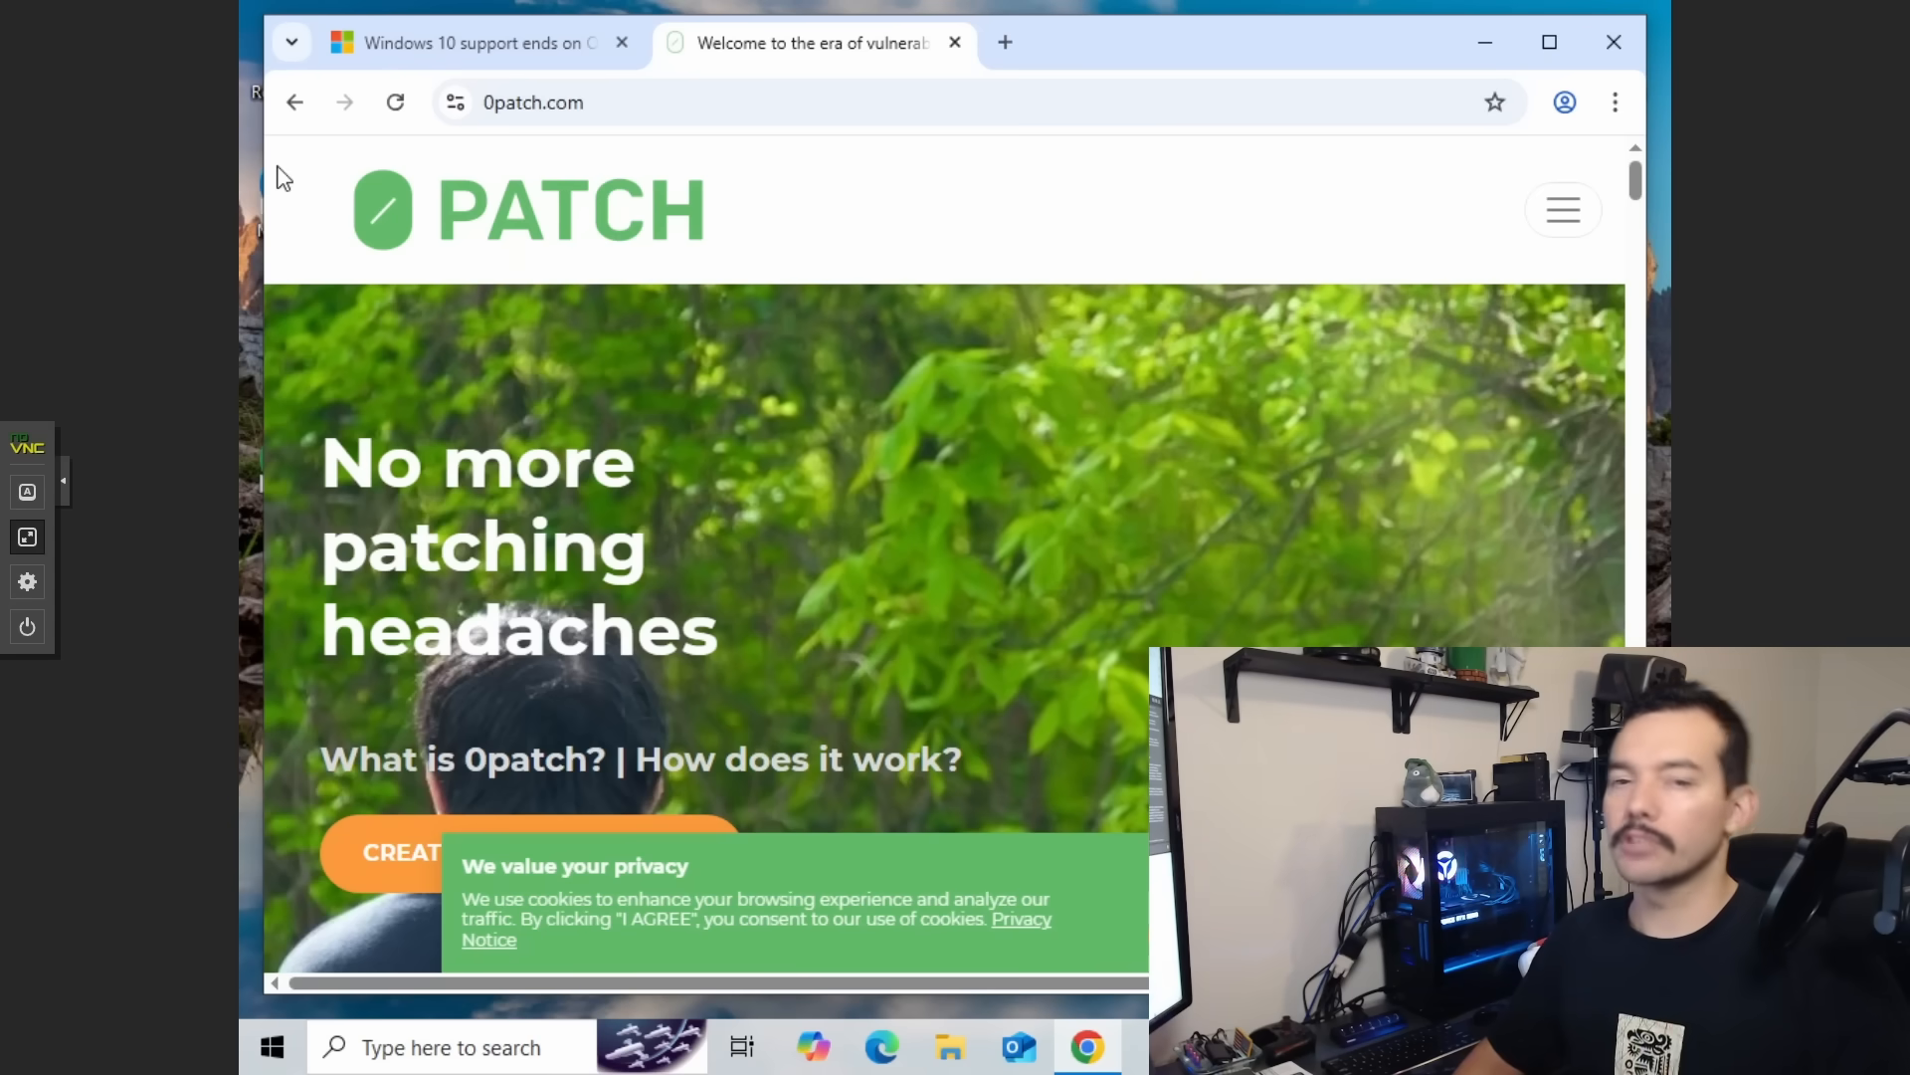
mouse_move(1542, 384)
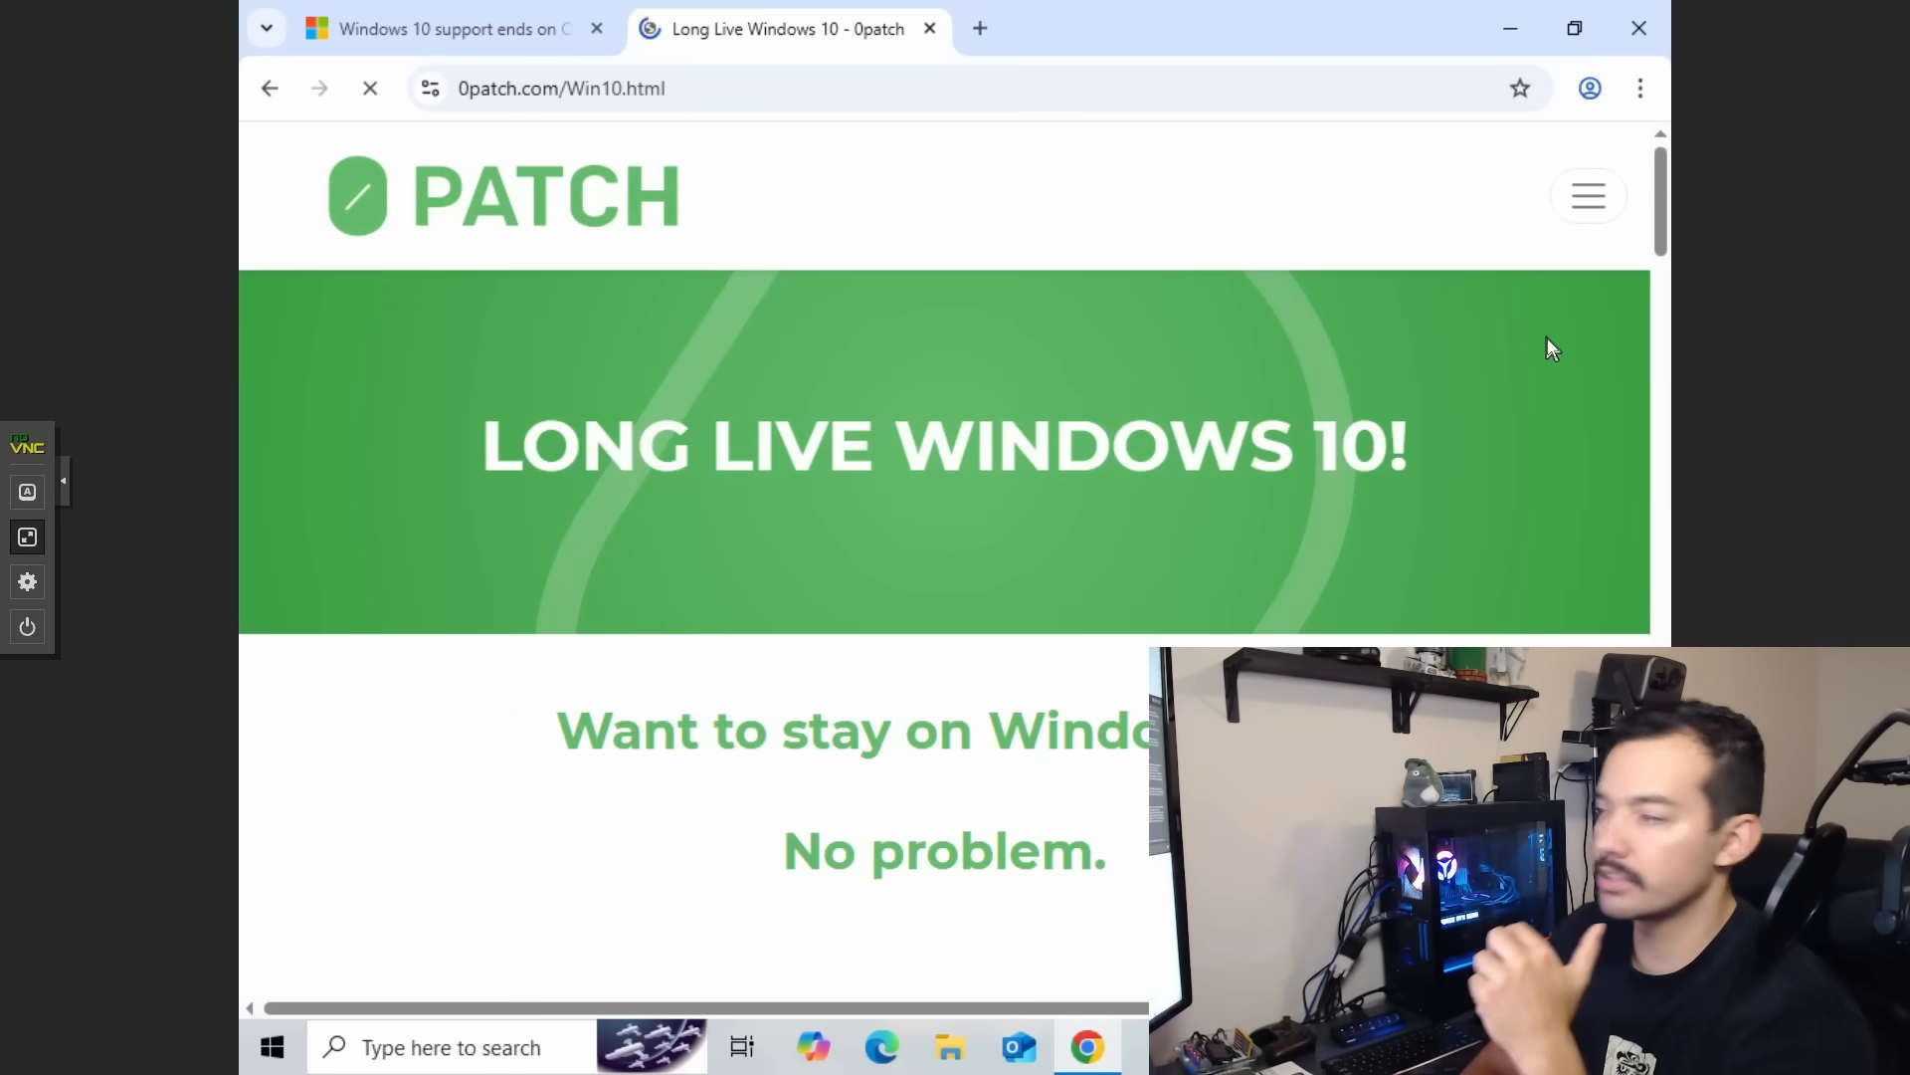
Scroll the Win10 page and highlight the paragraph about five extra years of patches.
scroll(down, 3)
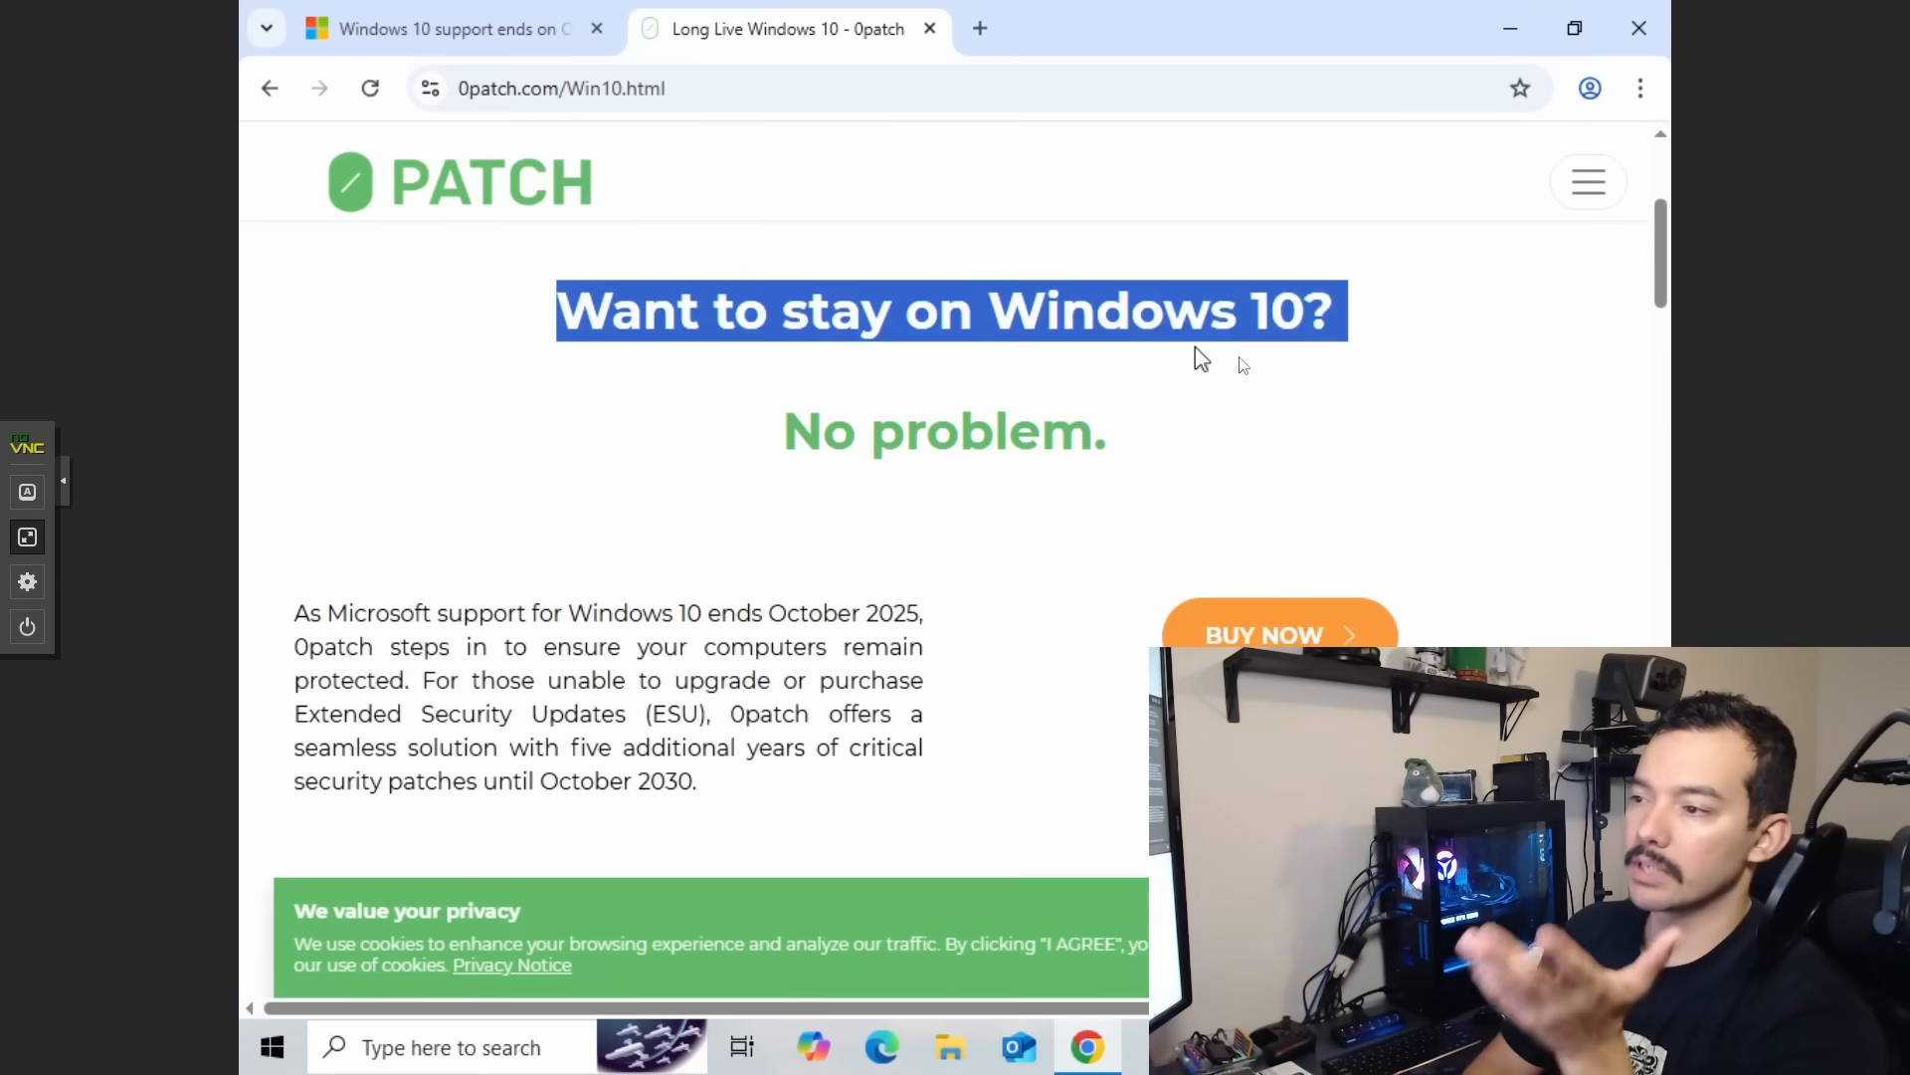
scroll(down, 3)
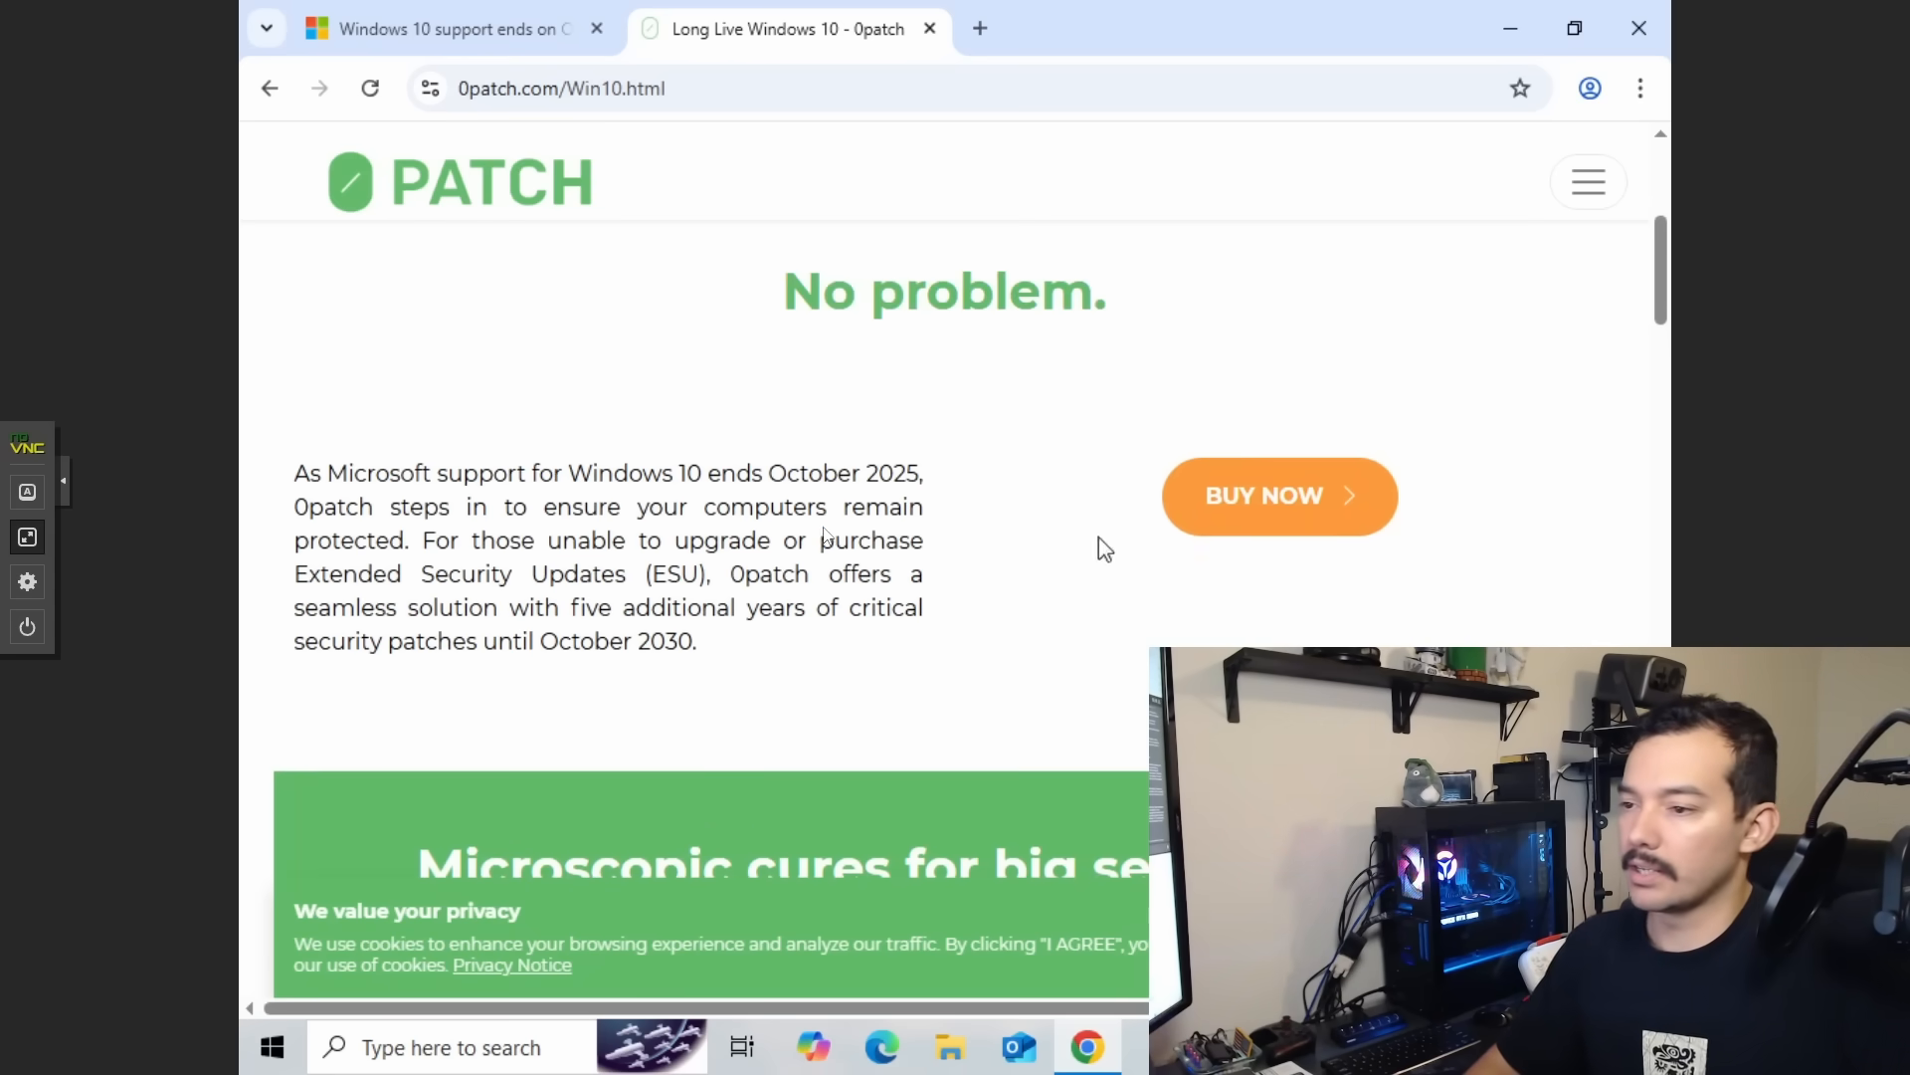
drag(460, 473, 884, 607)
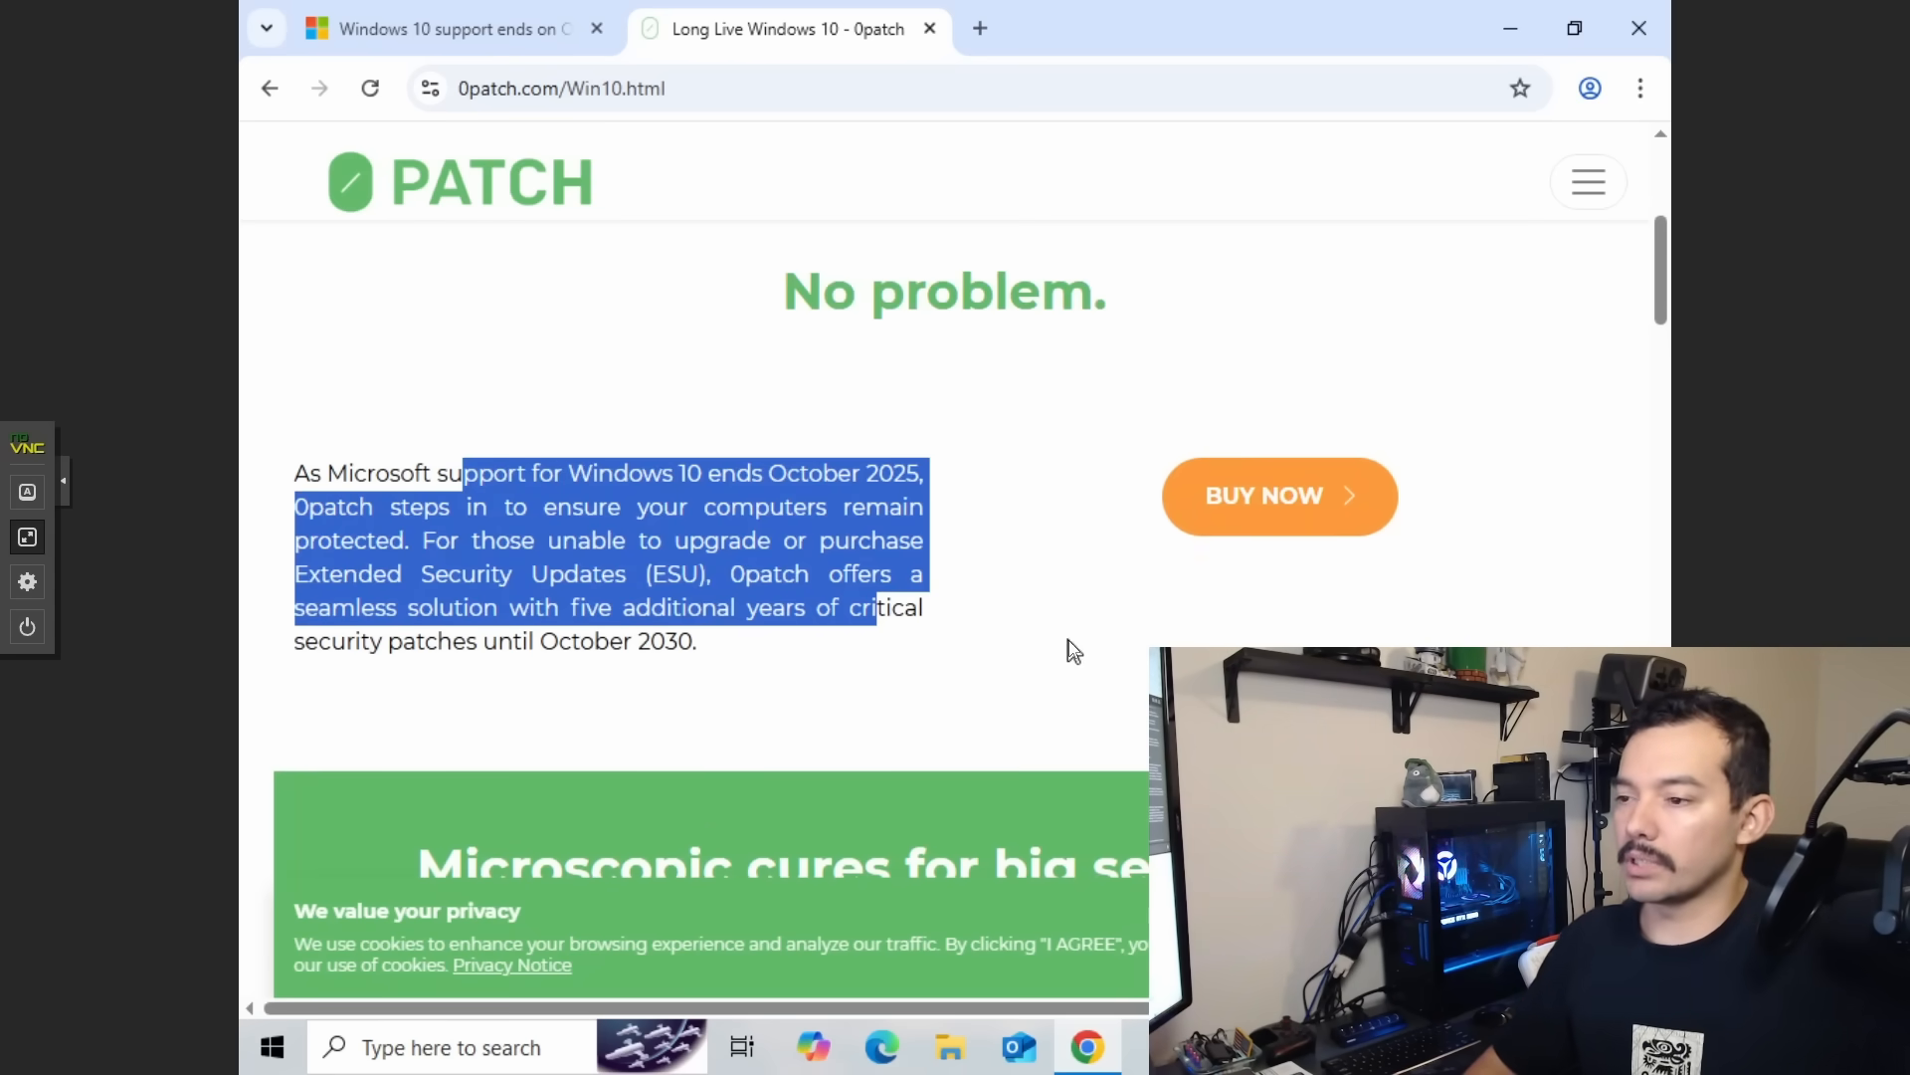
Open the 0patch pricing plans and scroll through the comparison against Microsoft's ESU.
click(1278, 494)
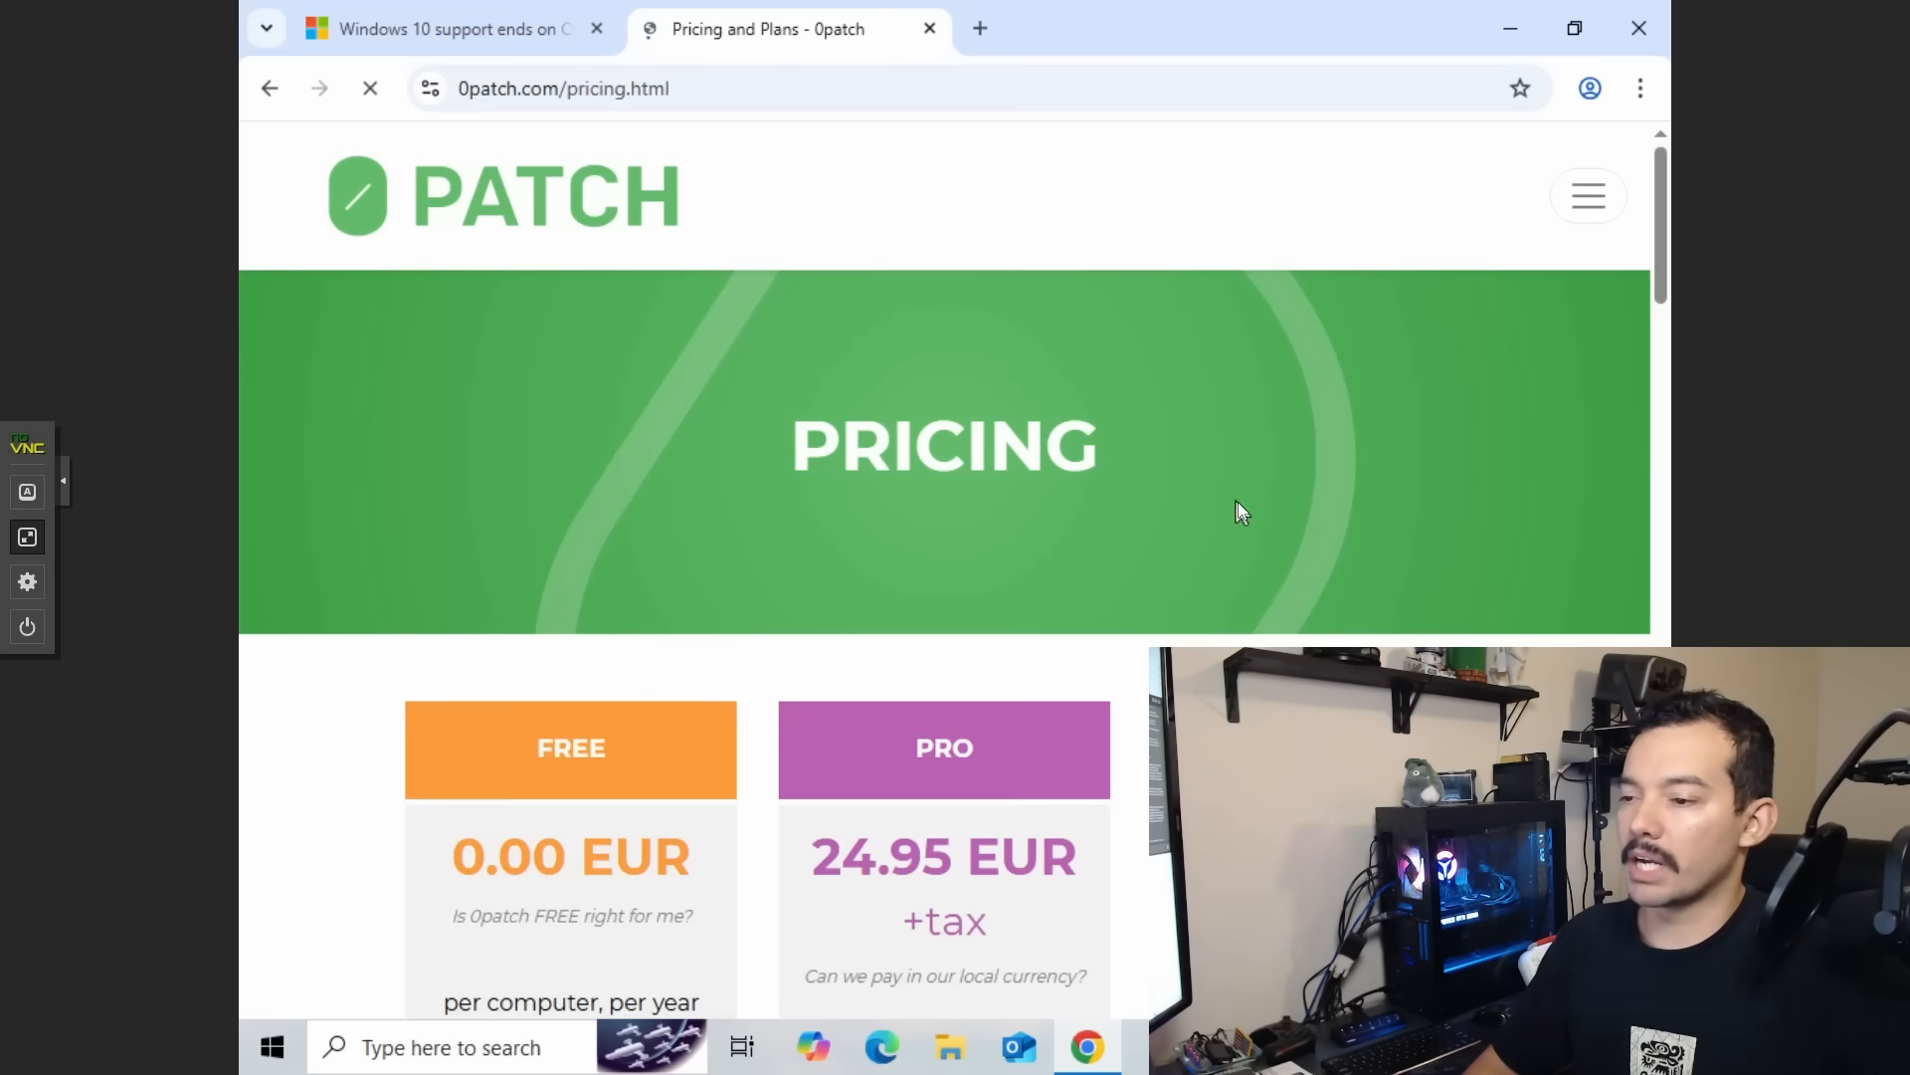
scroll(down, 3)
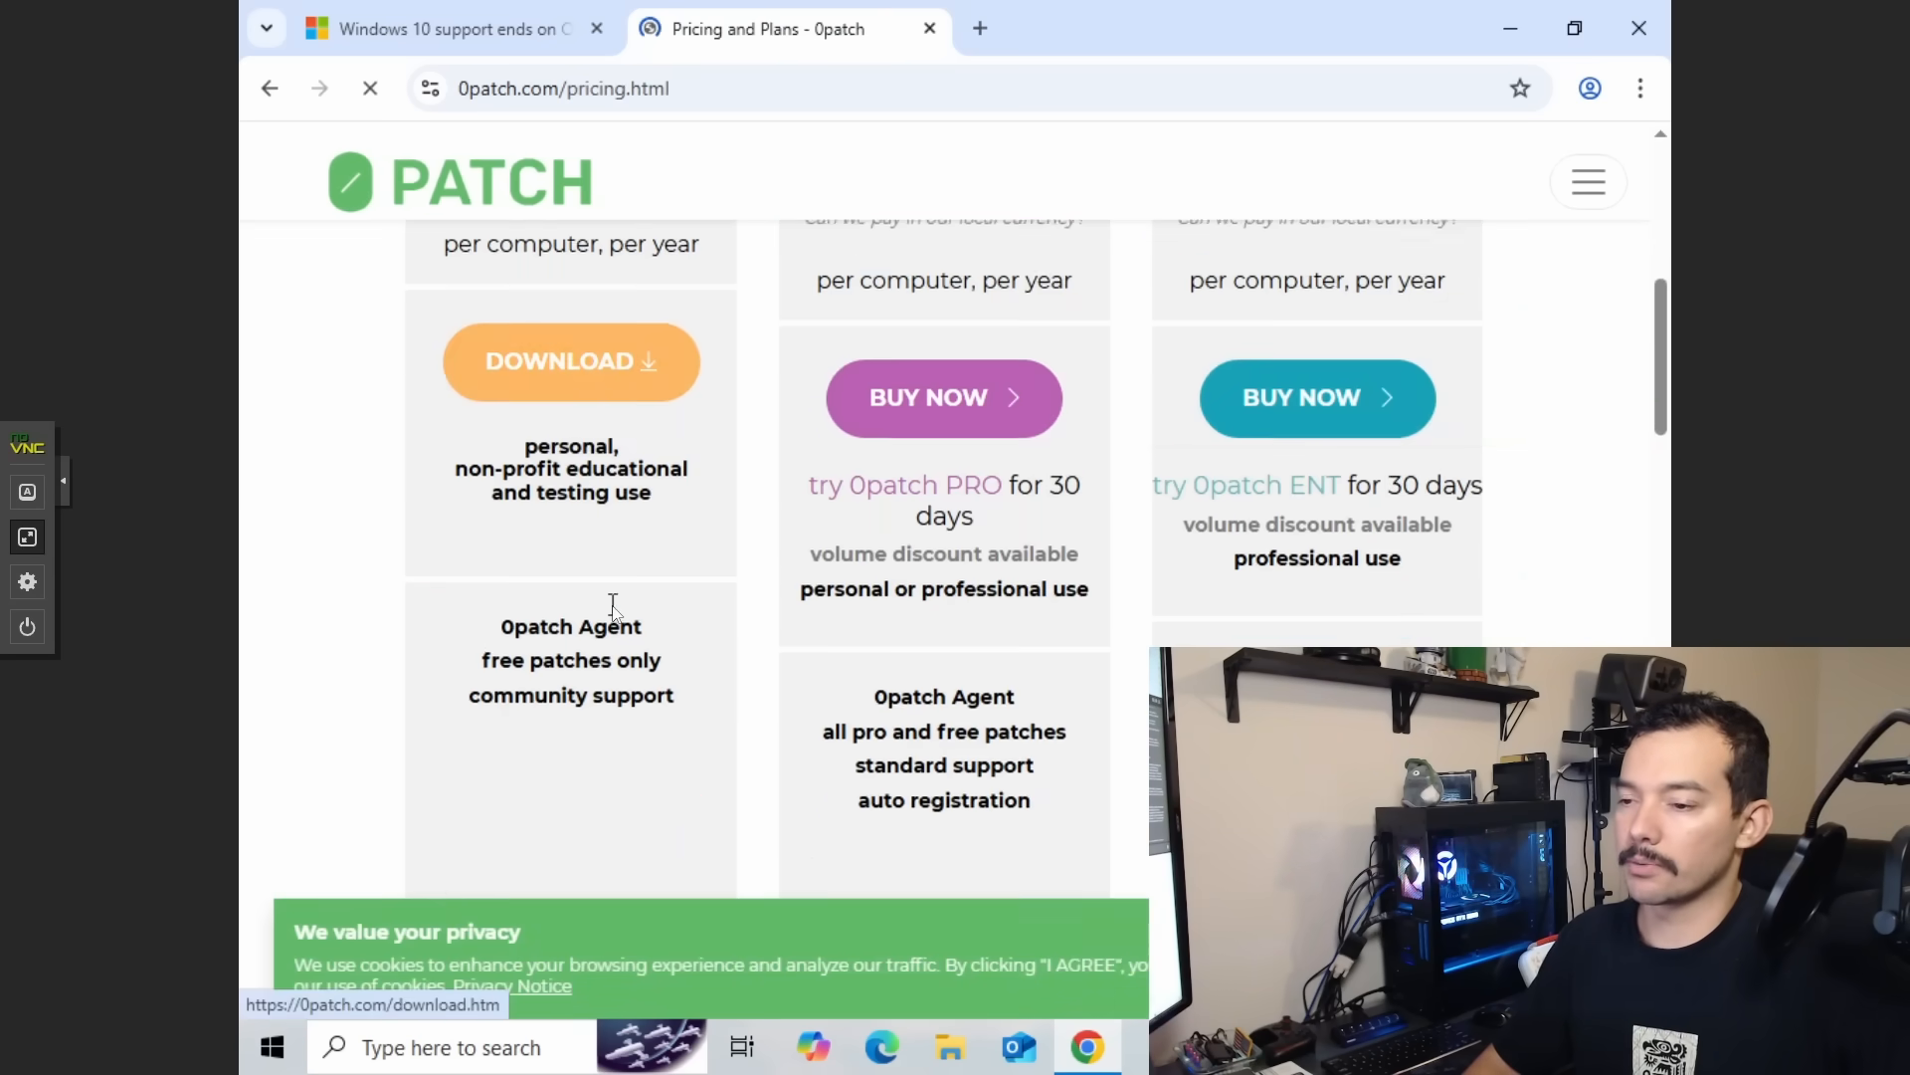
scroll(down, 3)
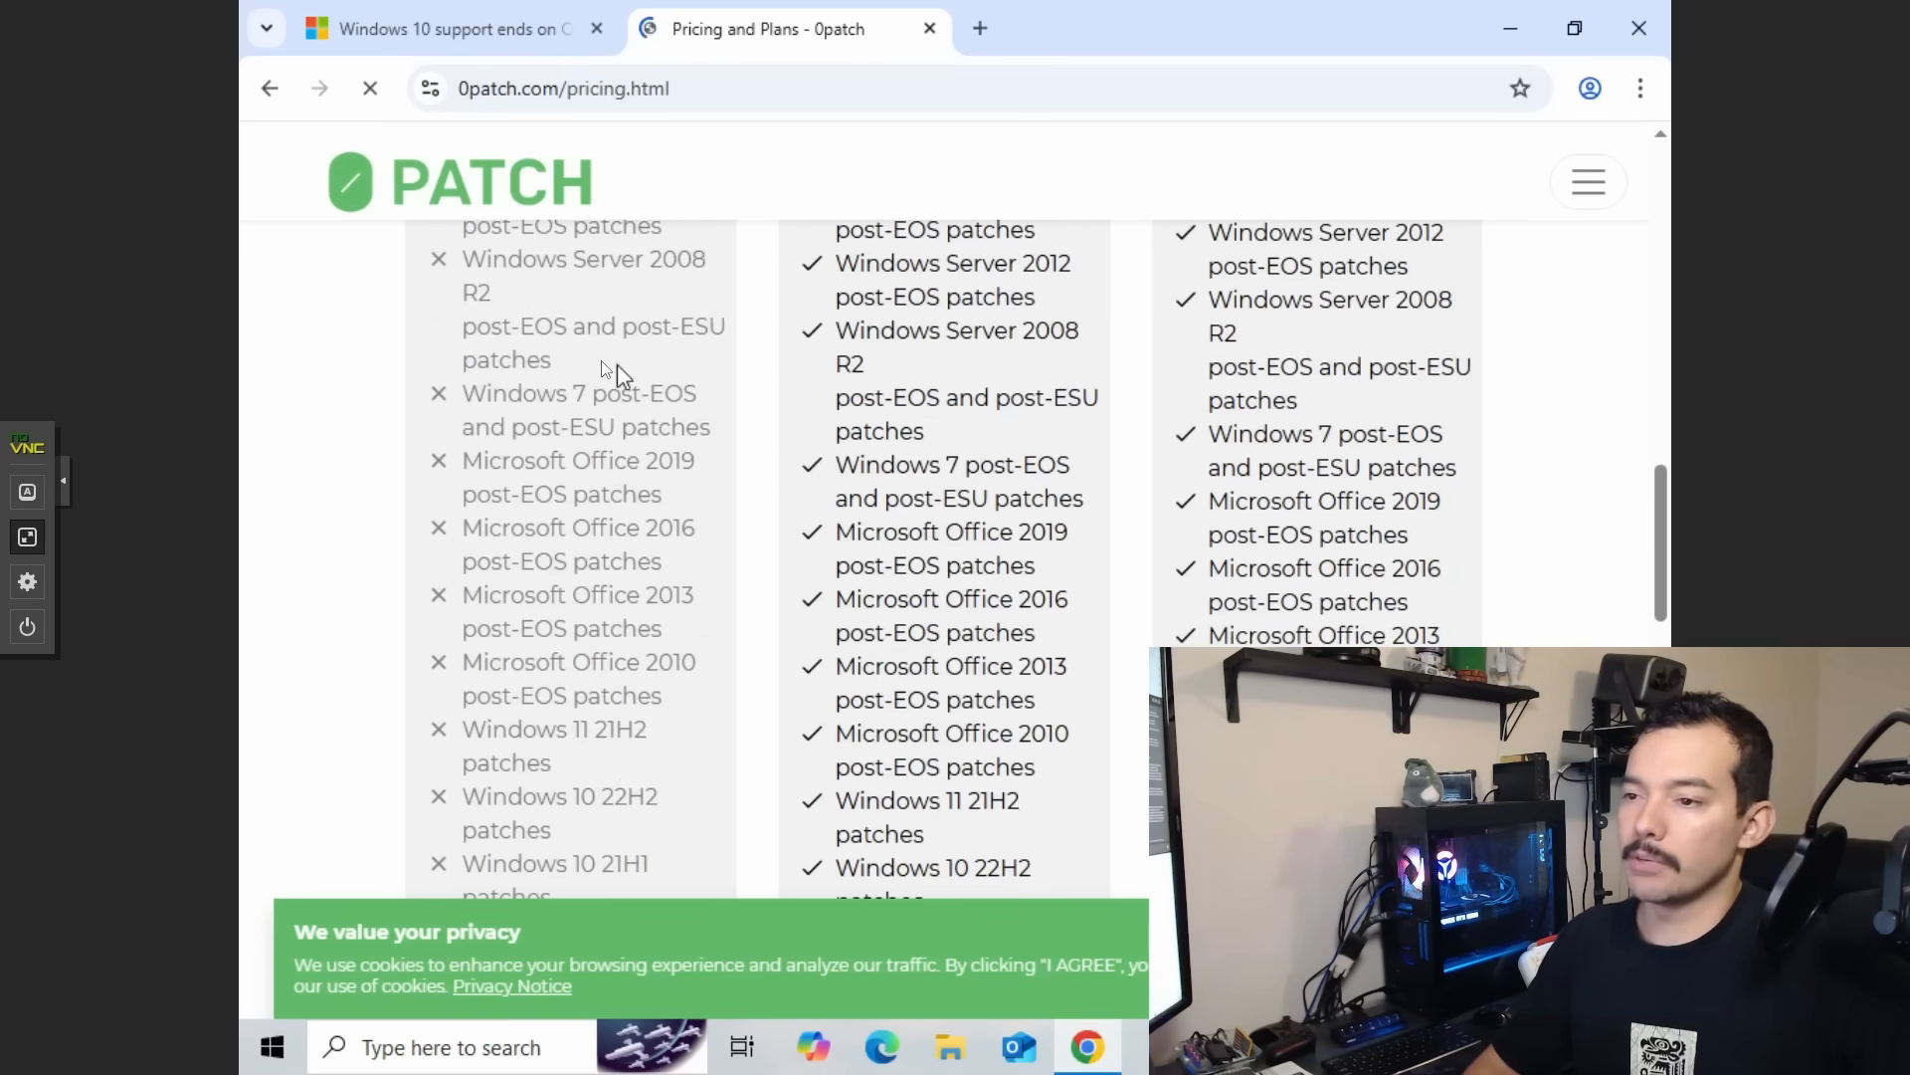
scroll(down, 3)
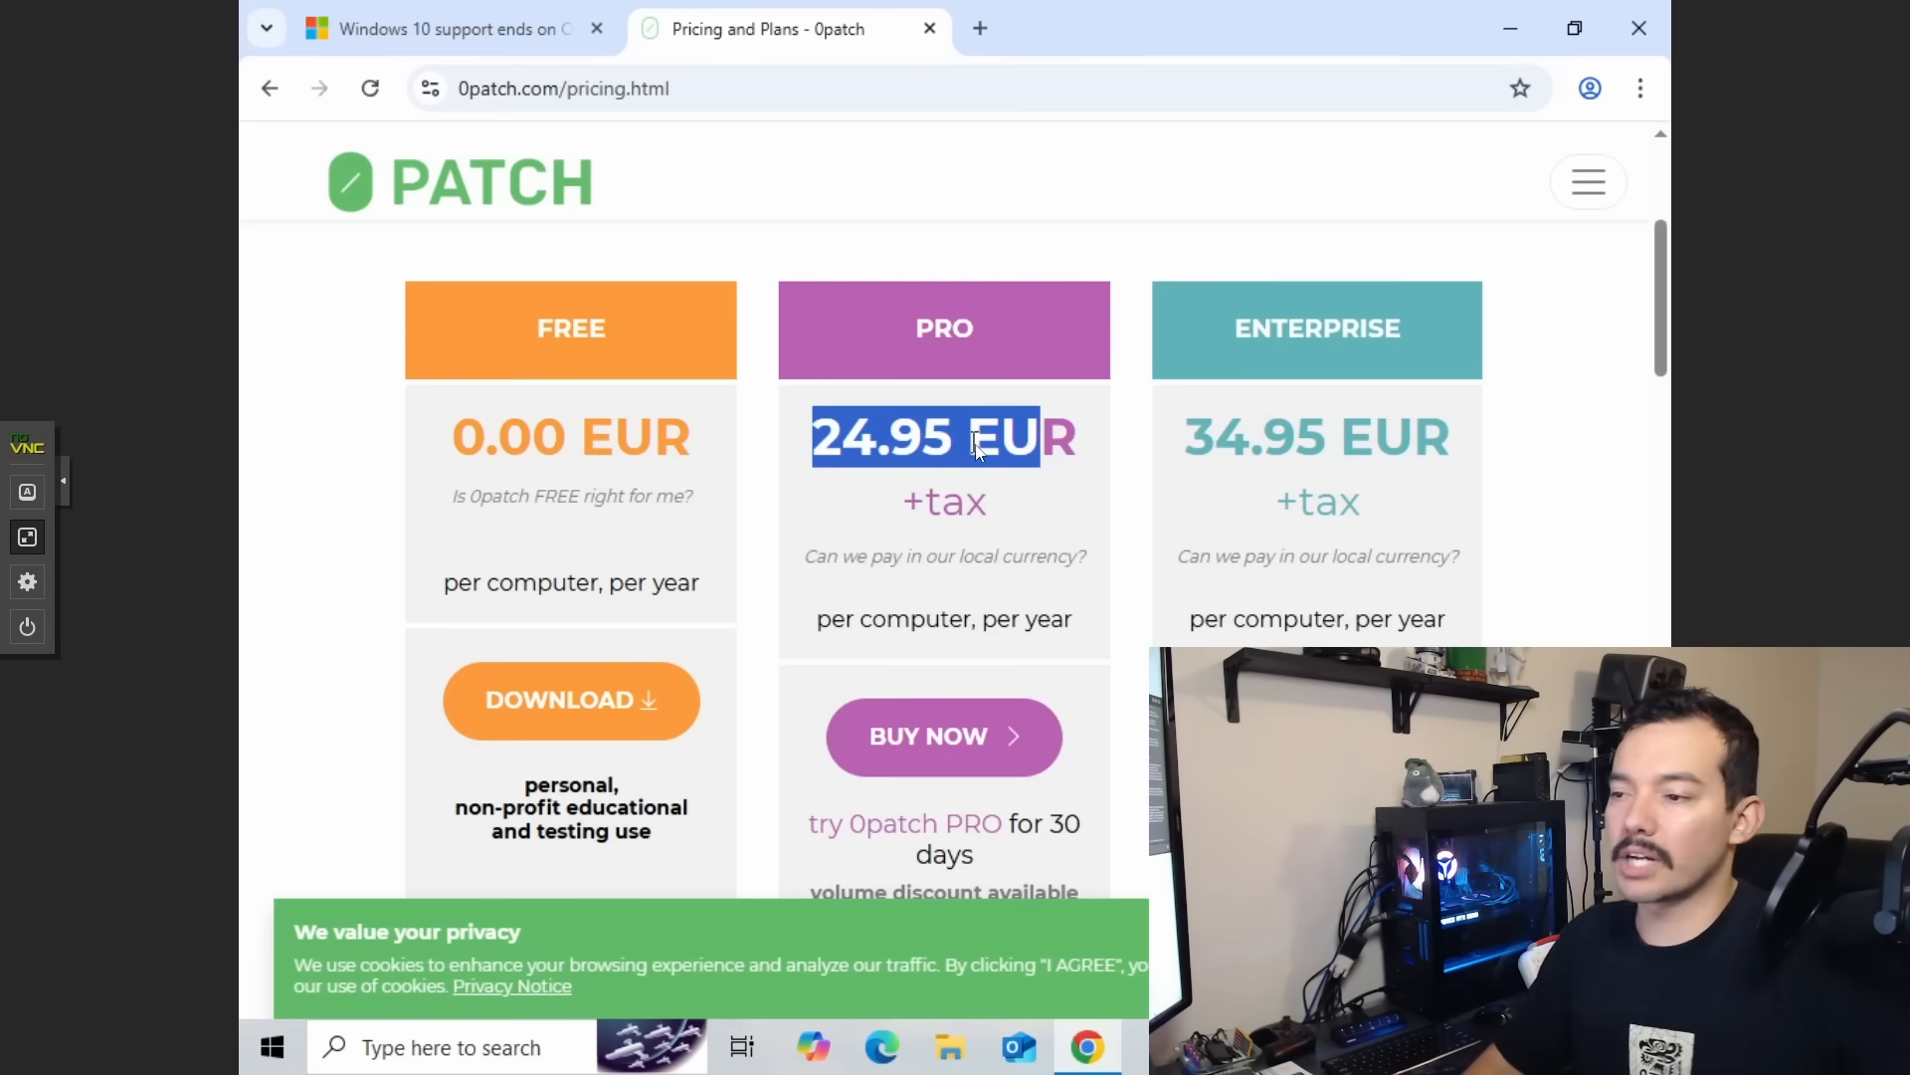
scroll(down, 3)
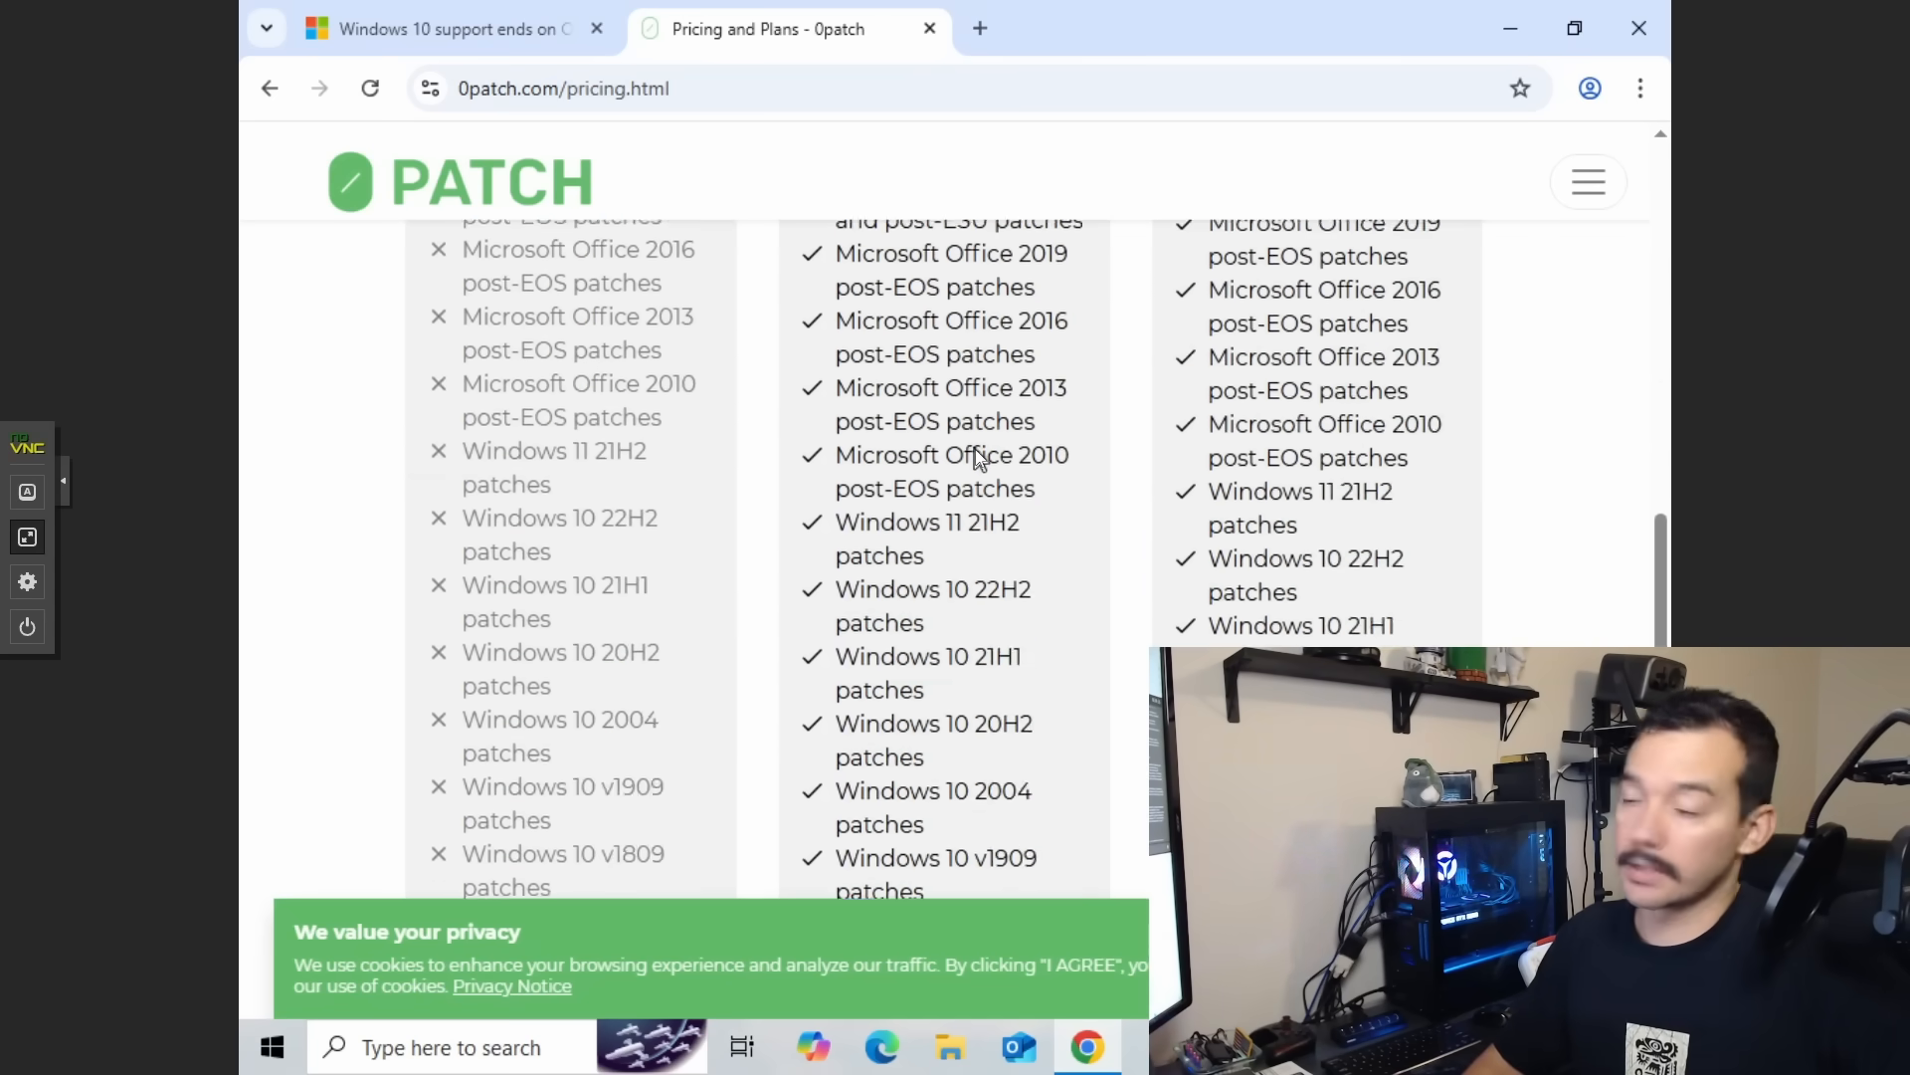
scroll(up, 3)
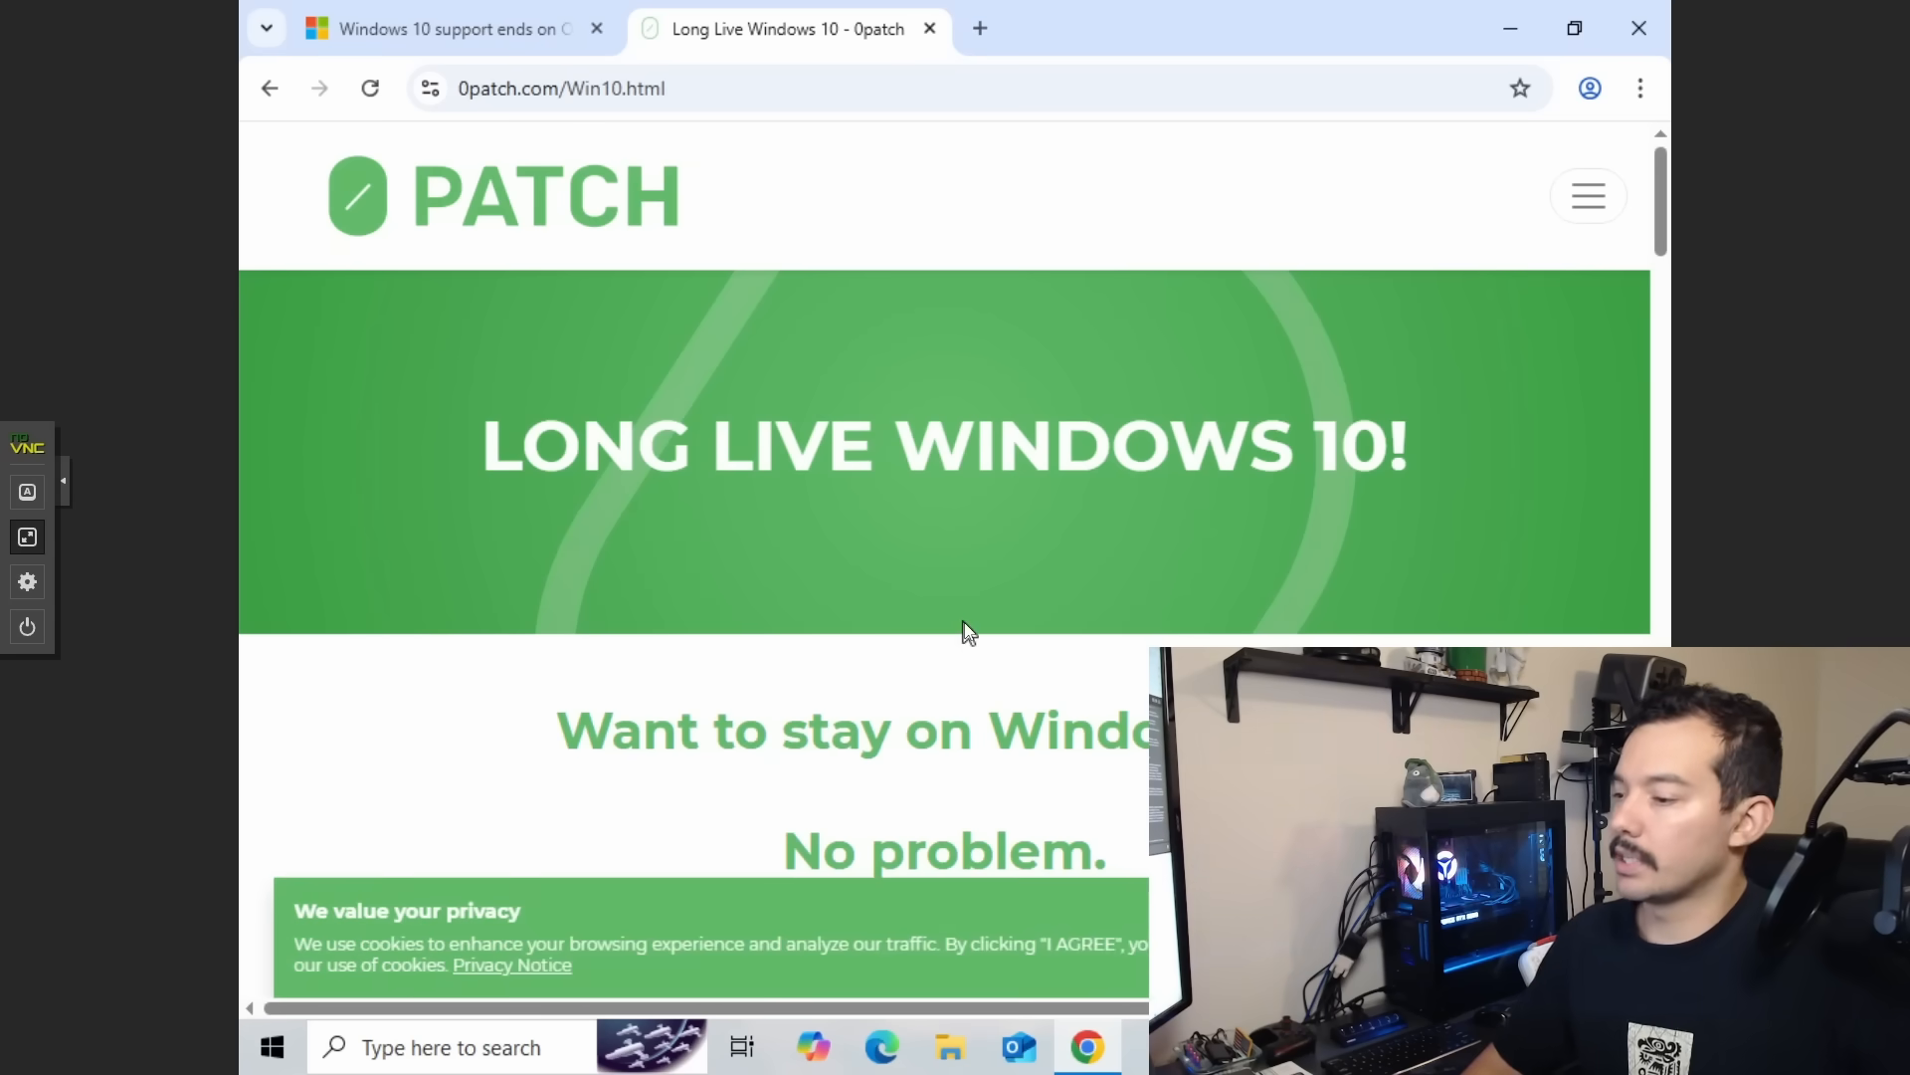
scroll(down, 3)
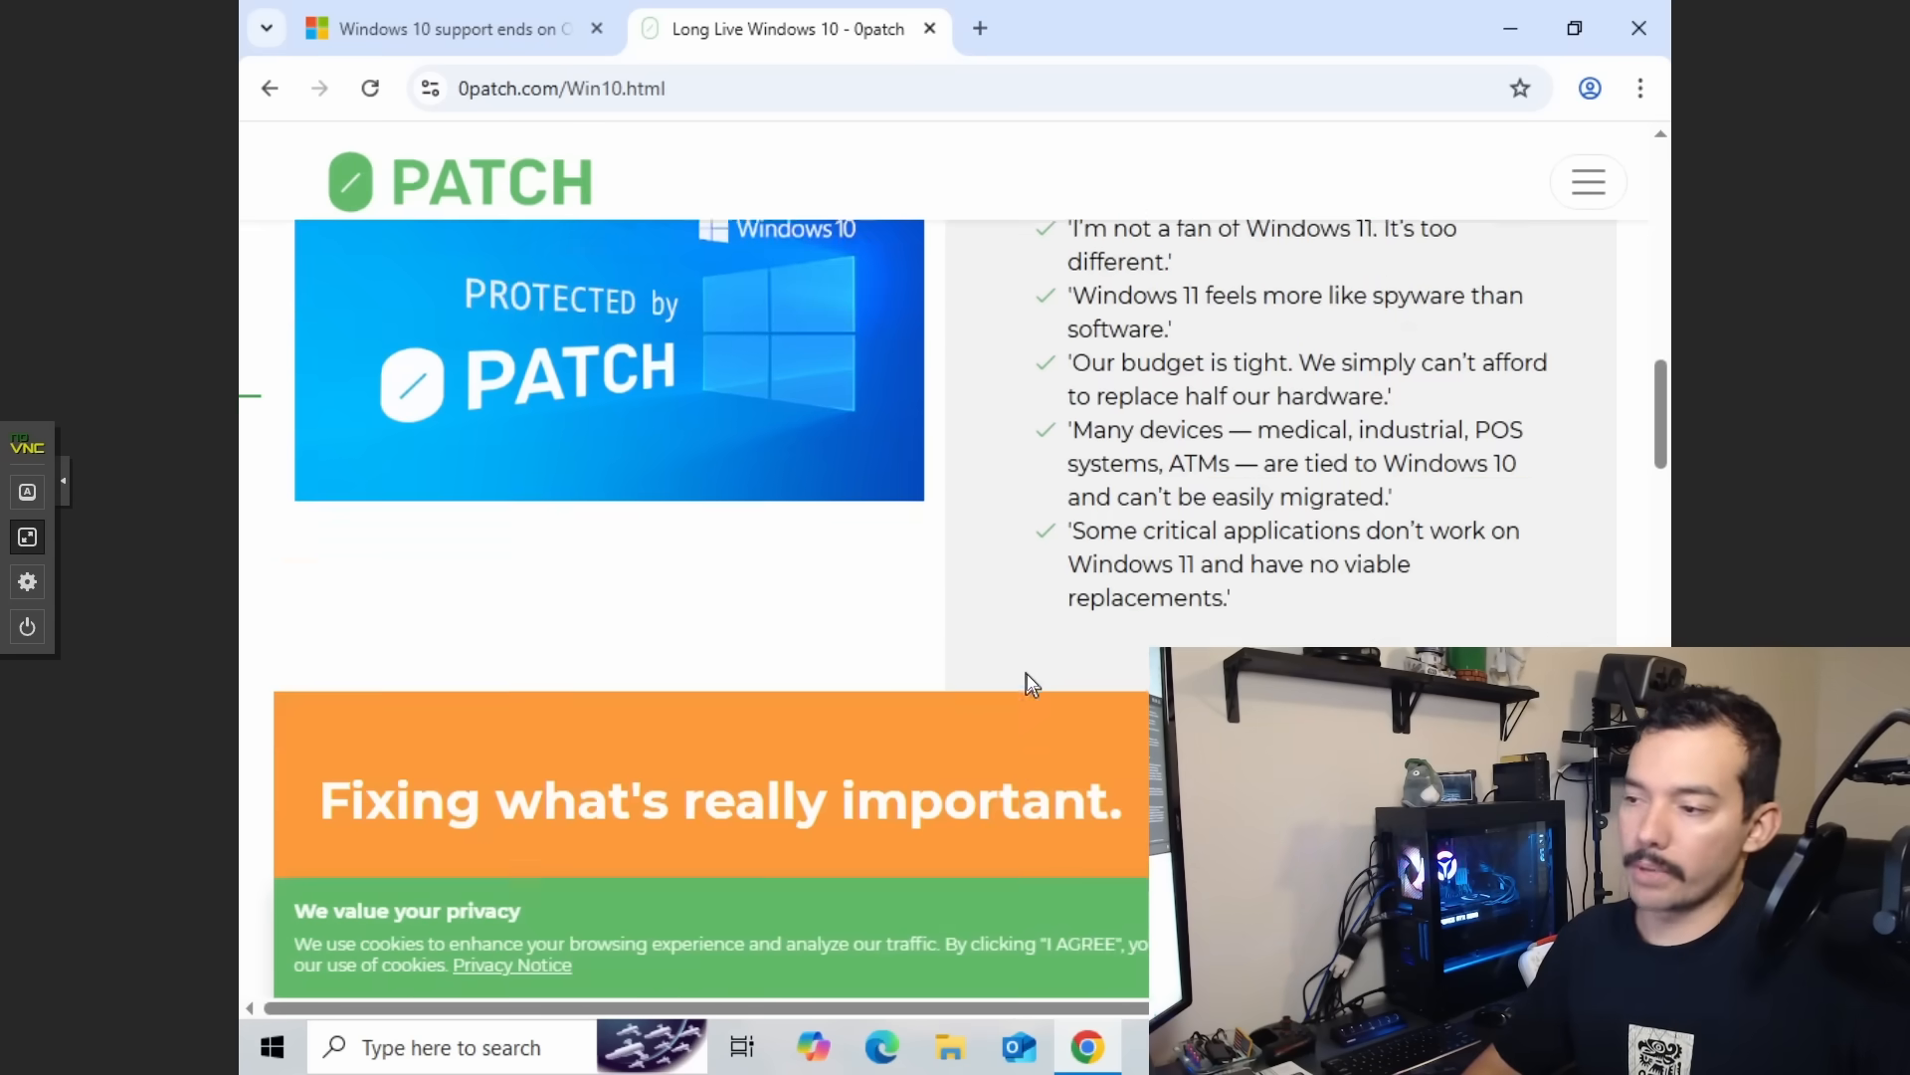
scroll(up, 3)
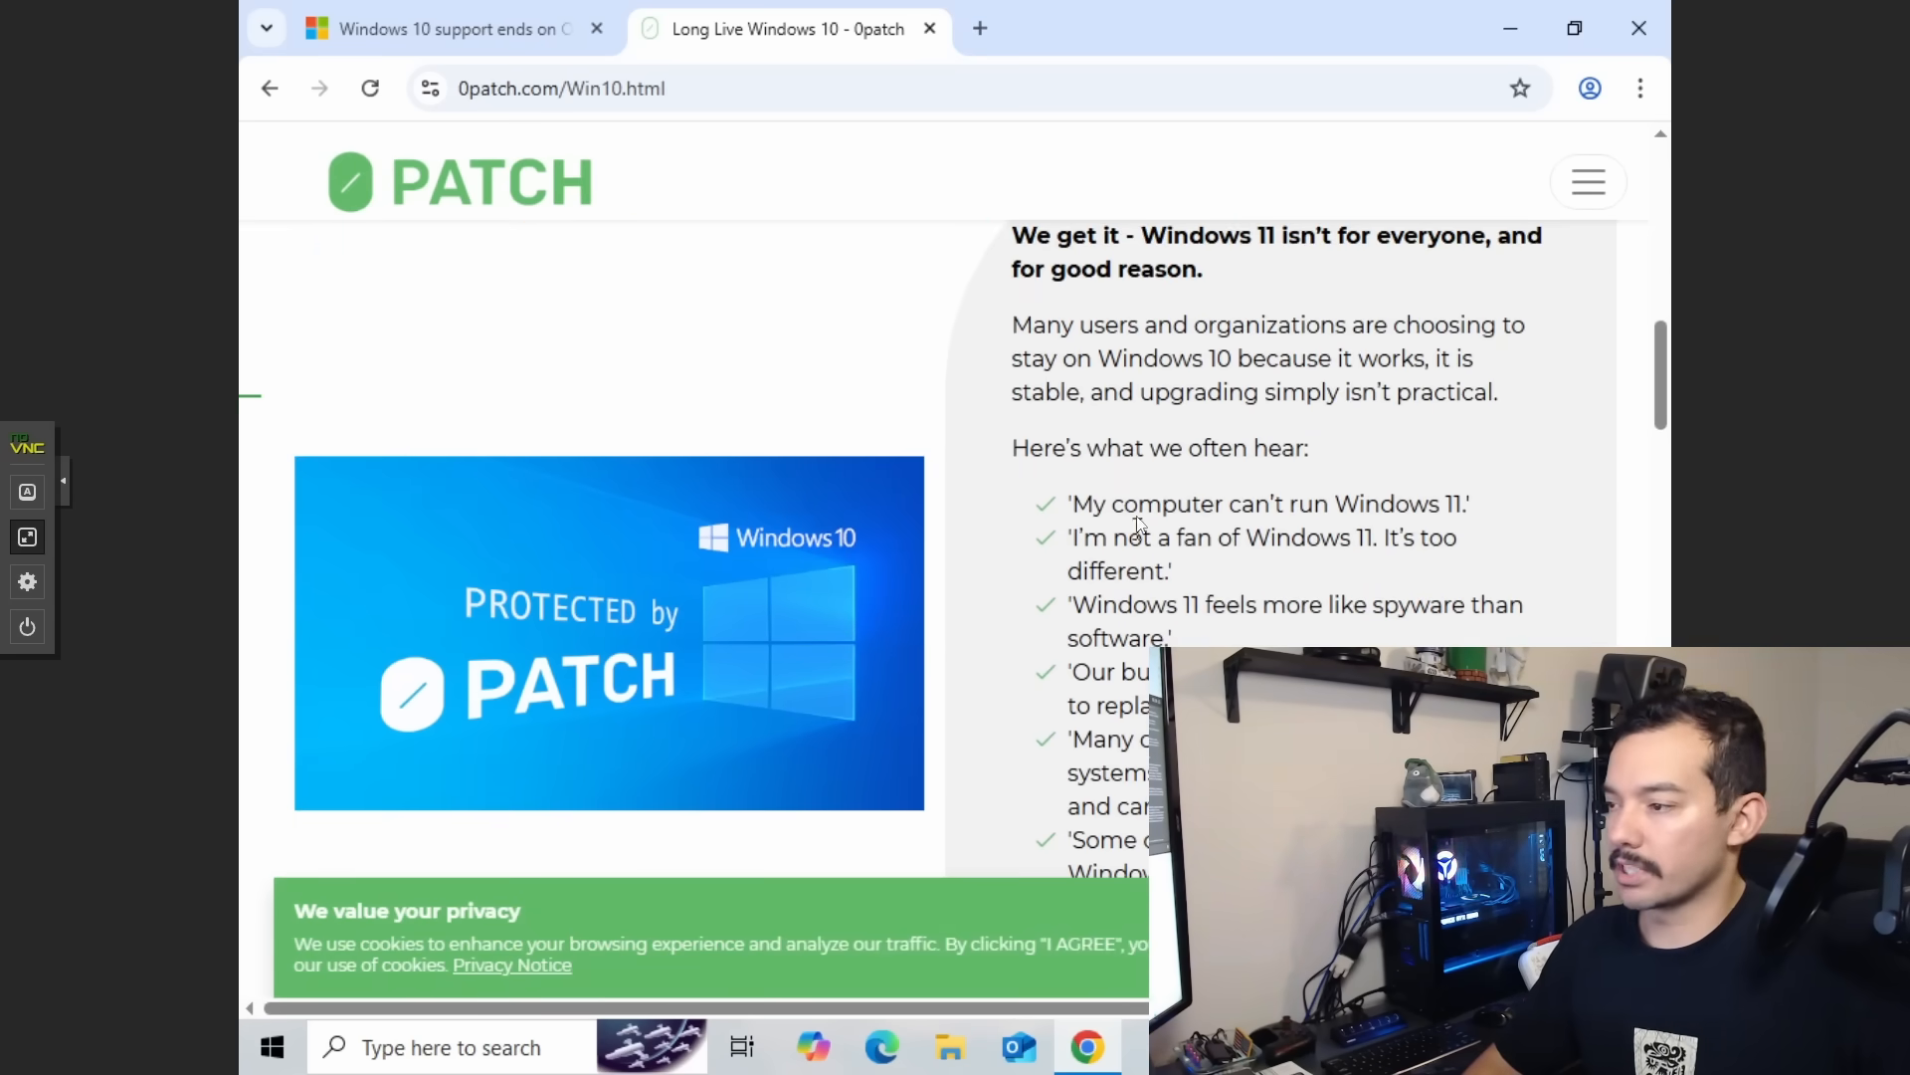
scroll(down, 3)
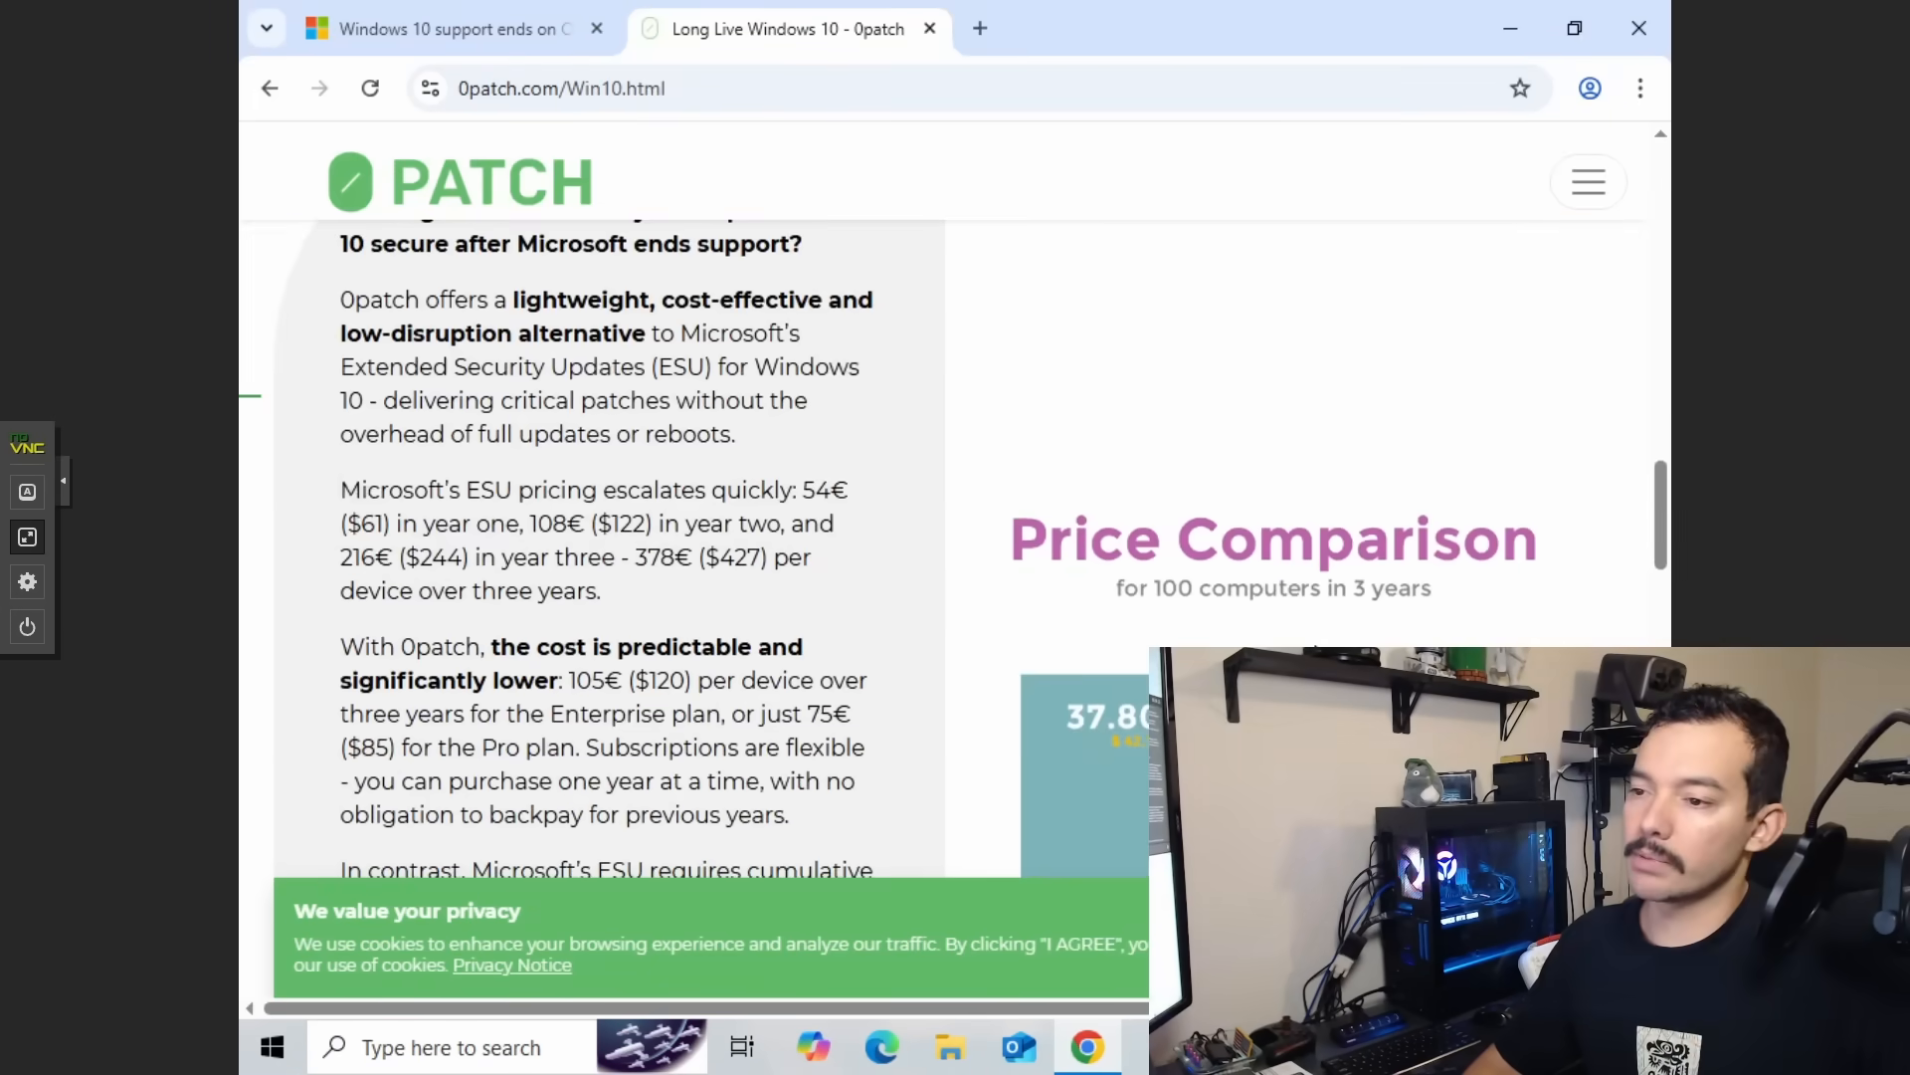
scroll(down, 3)
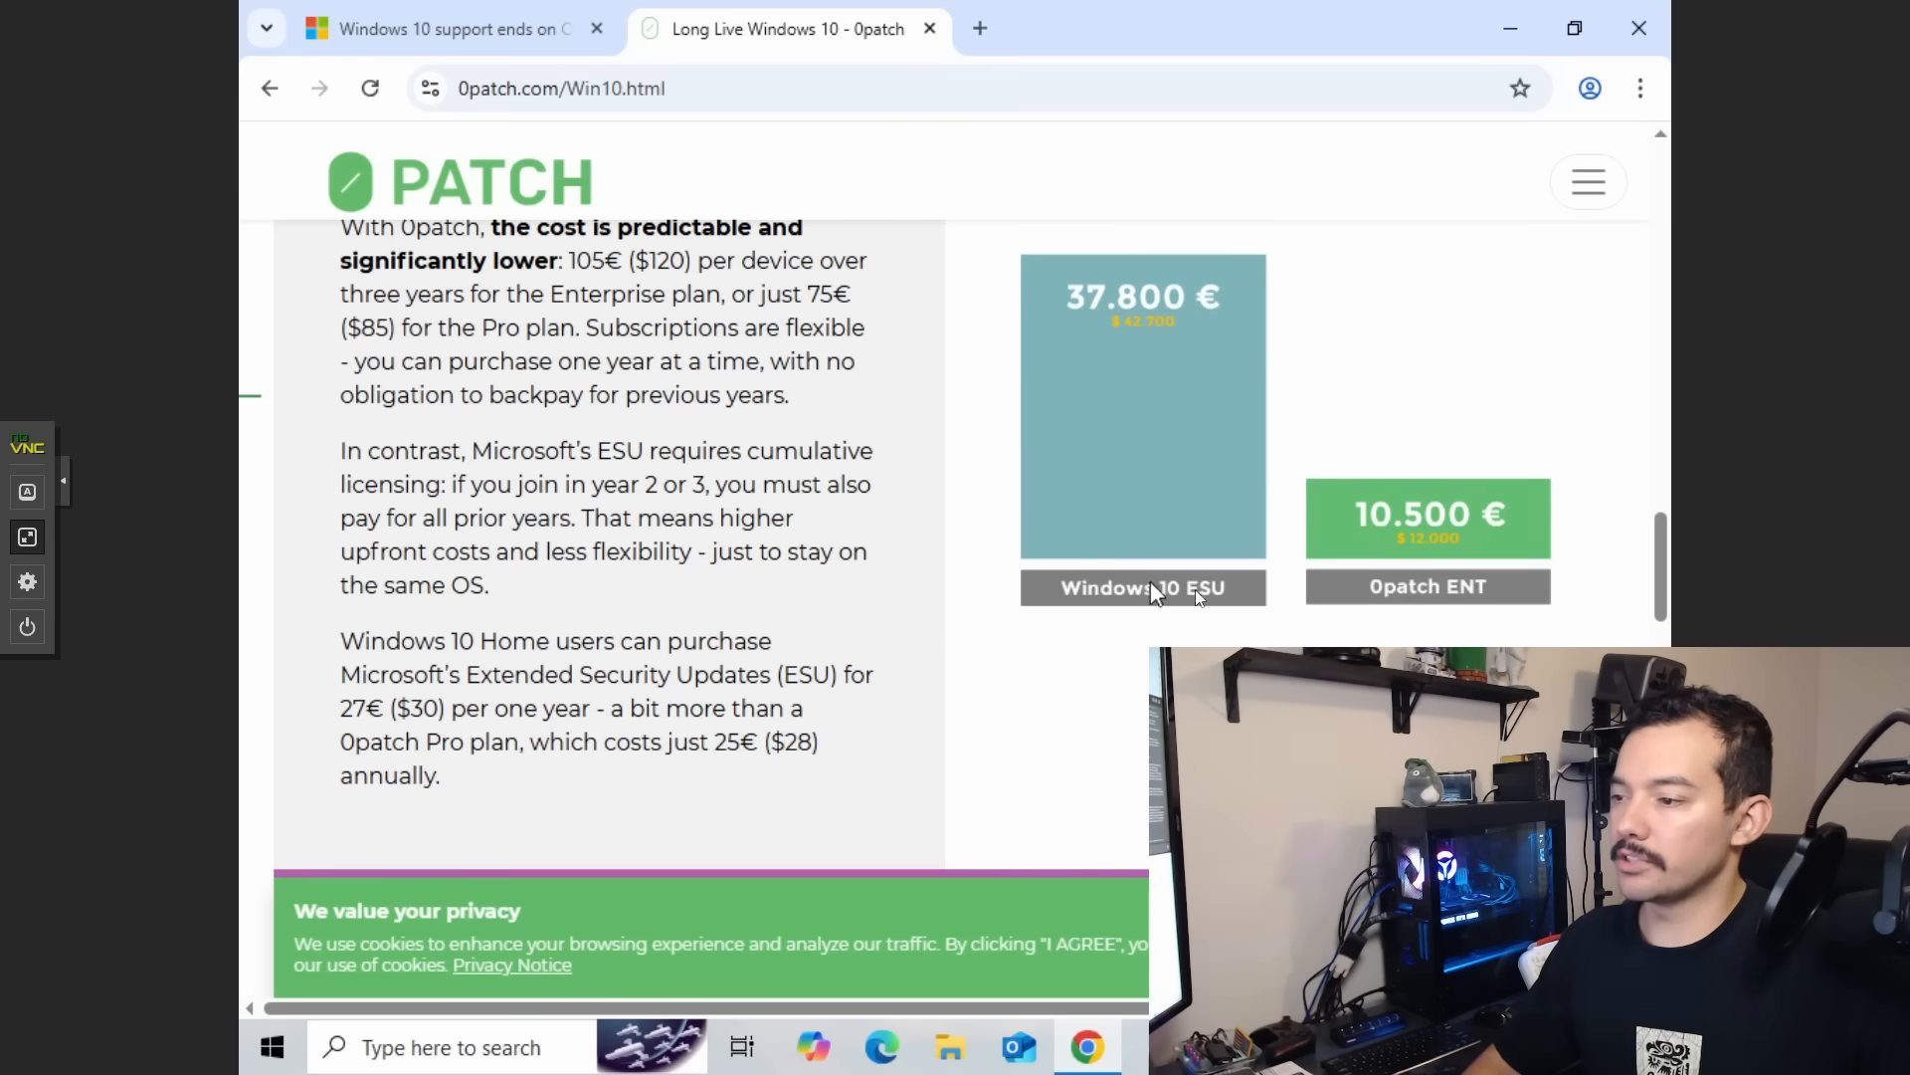
mouse_move(1206, 558)
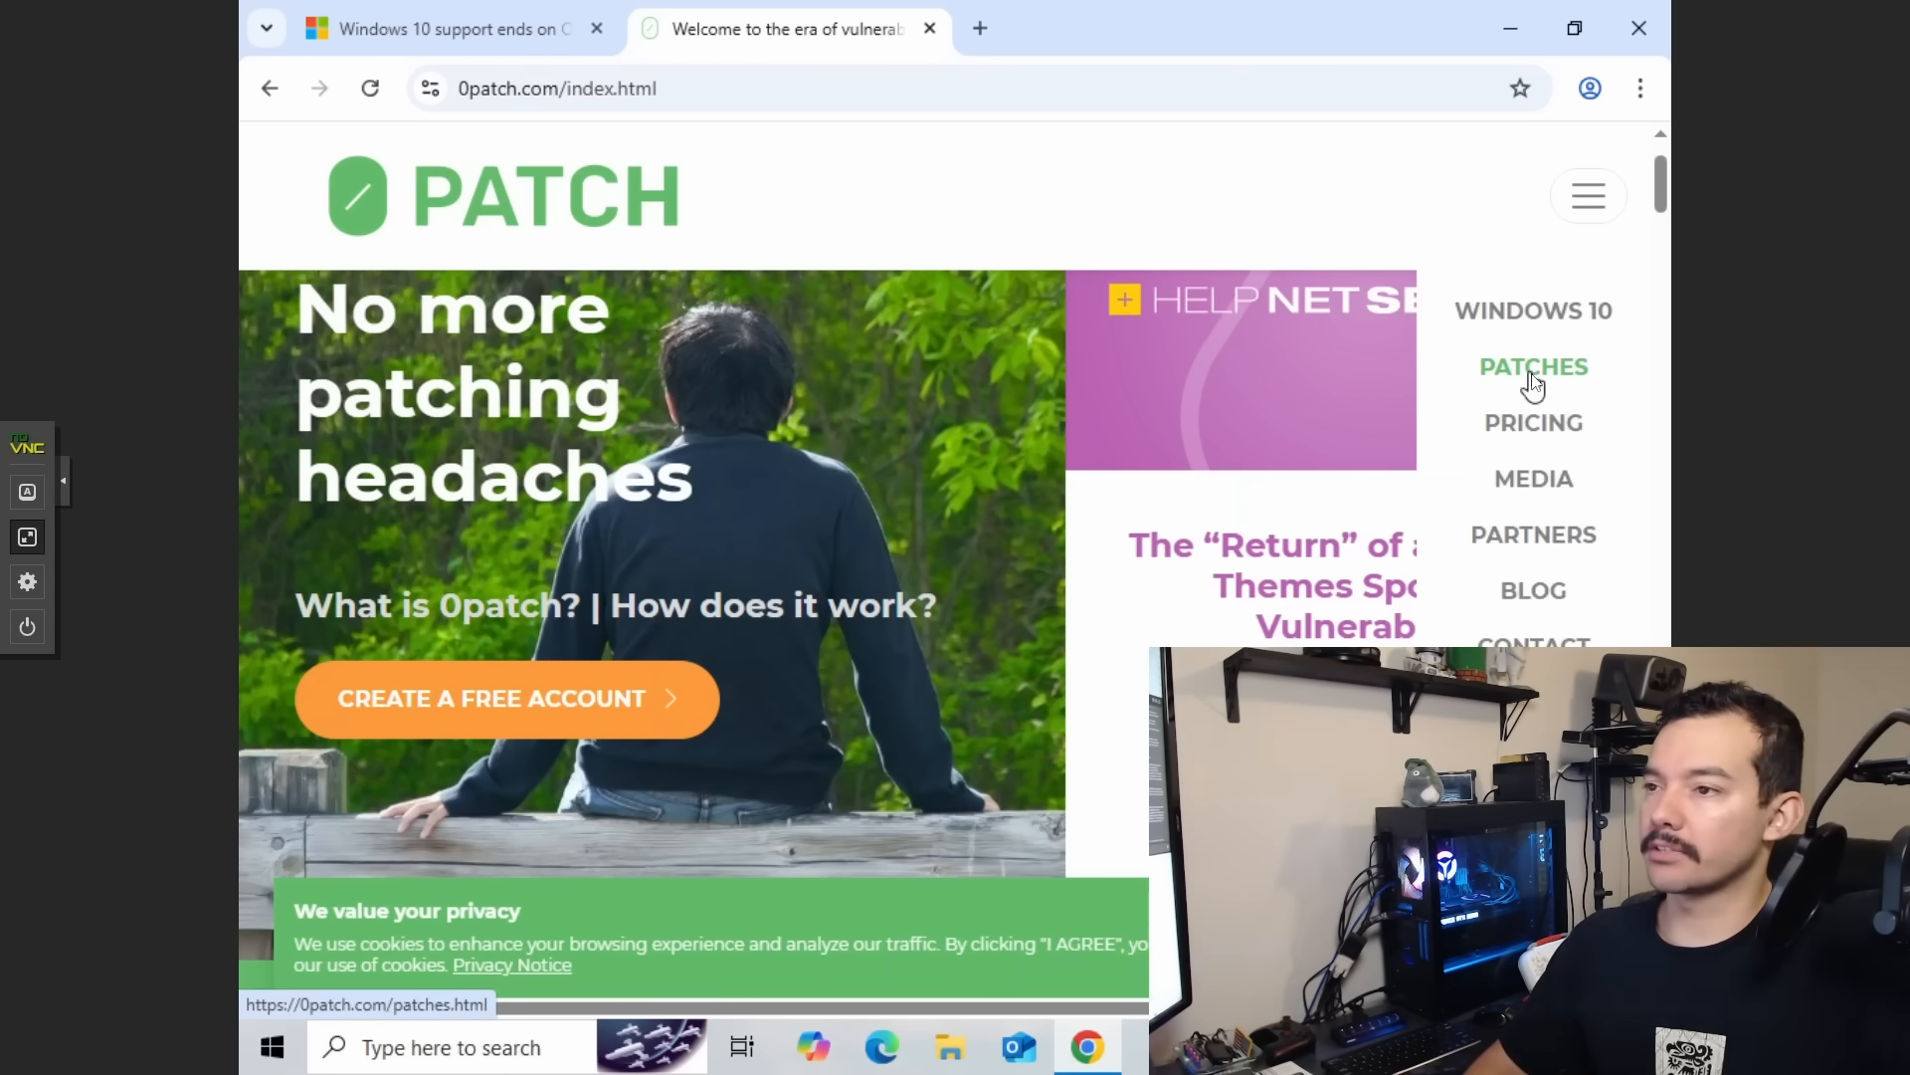
Scroll through the PATCHES list of popular micropatches, then bring up the site menu.
click(1532, 367)
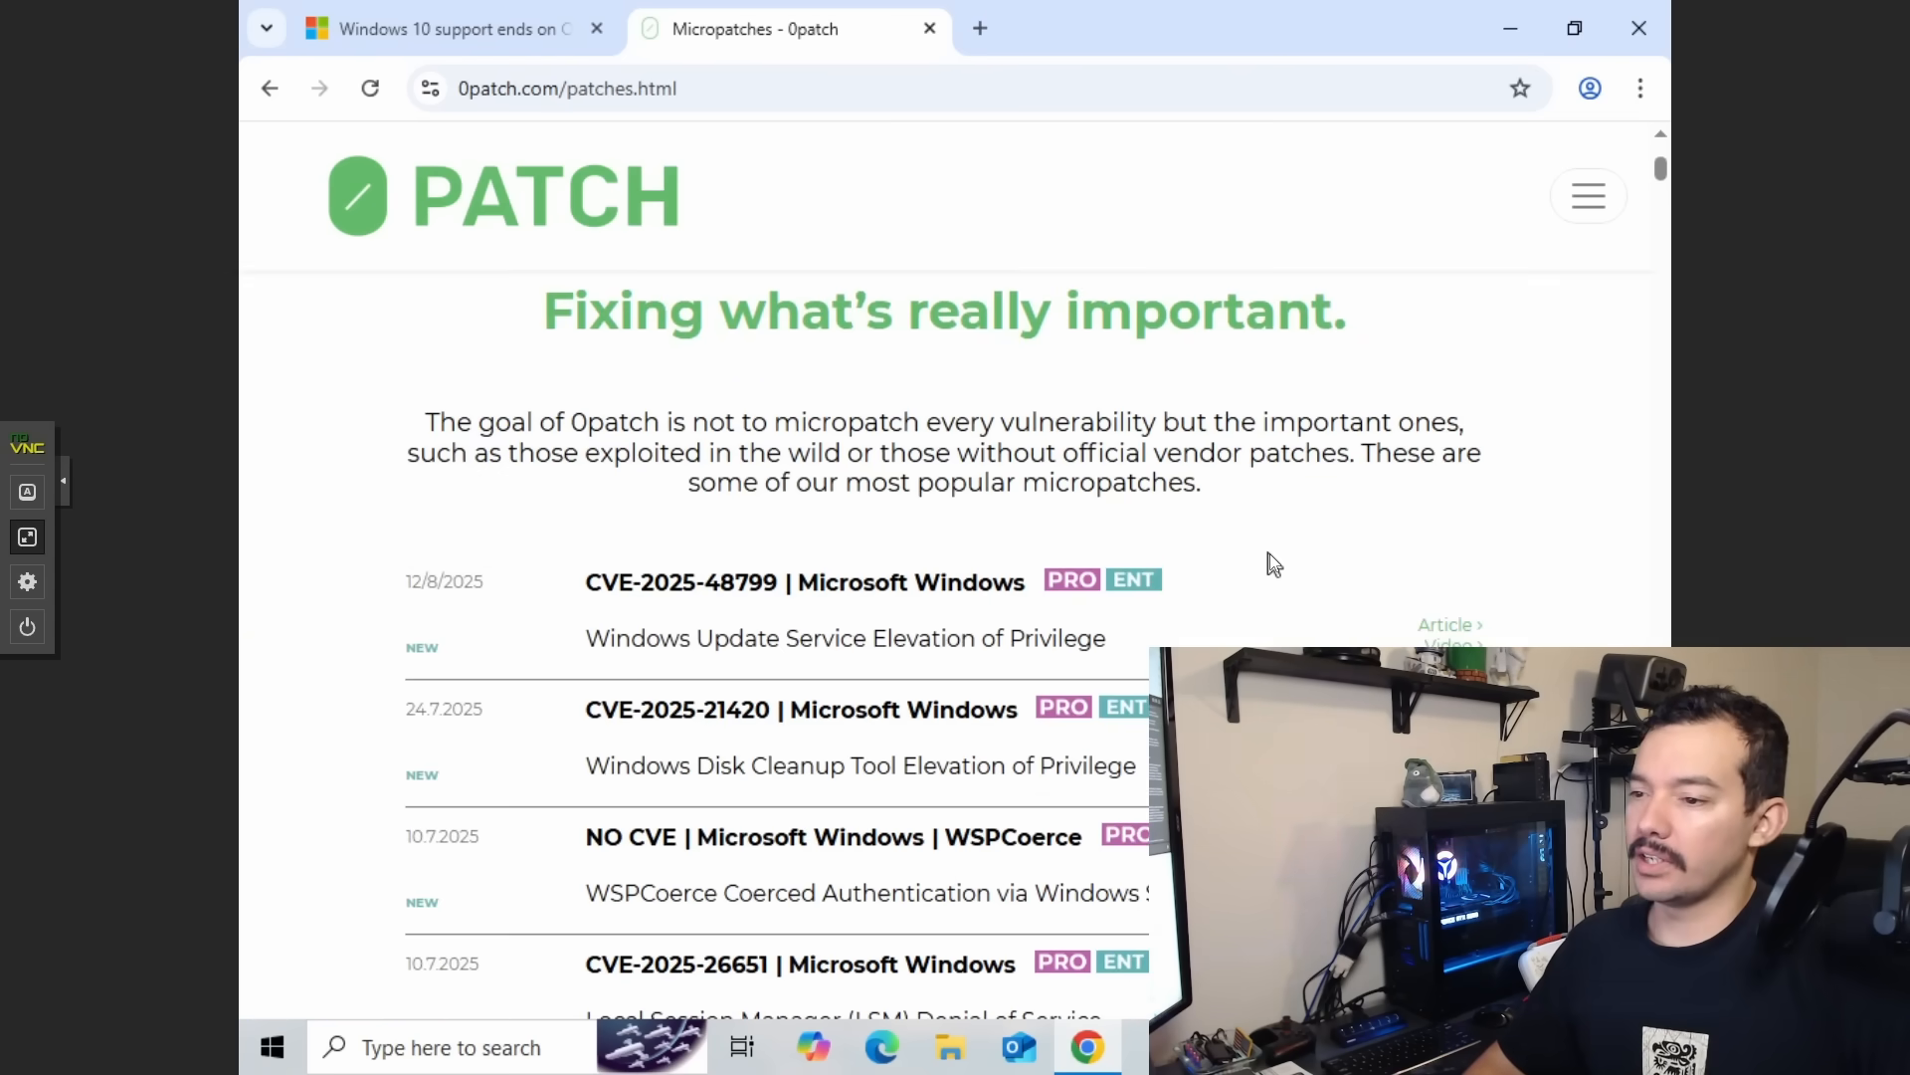
scroll(down, 3)
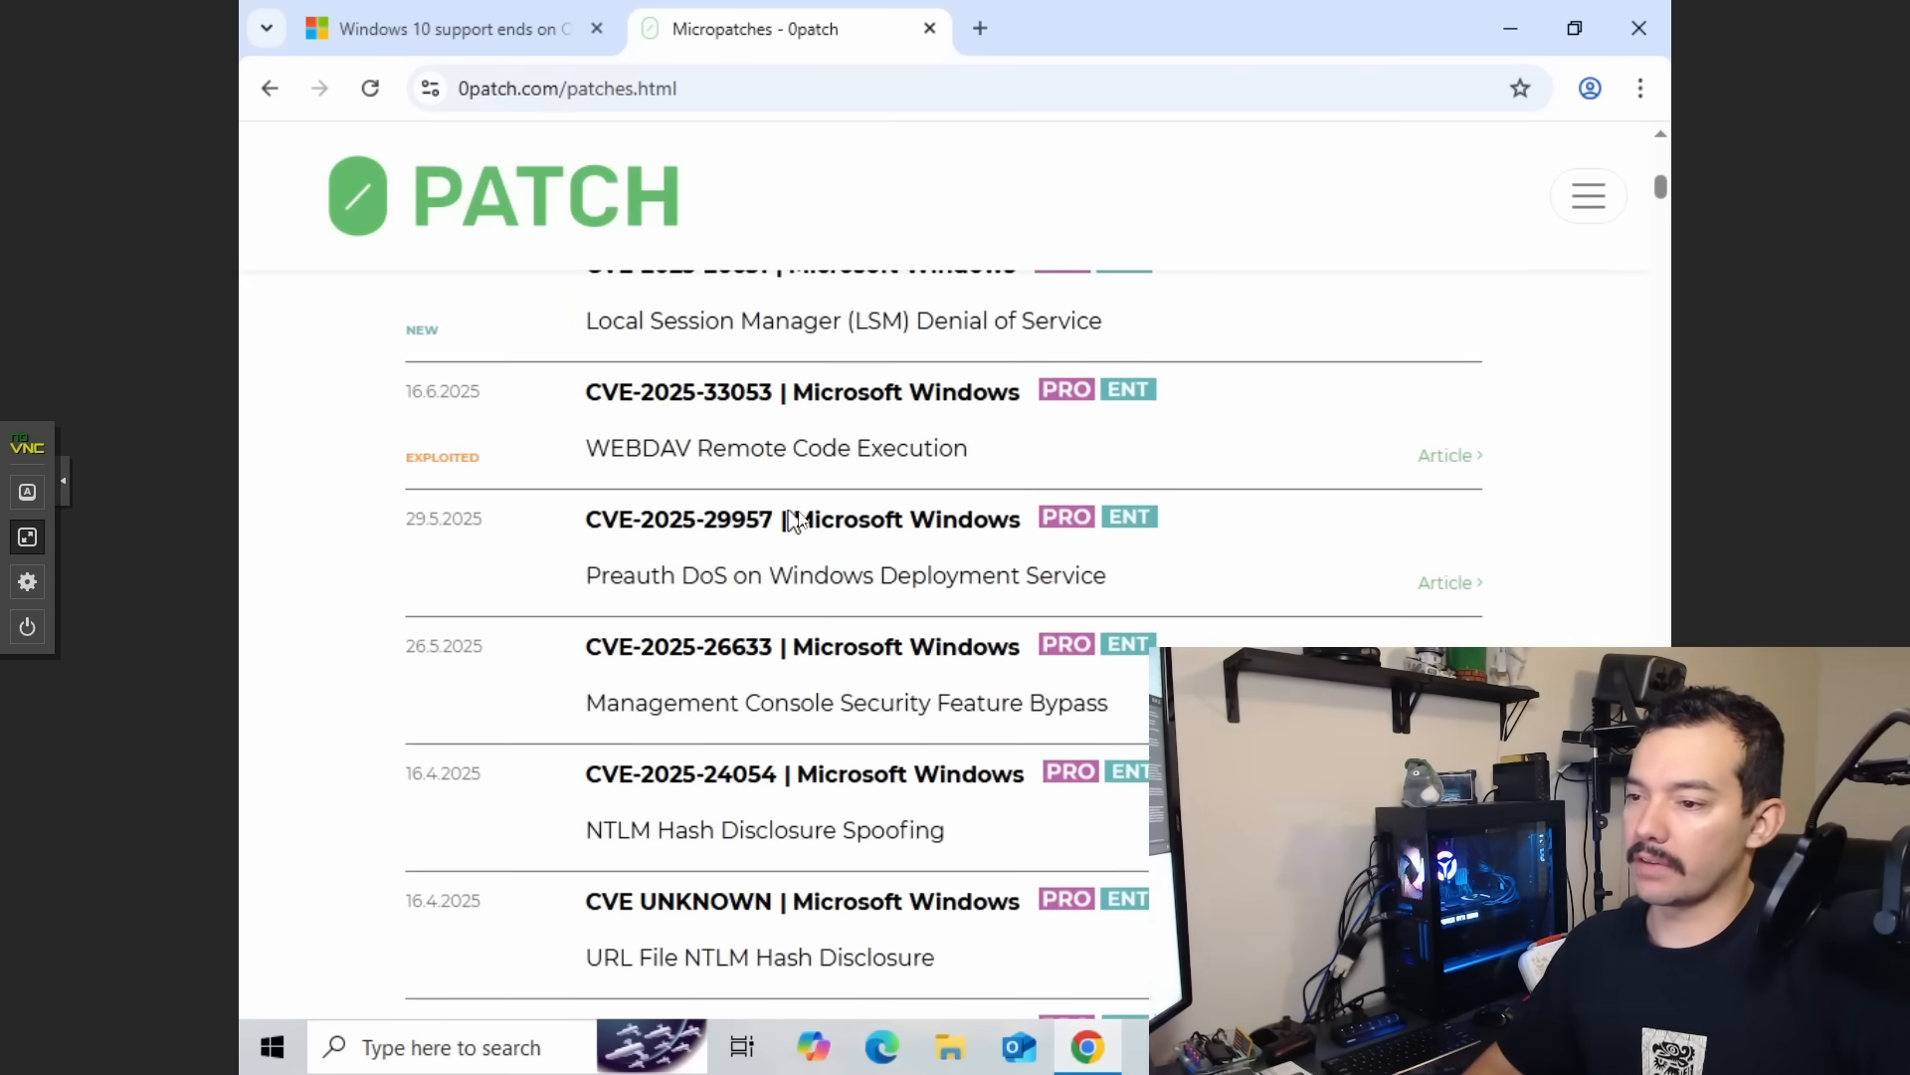
scroll(down, 3)
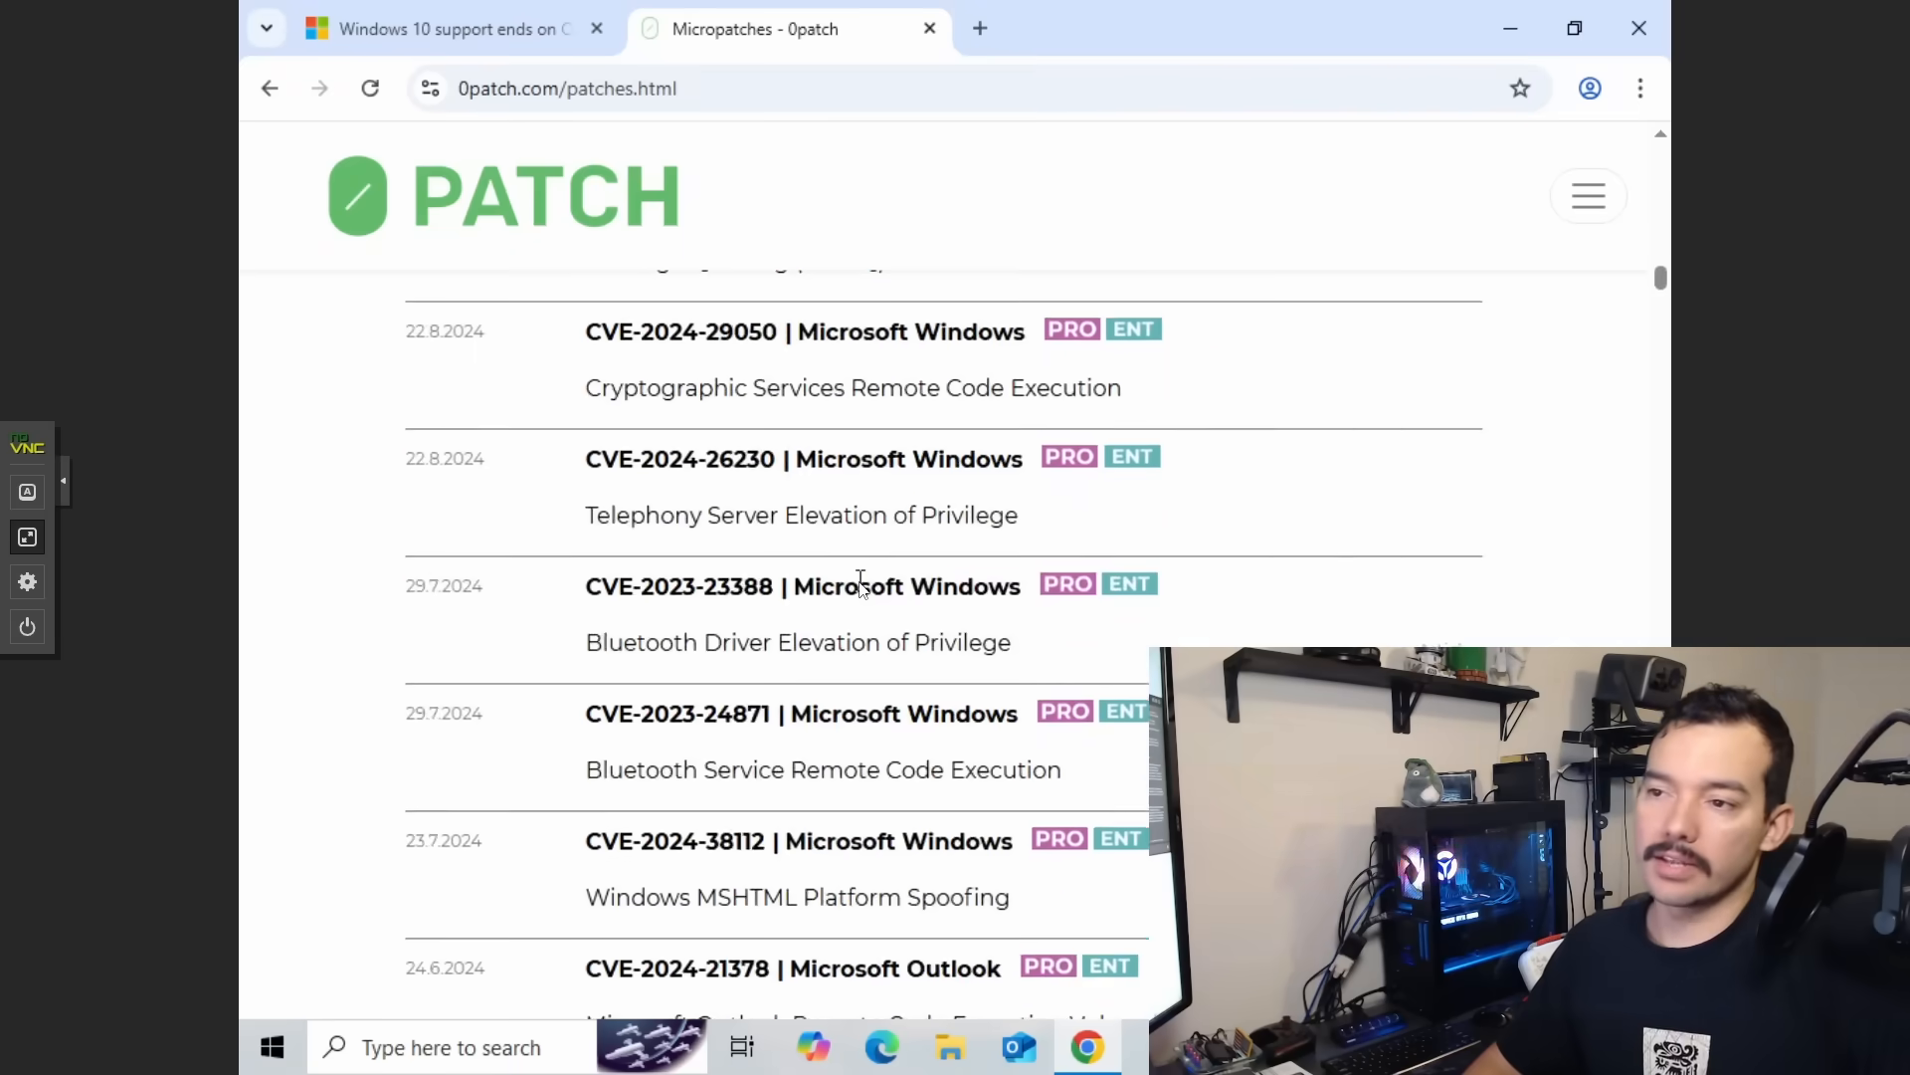
scroll(down, 3)
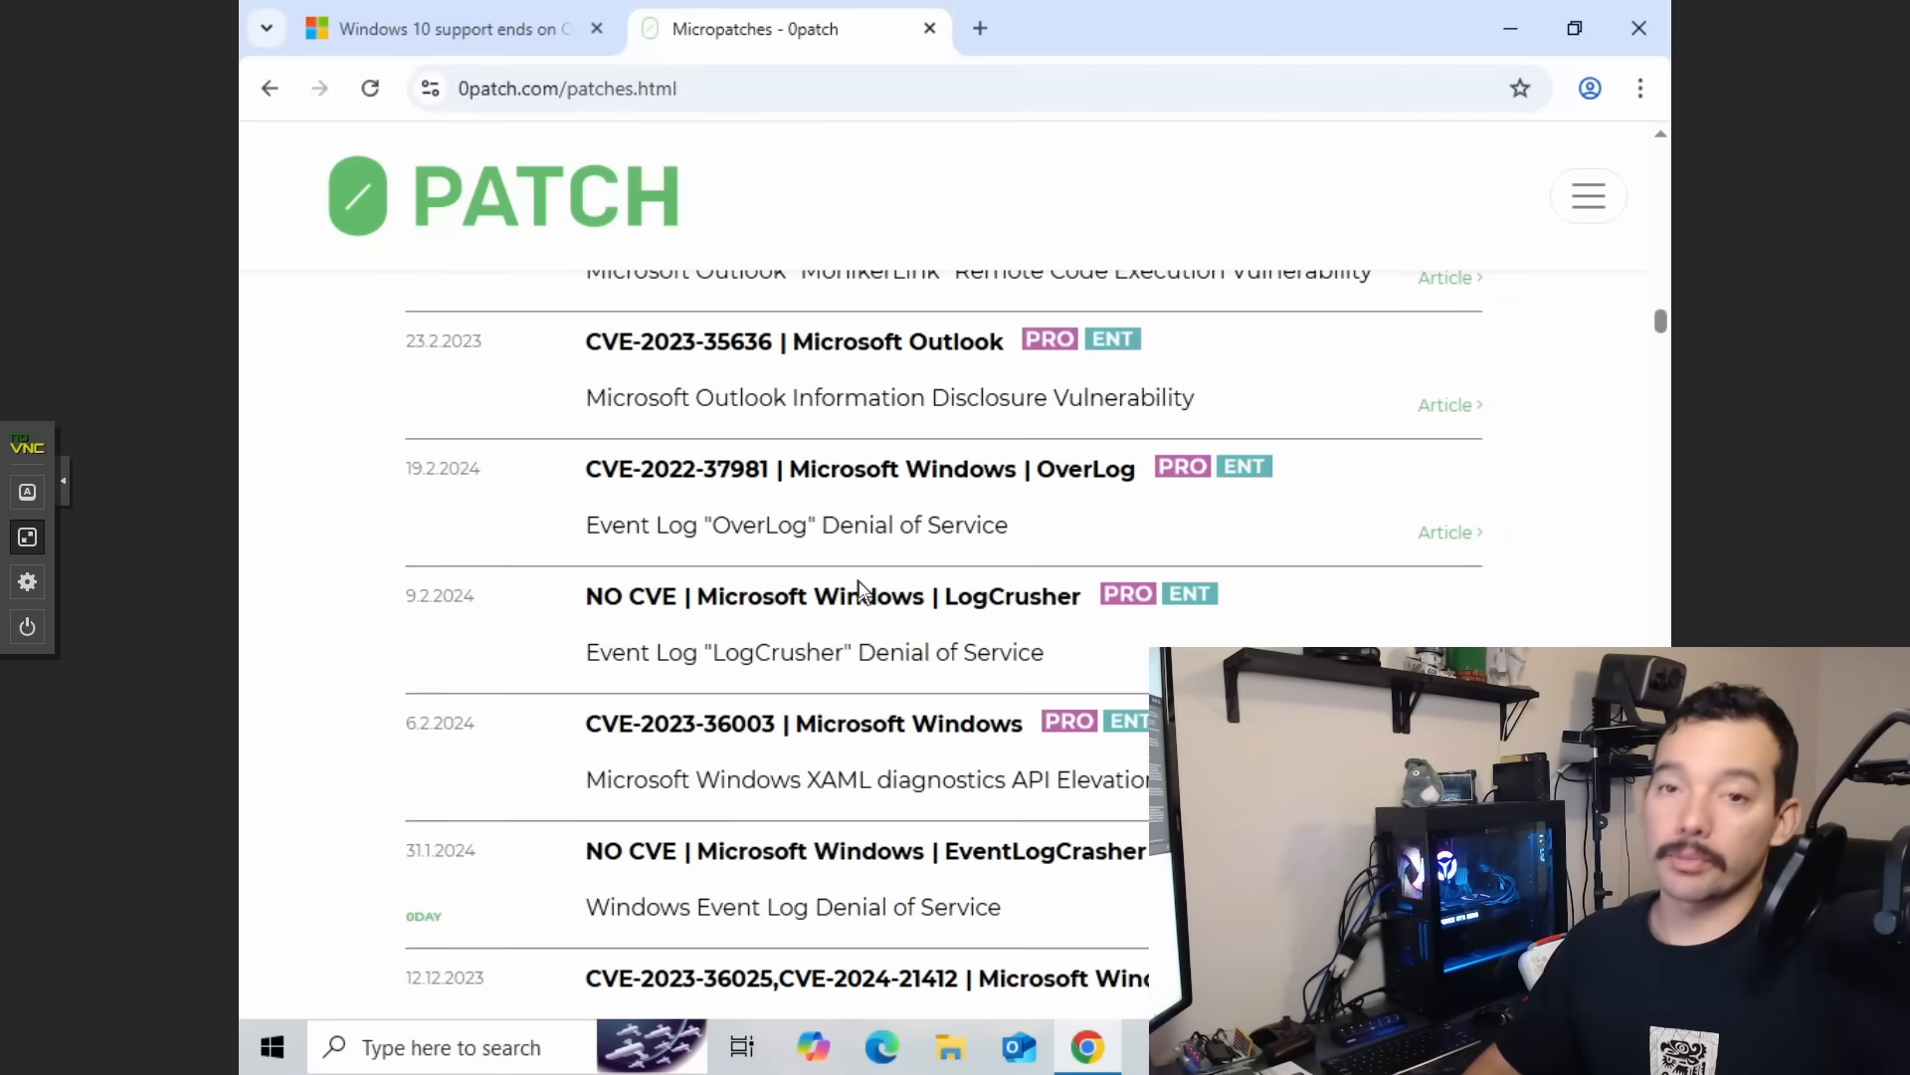
scroll(down, 3)
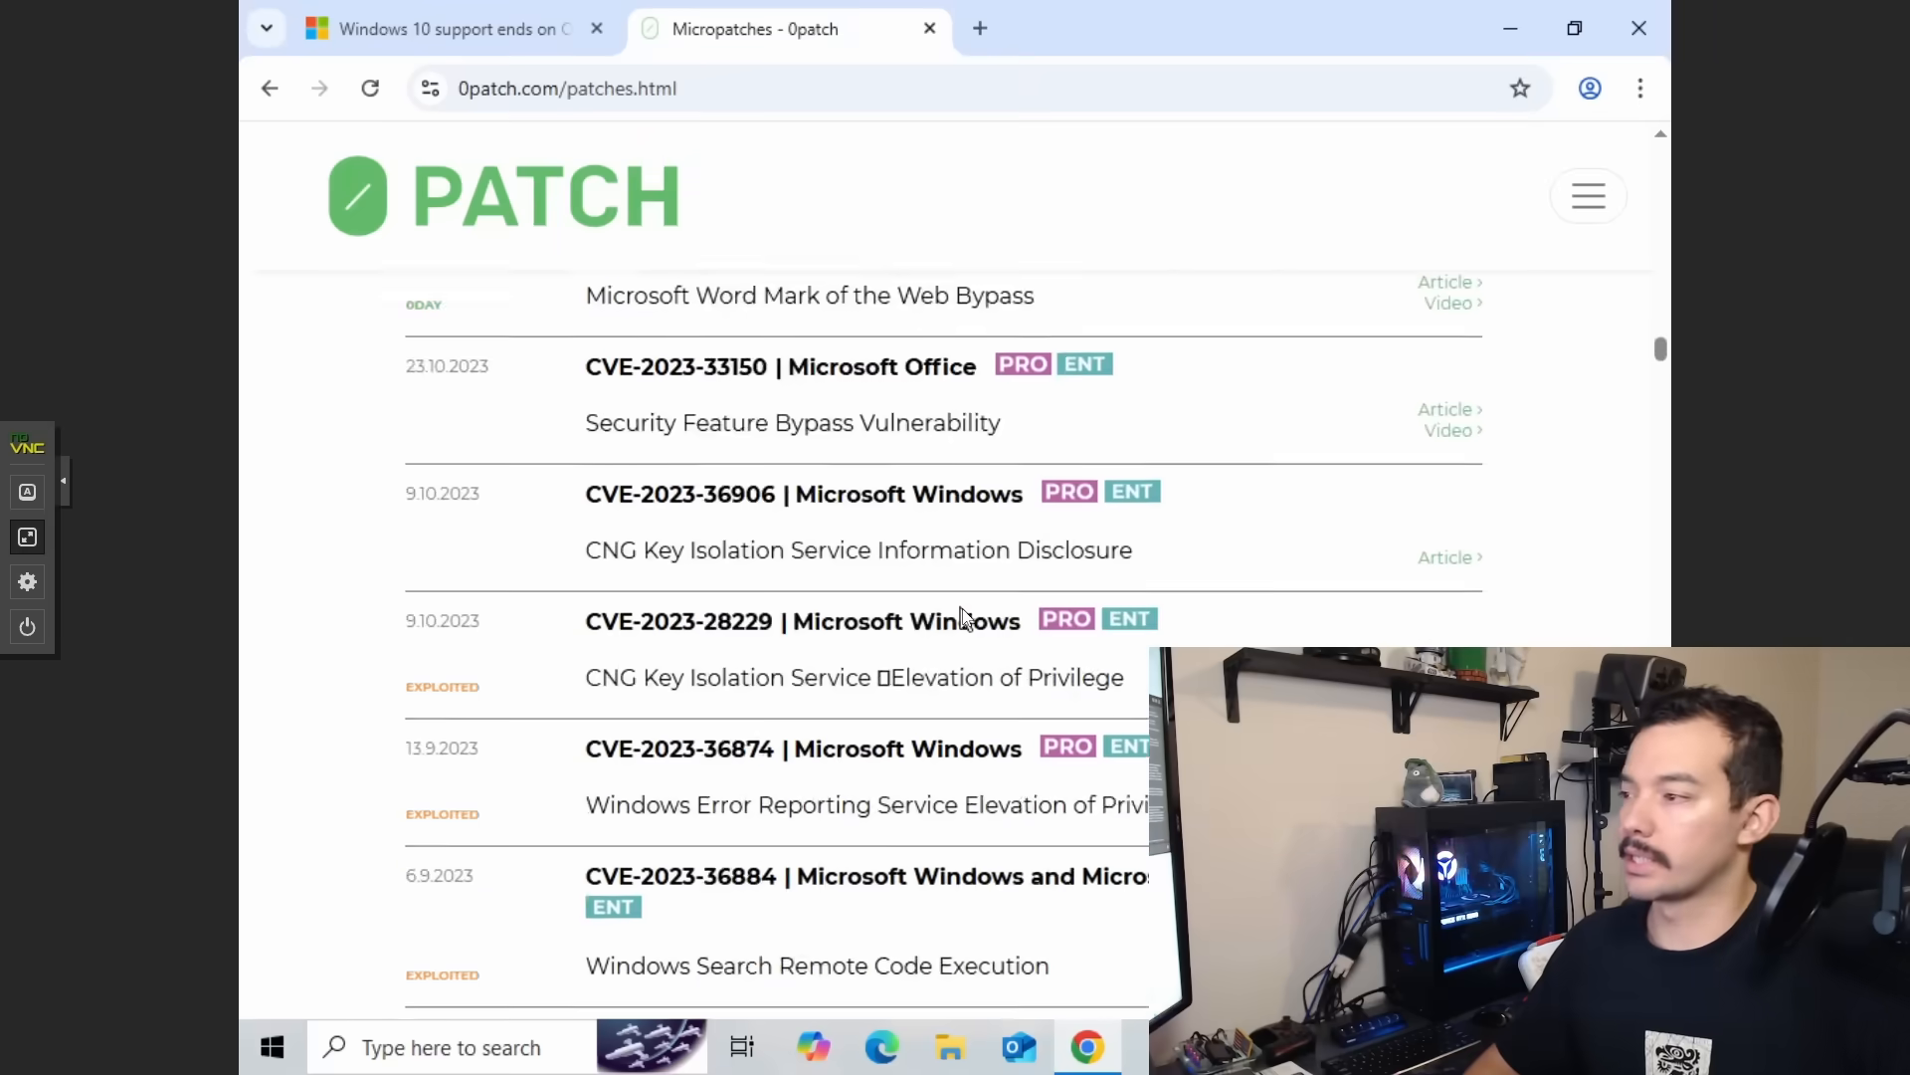
scroll(down, 3)
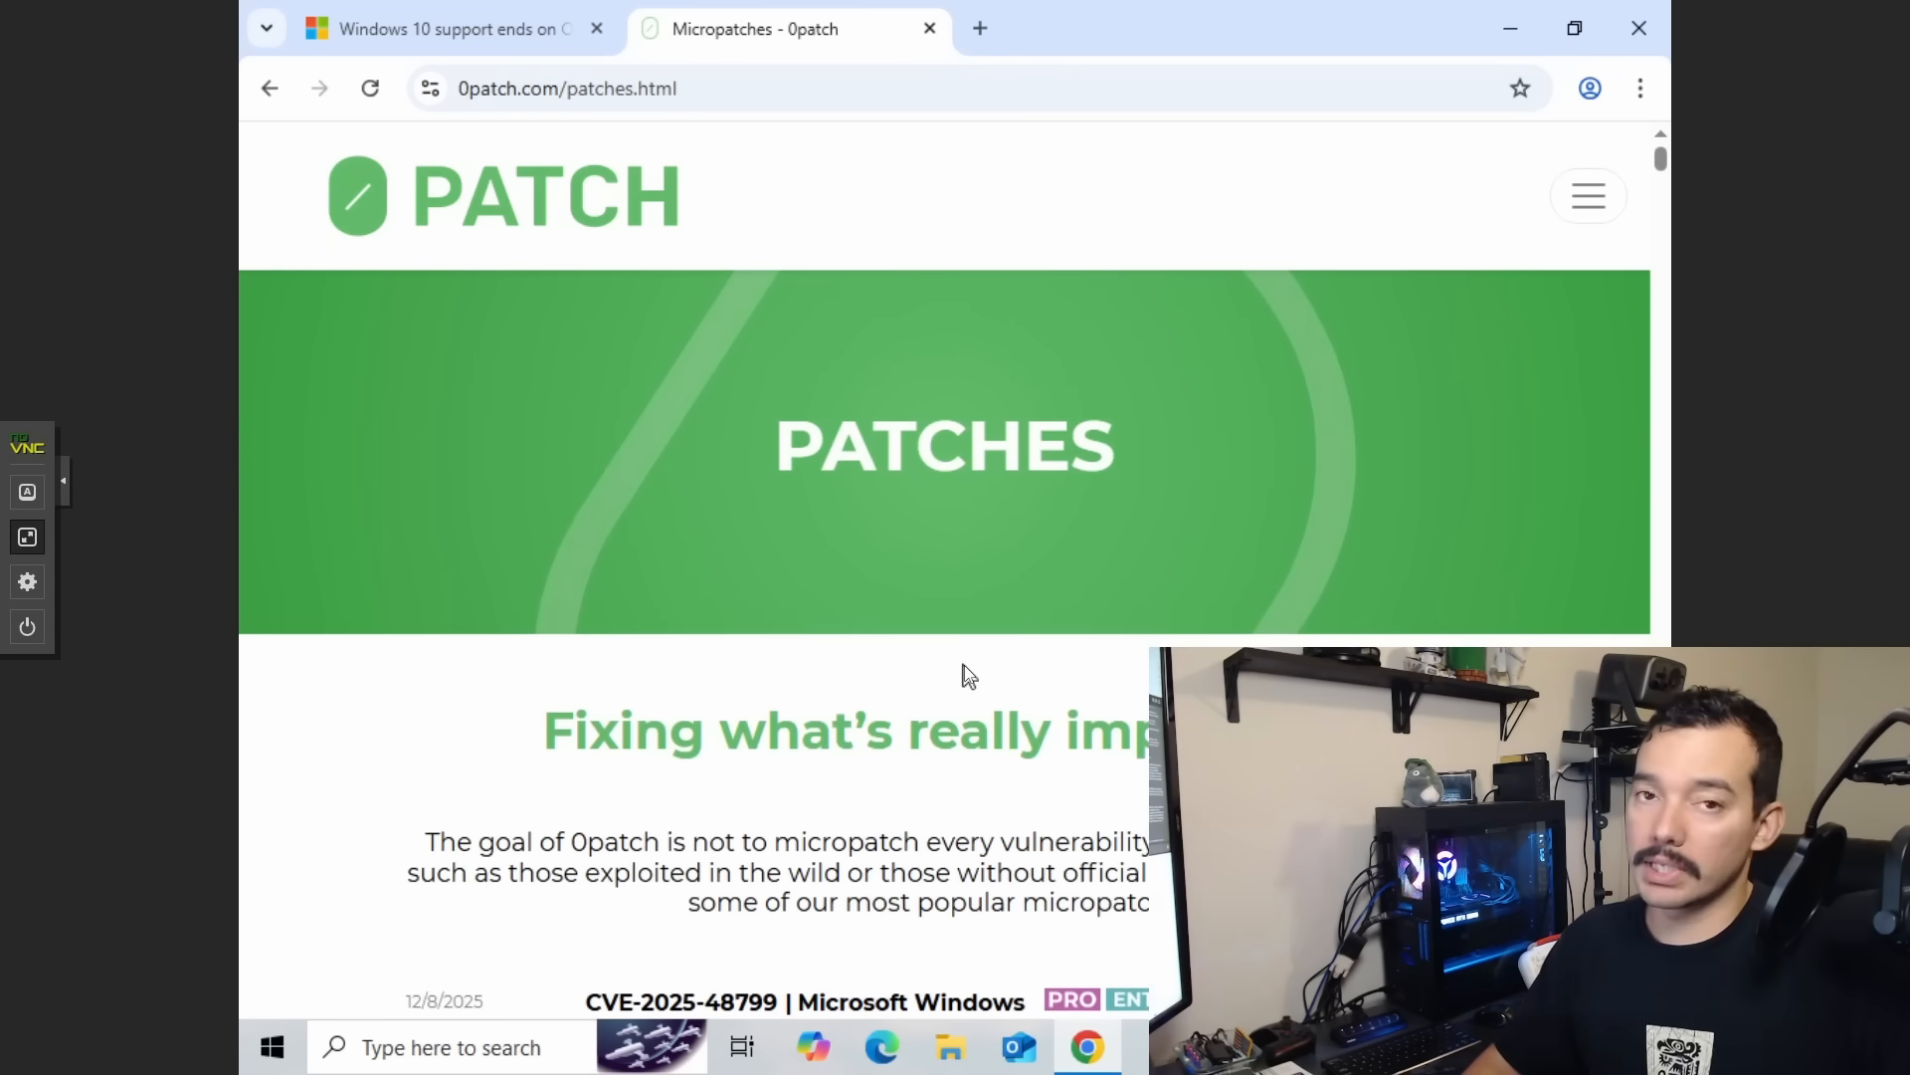
mouse_move(1596, 232)
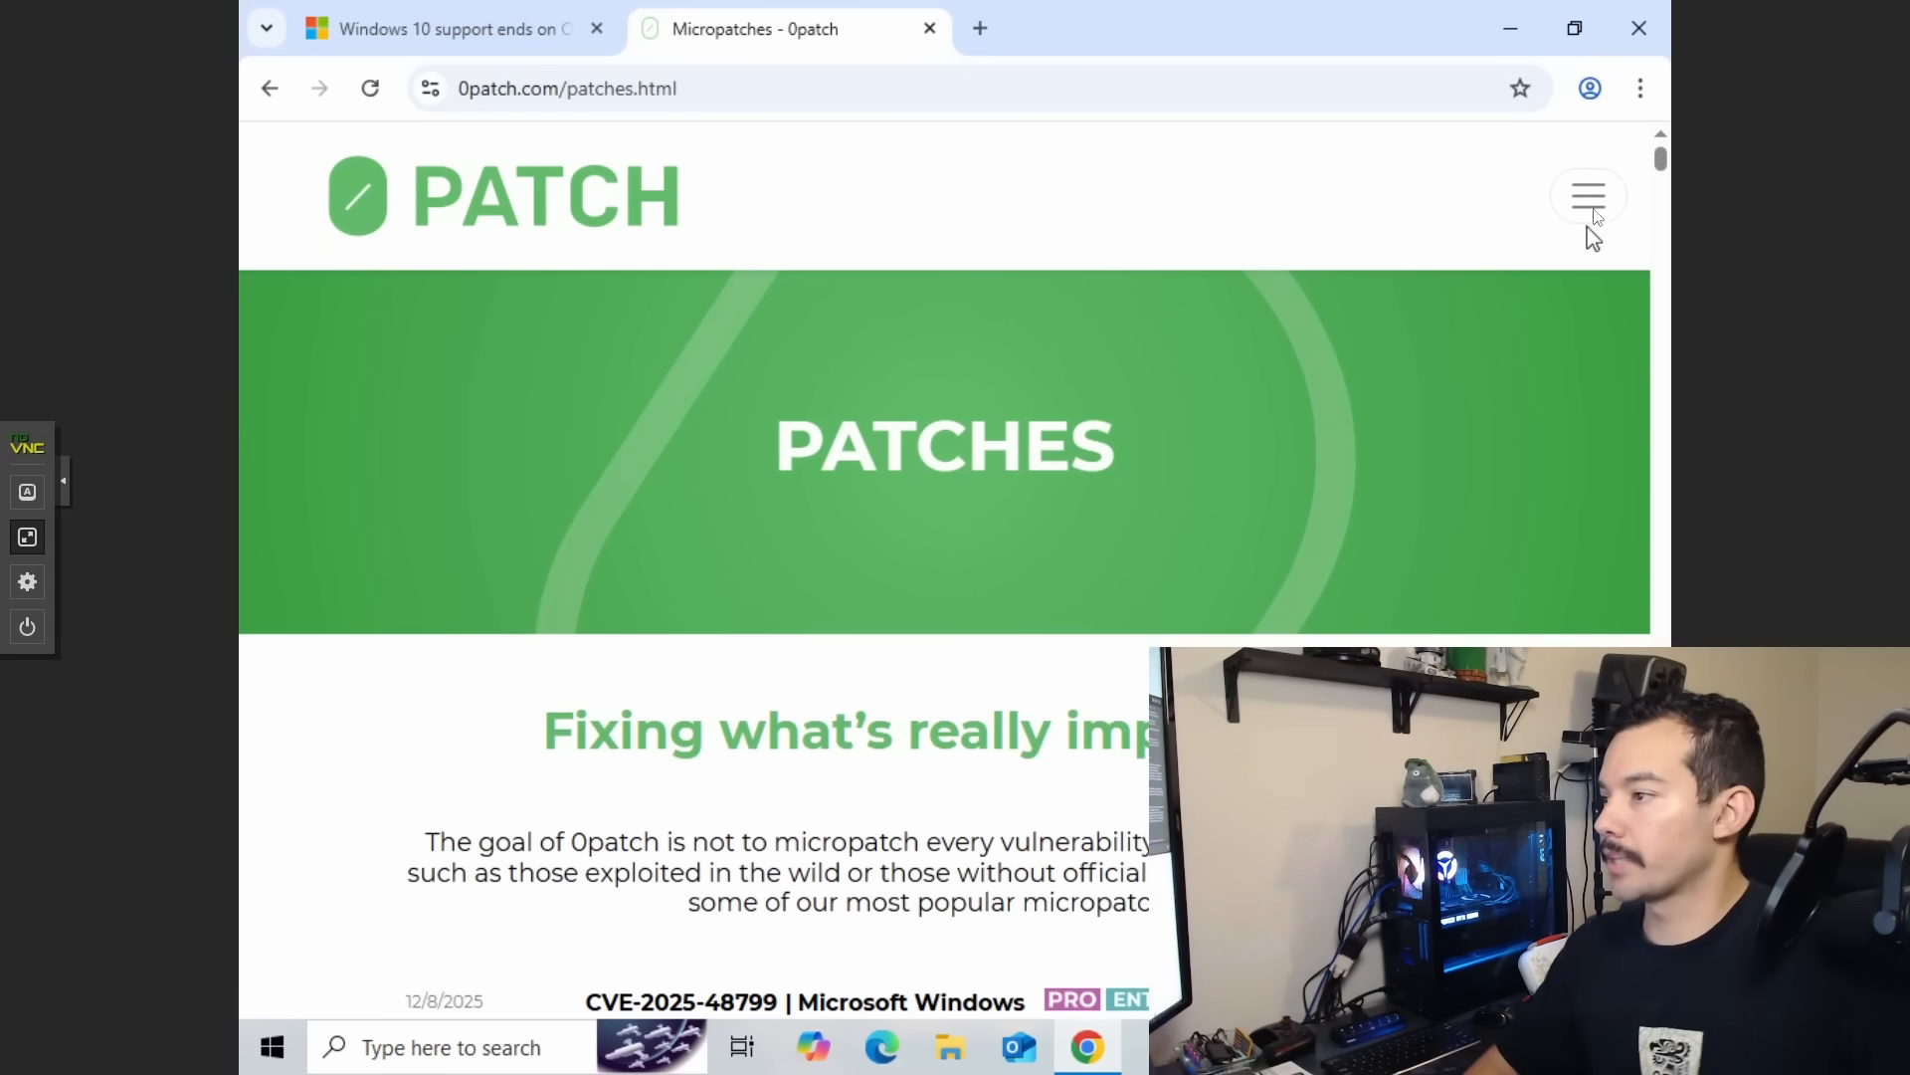
click(1588, 196)
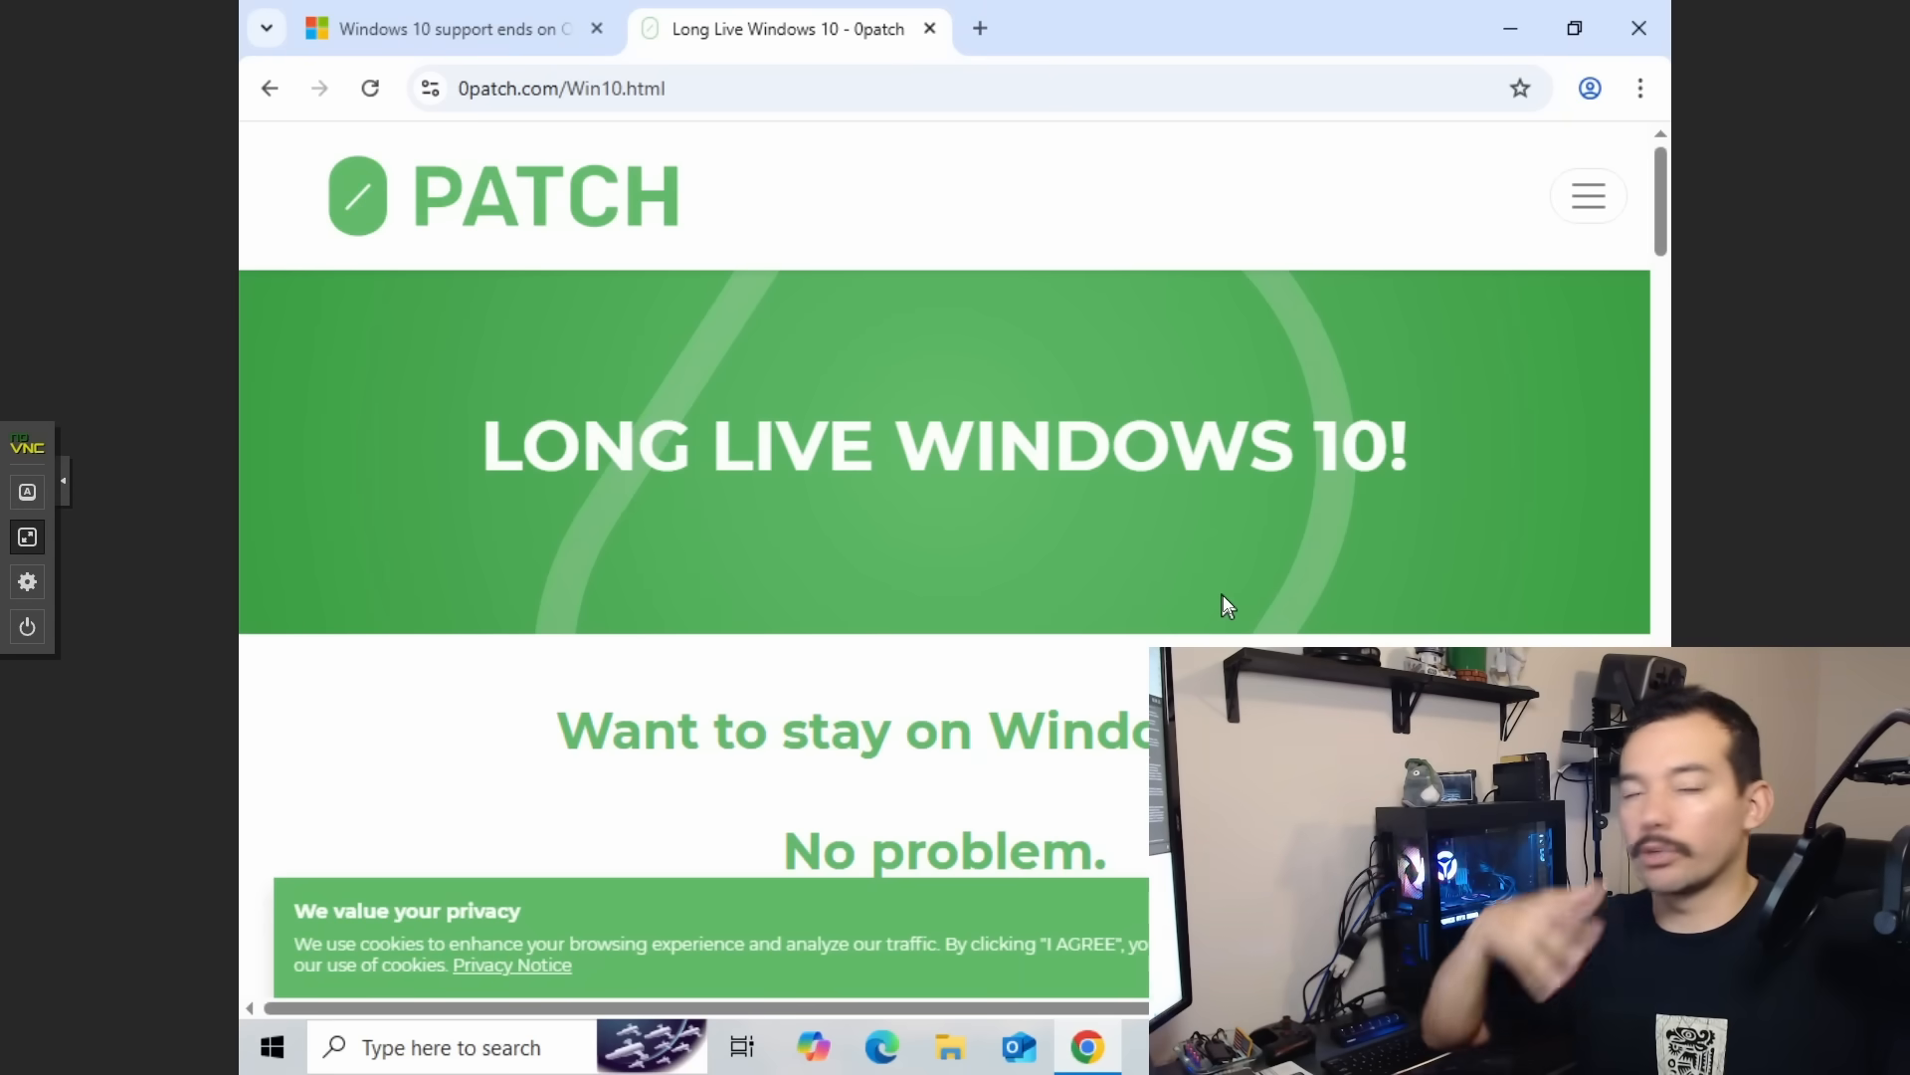
mouse_move(545, 88)
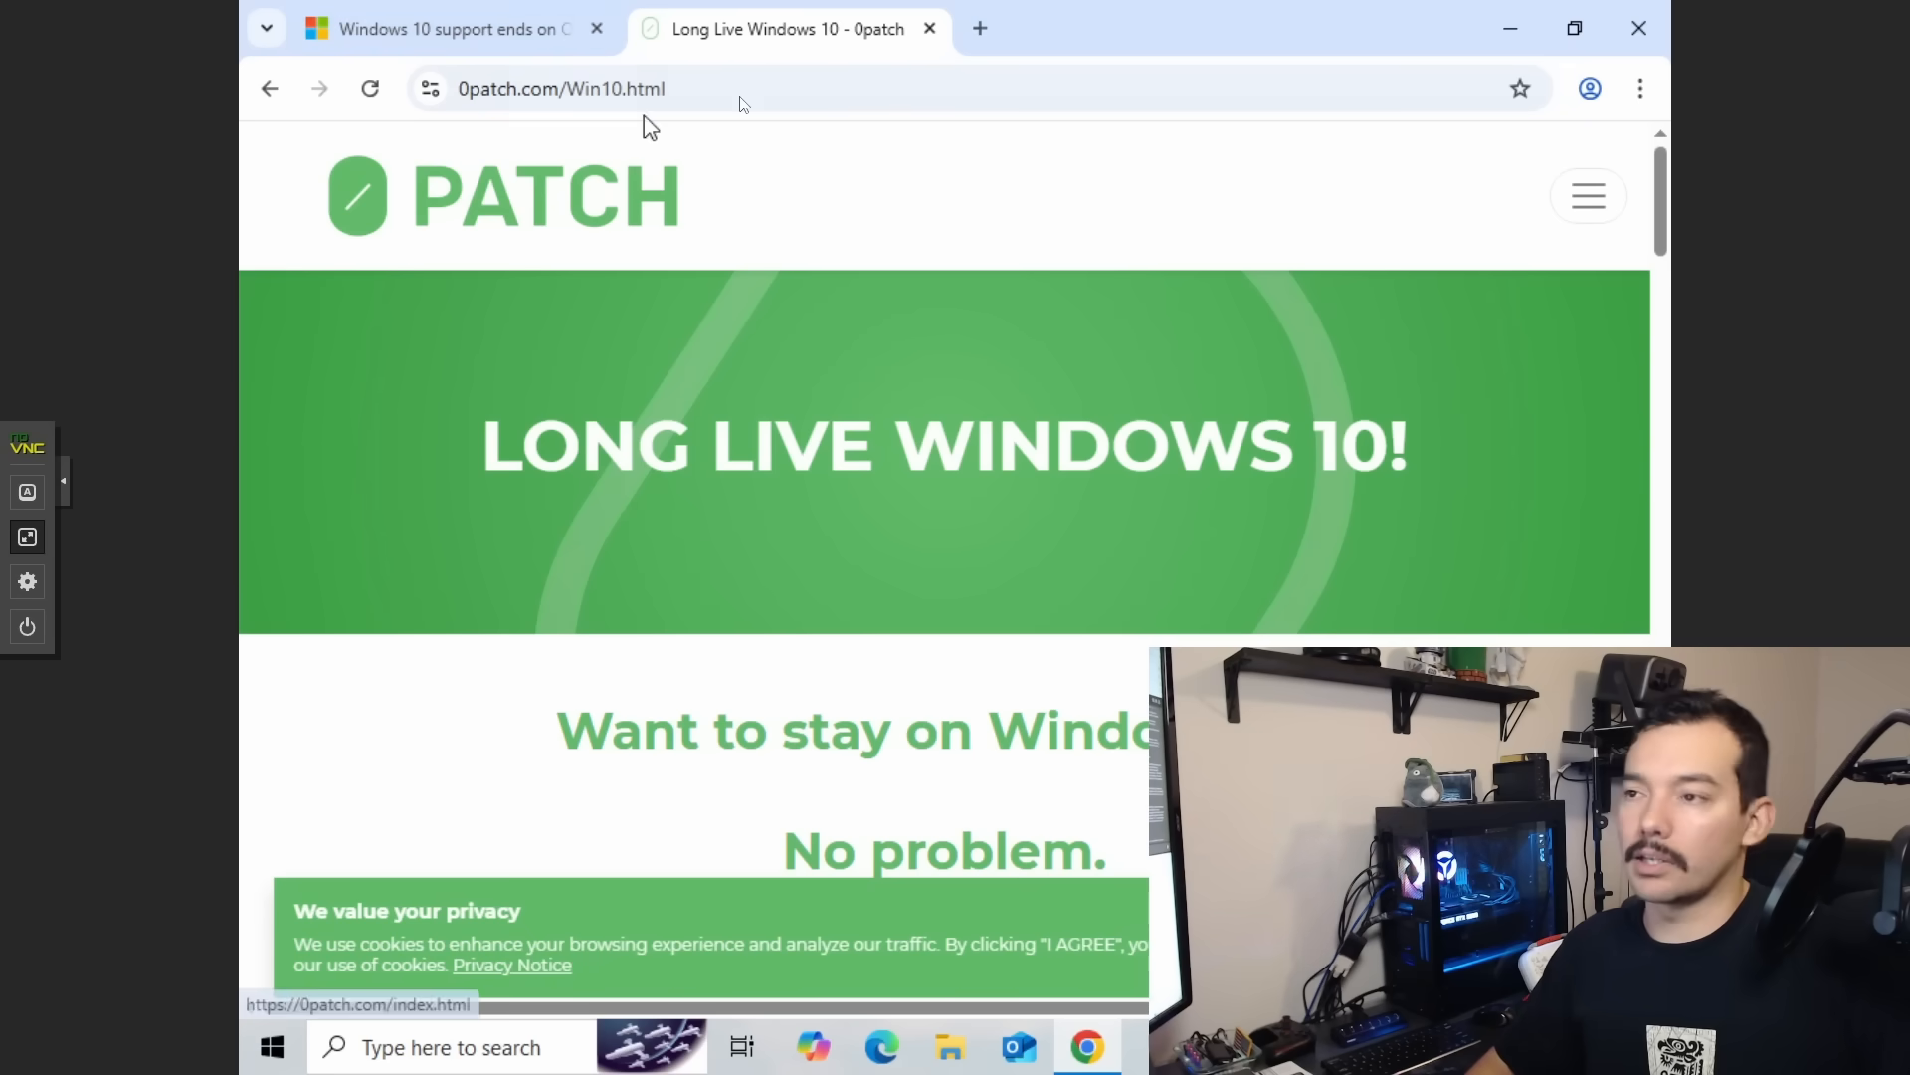
Search 'windows 10 end of support' in a new tab and open the Windows Enterprise LTSC overview.
click(980, 28)
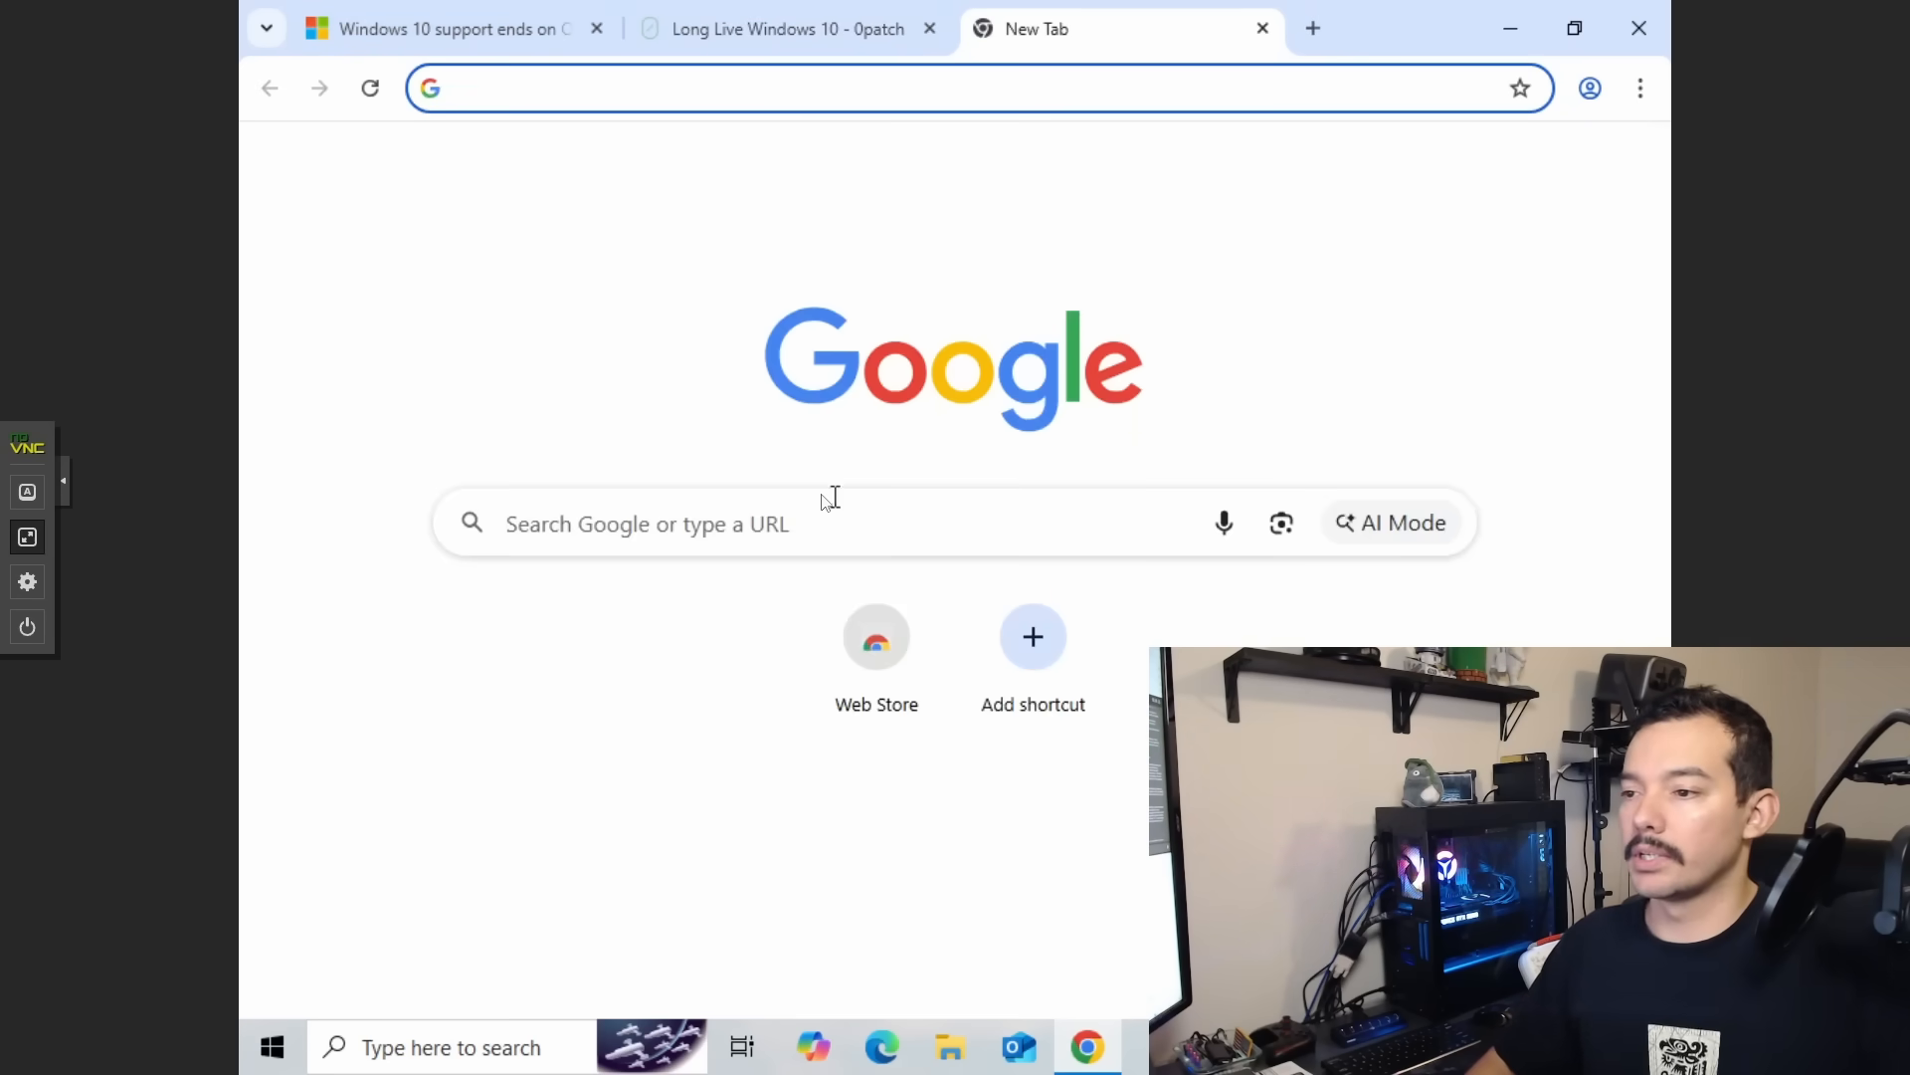
text(windows 10 end of support)
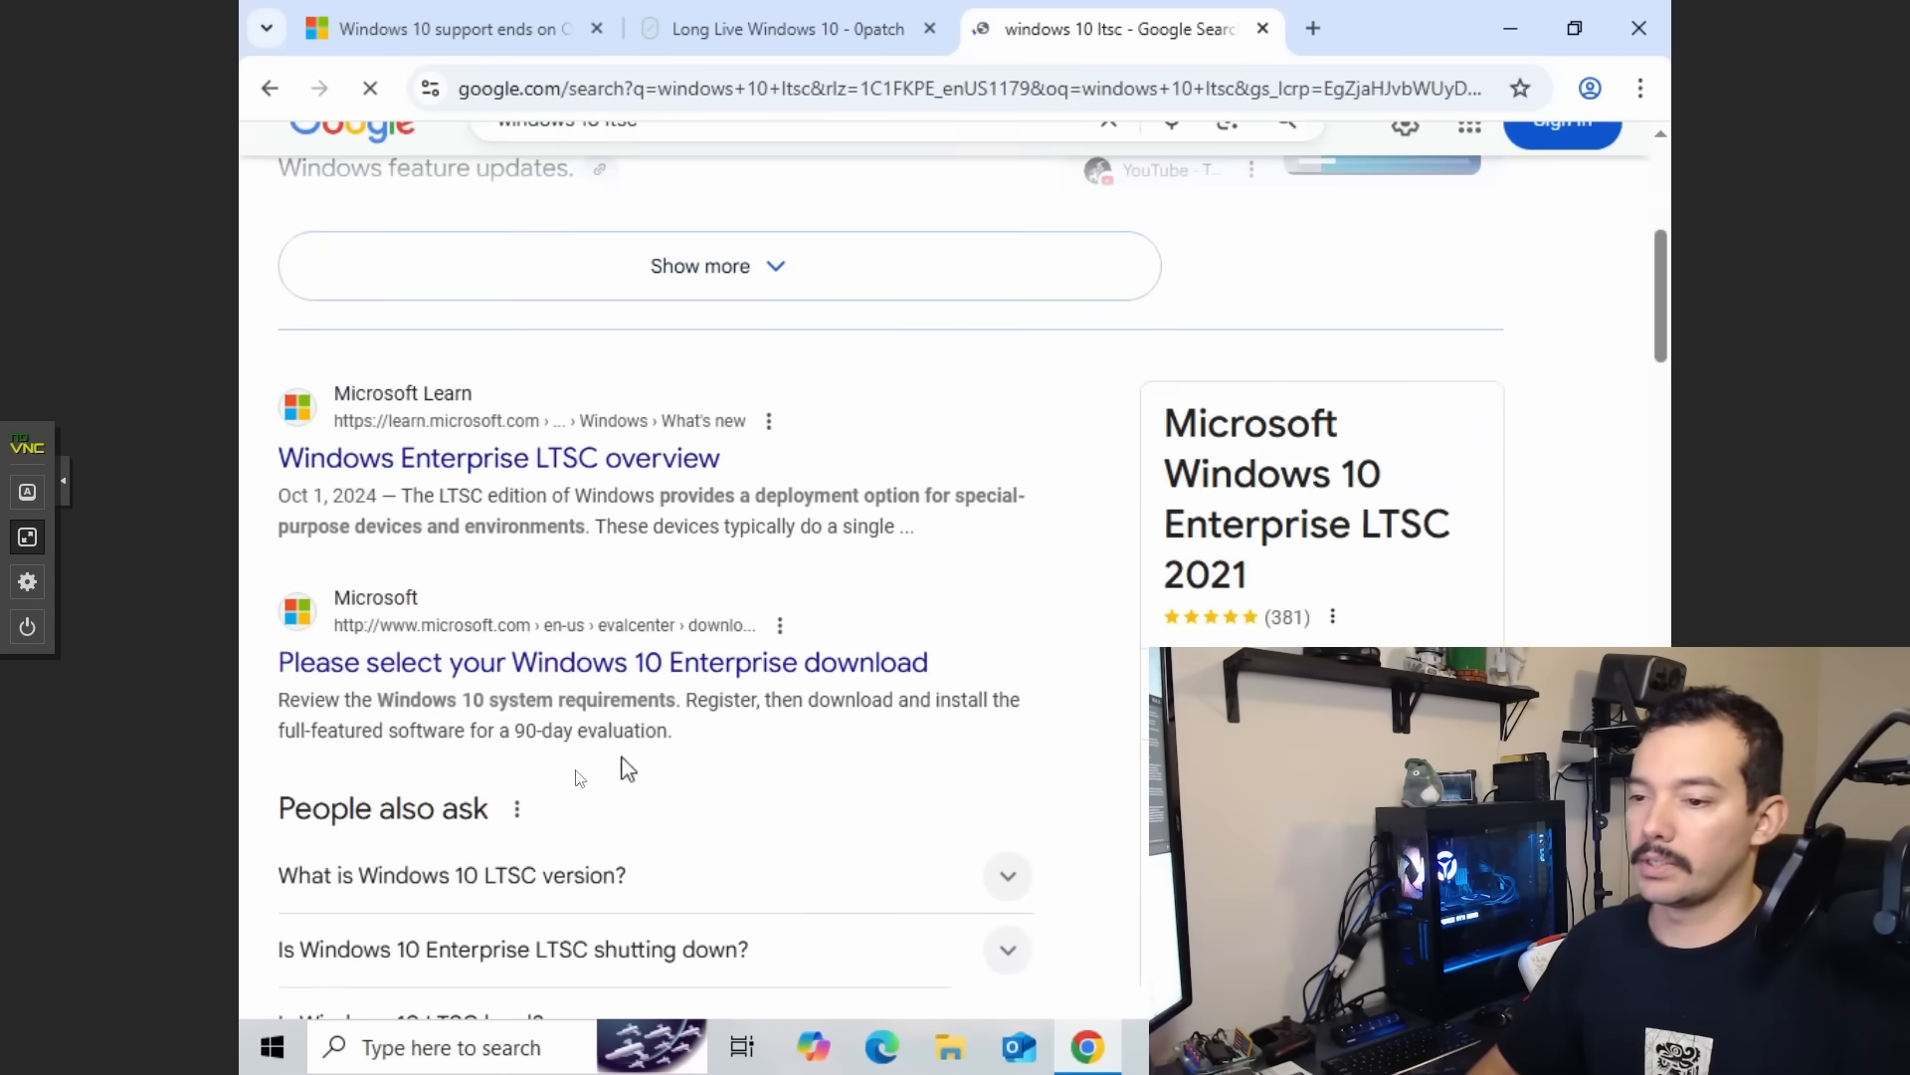
click(497, 456)
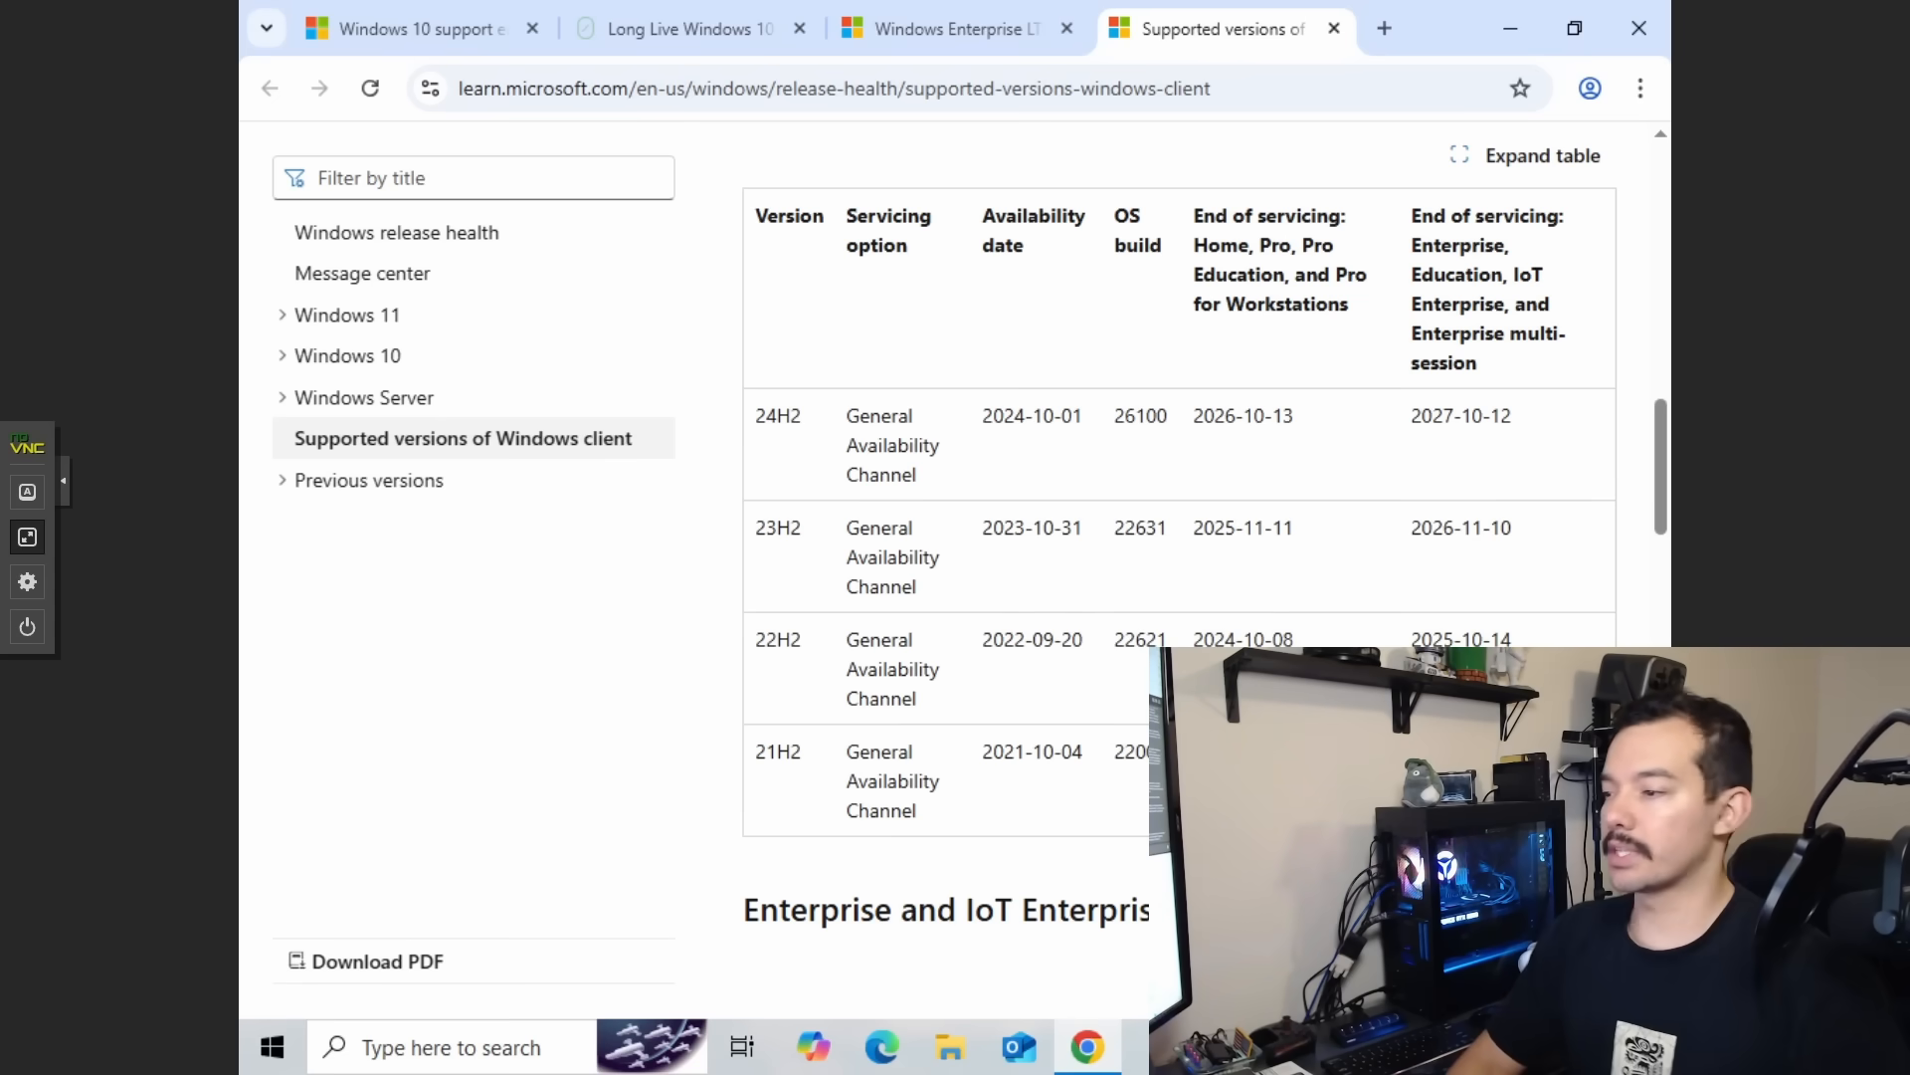
mouse_move(1151, 545)
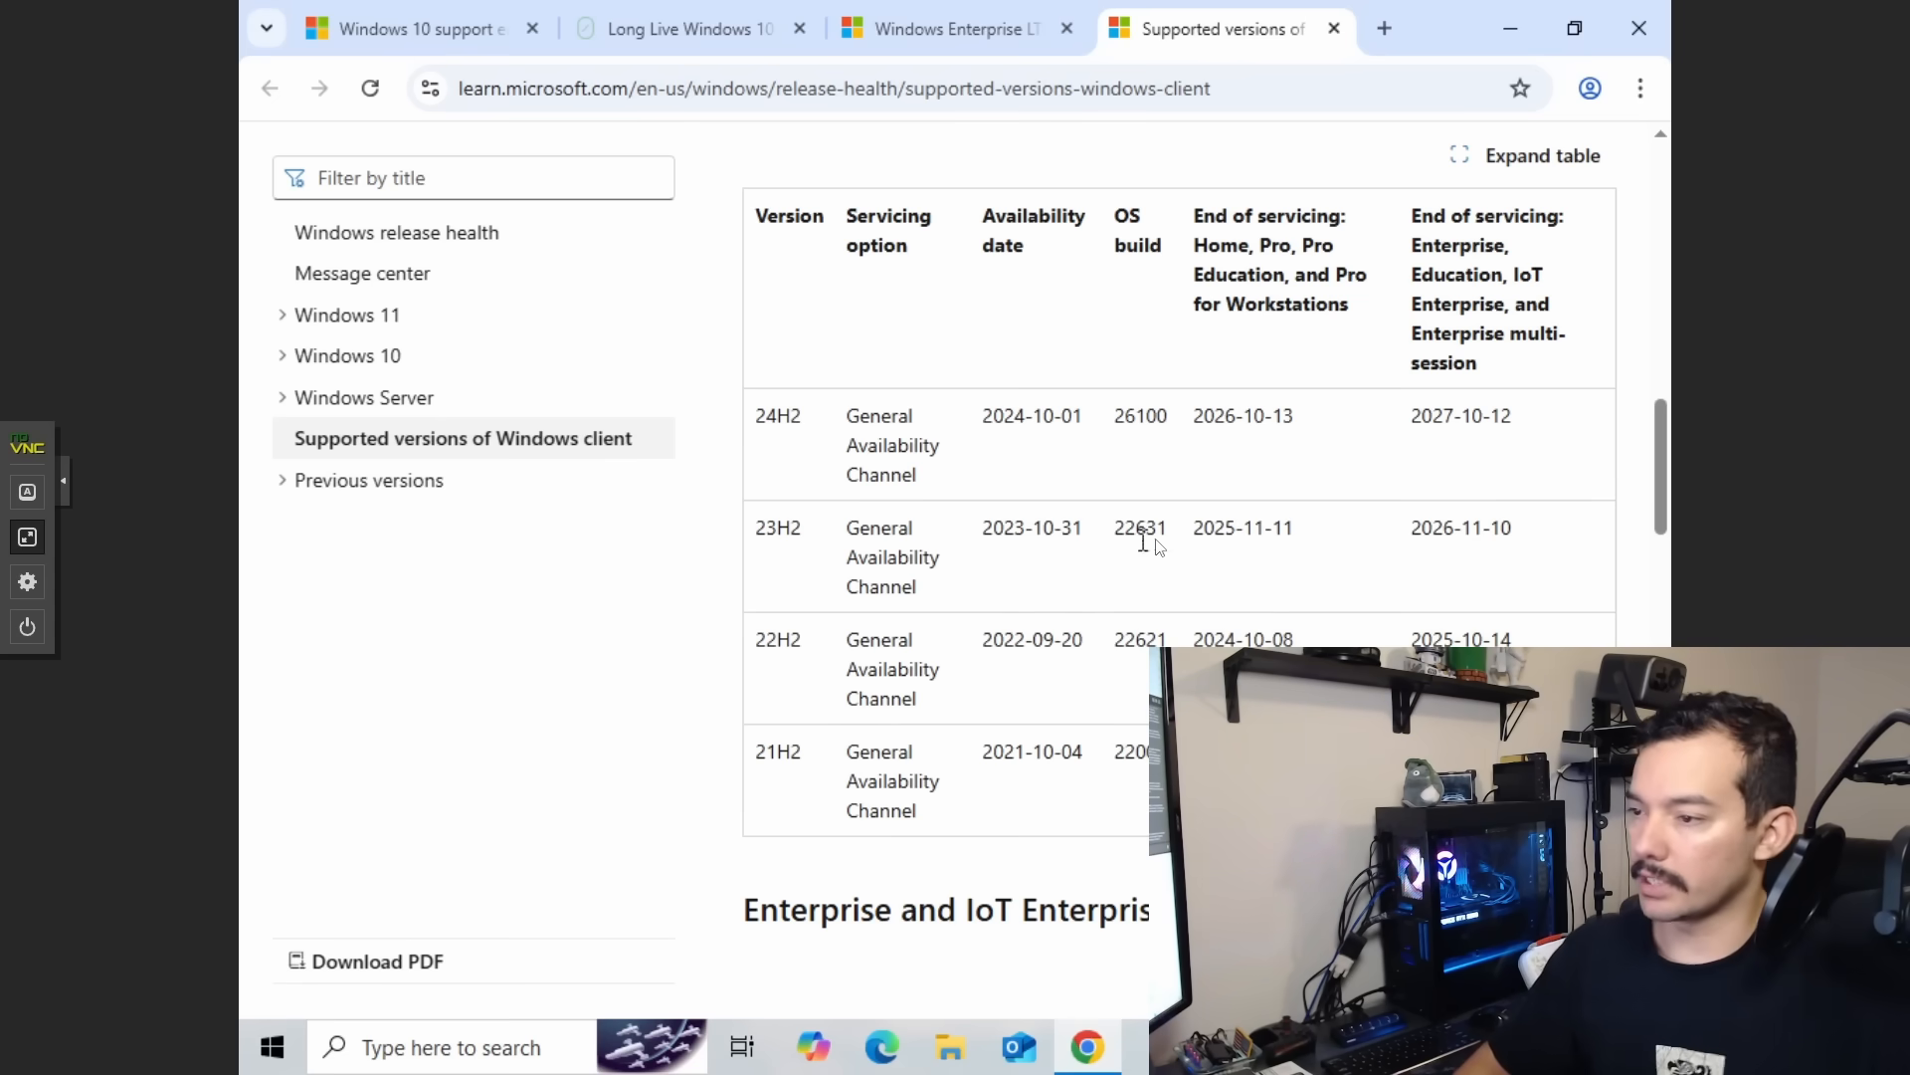
mouse_move(1380, 574)
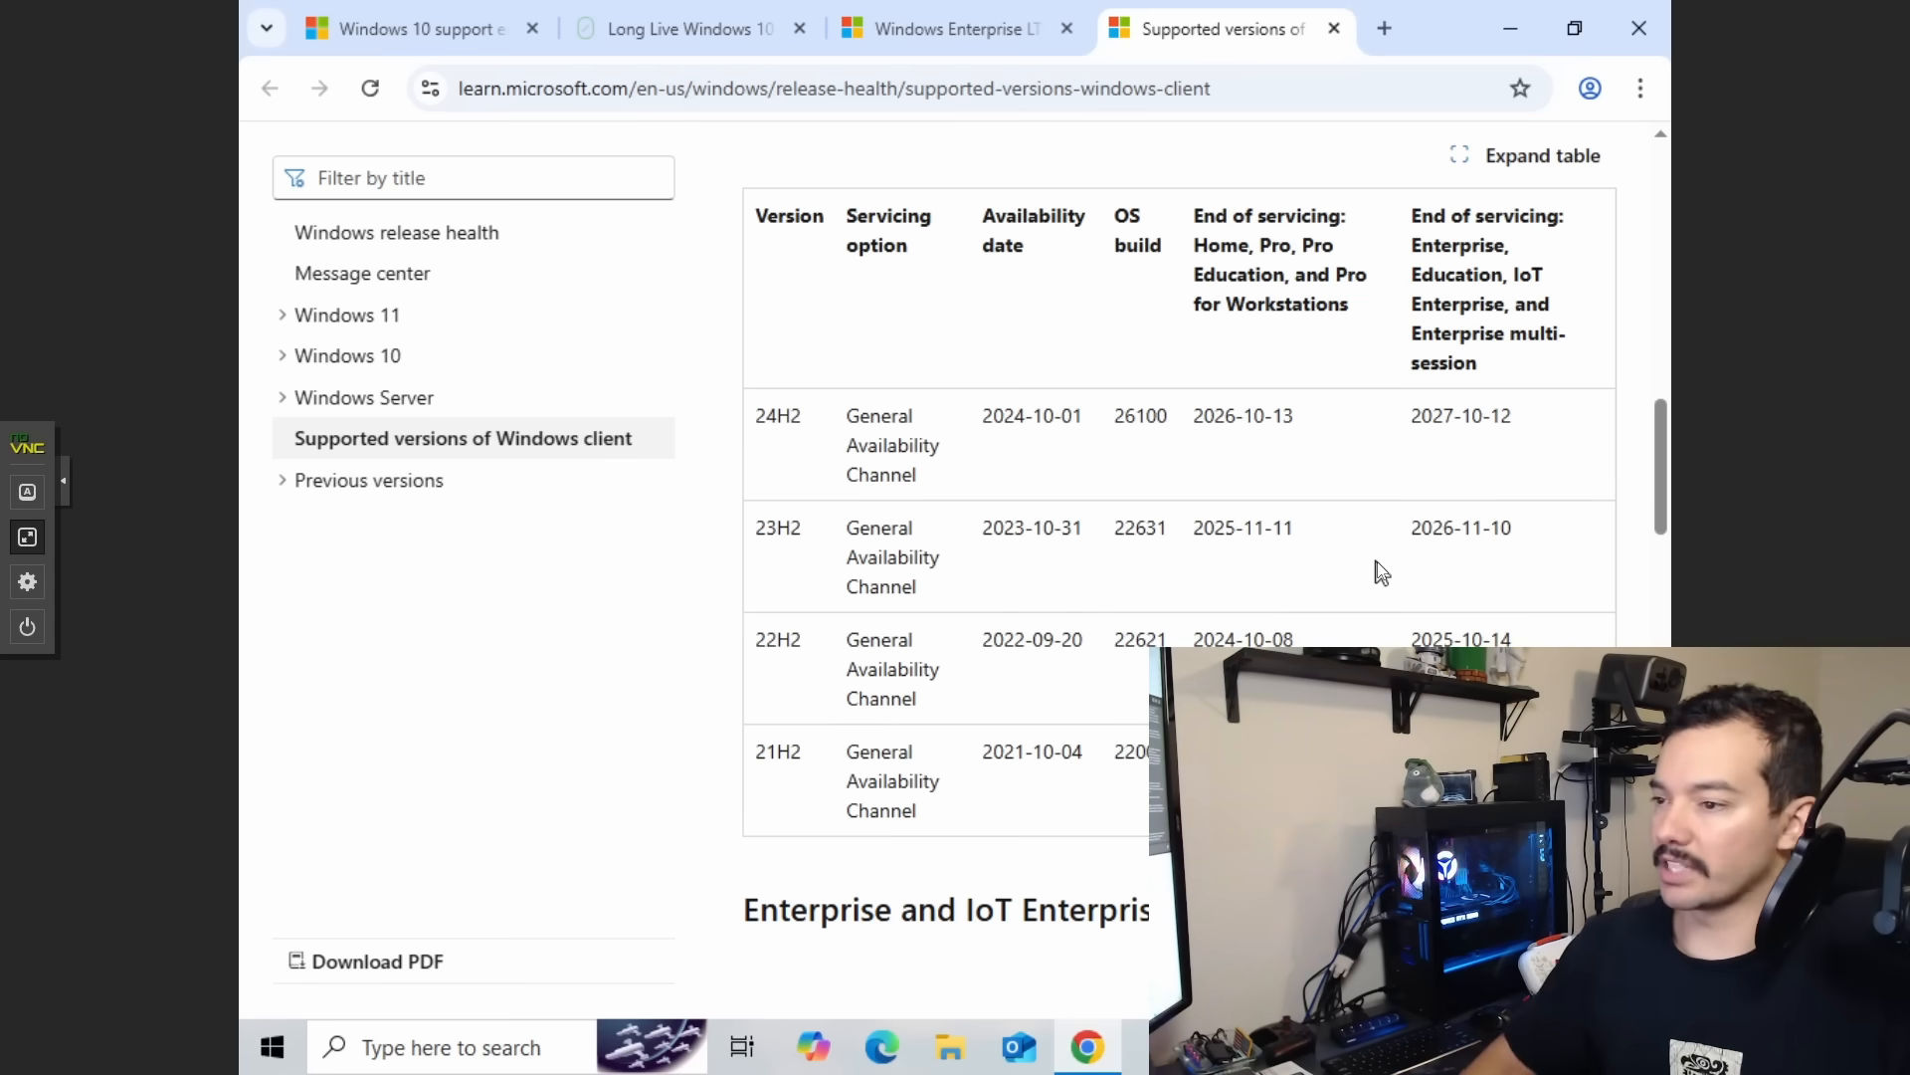
Scroll to the LTSC table showing IoT Enterprise 2021 extended support ending 2032-01-13.
scroll(down, 3)
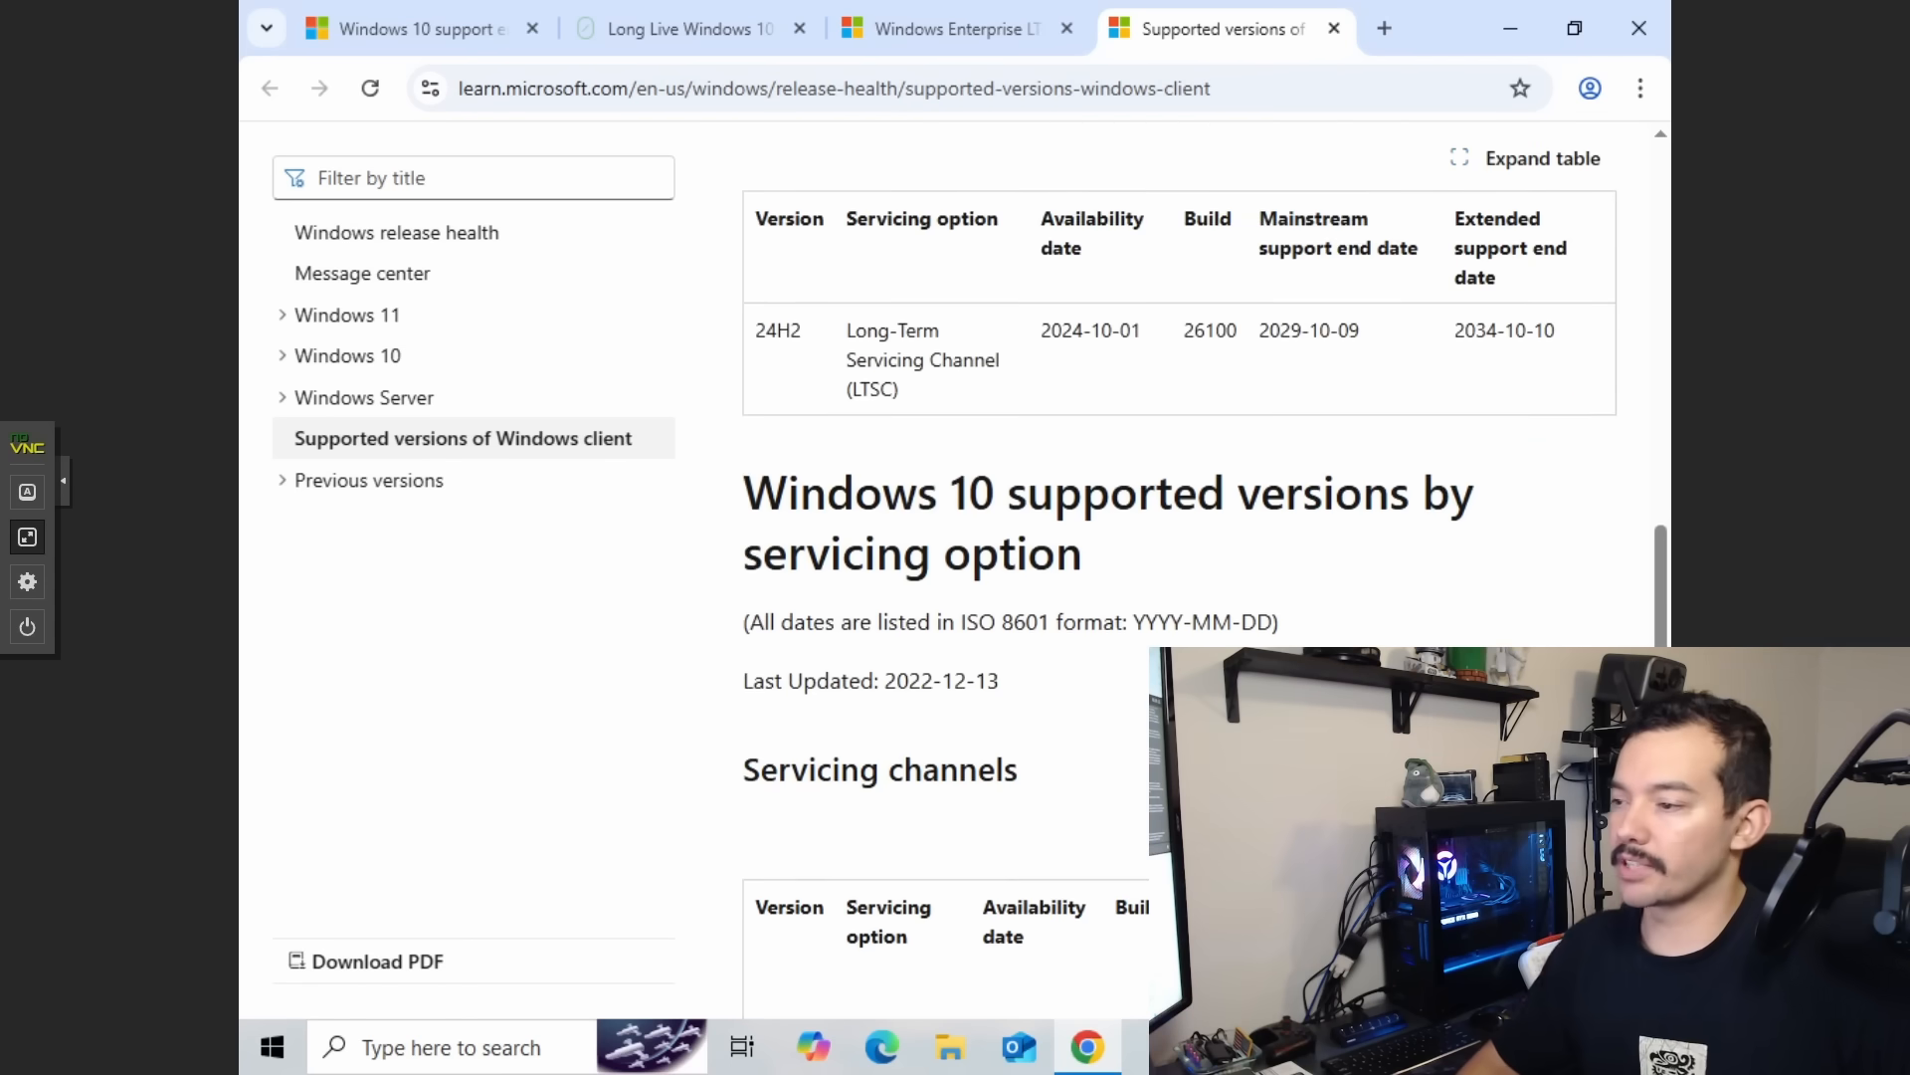
scroll(down, 3)
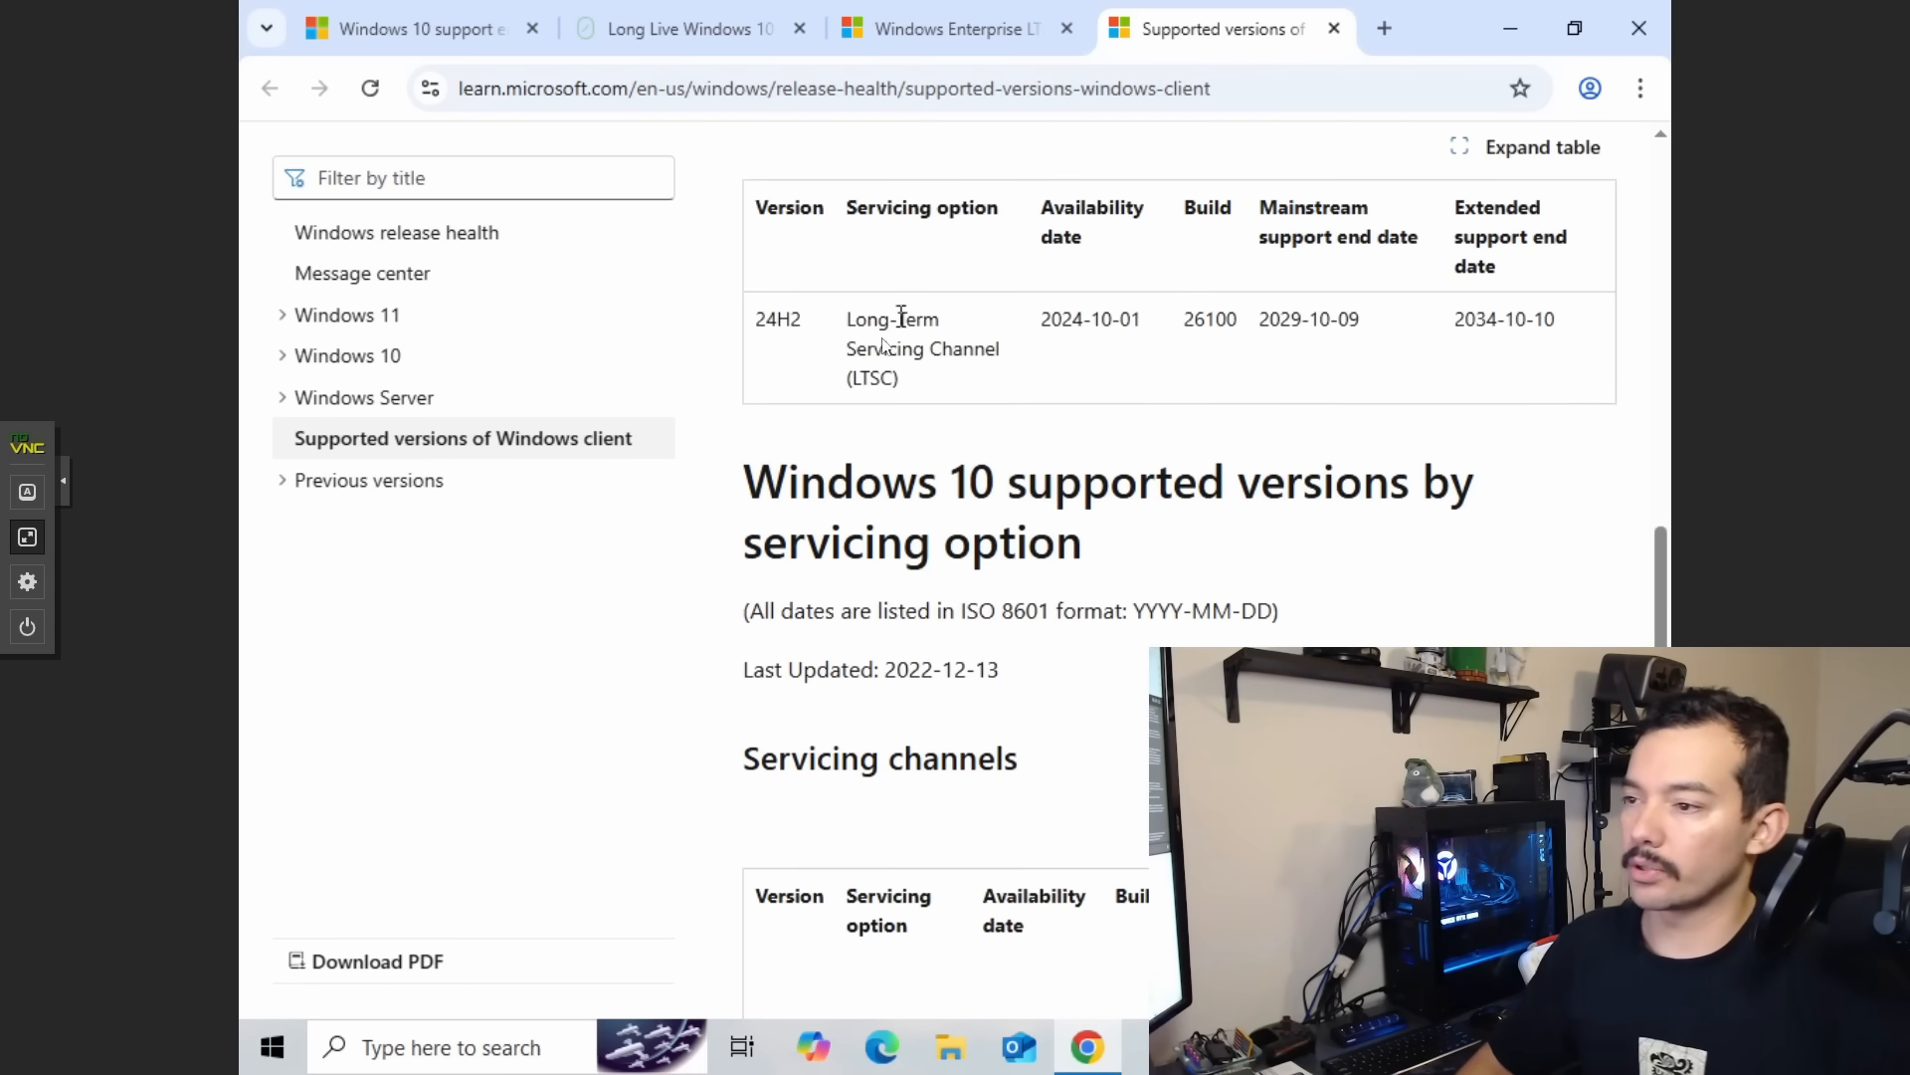
scroll(down, 3)
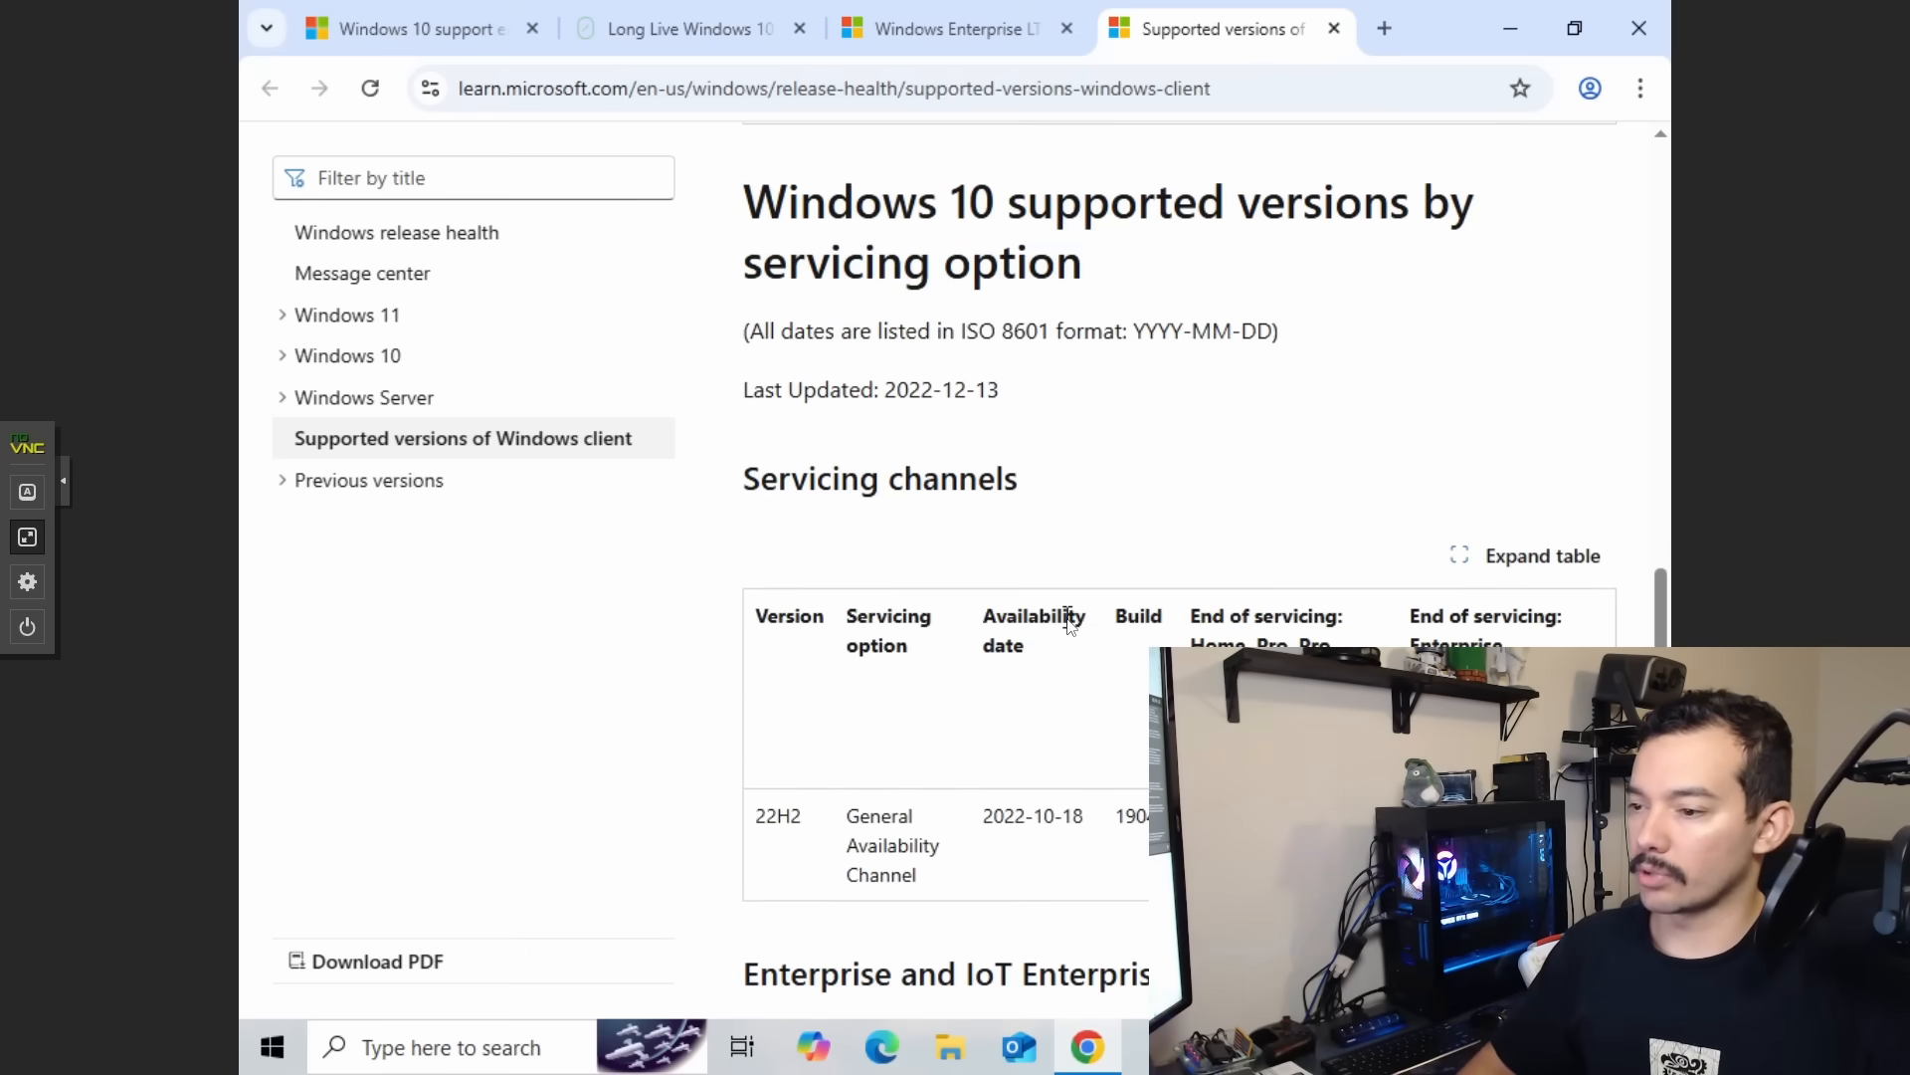
scroll(down, 3)
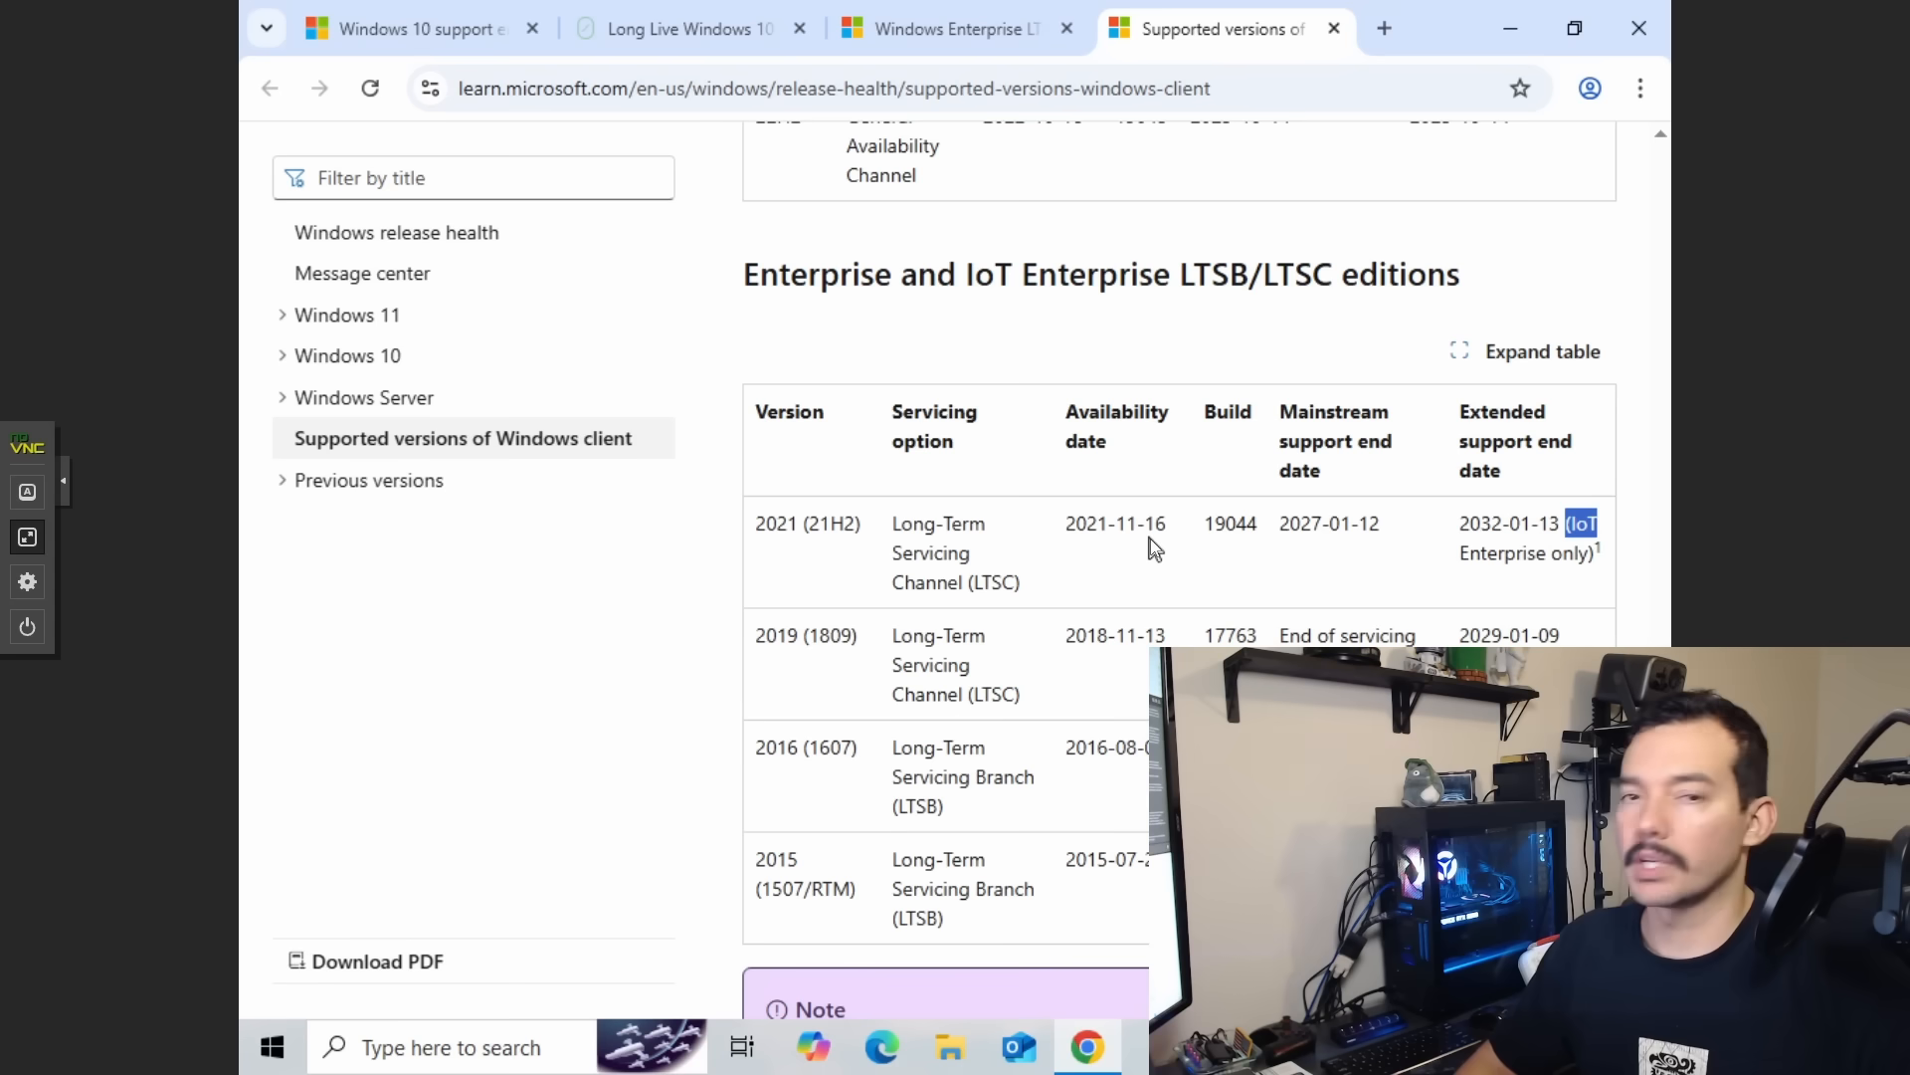